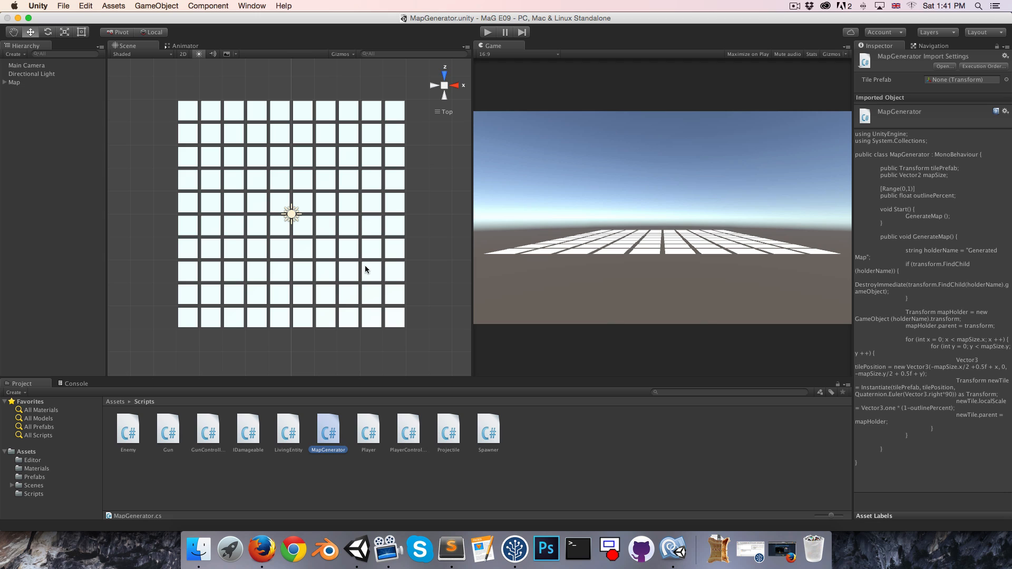
mouse_move(322, 163)
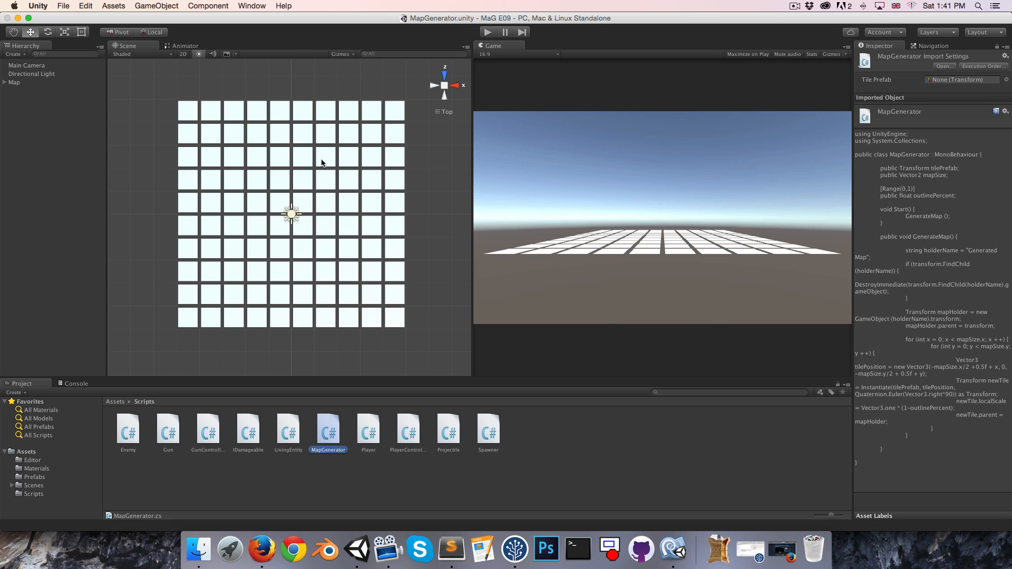
mouse_move(385, 209)
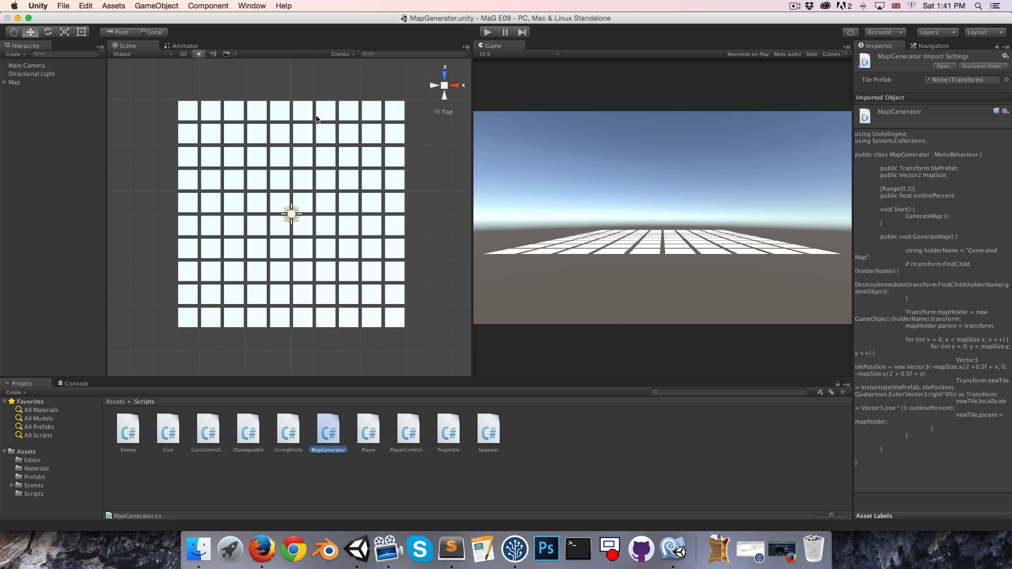
mouse_move(186, 156)
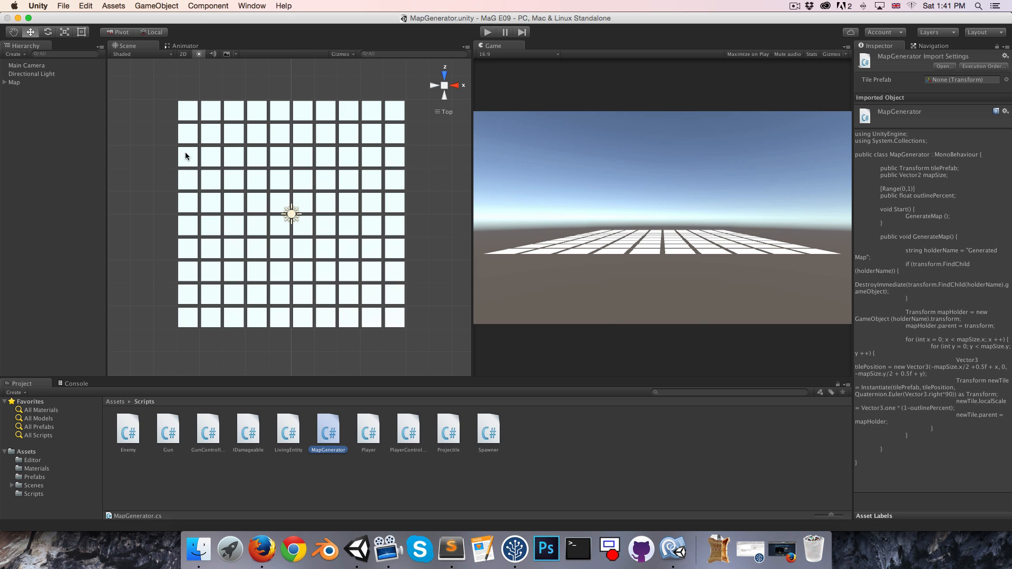
mouse_move(390, 188)
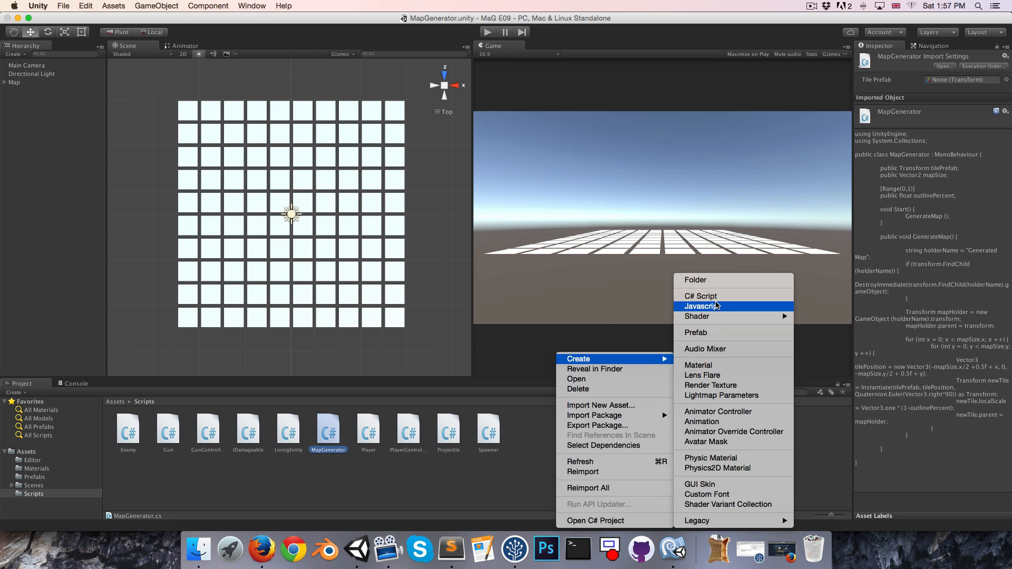
Create a C# script named Utility in Scripts and open it in MonoDevelop
click(701, 296)
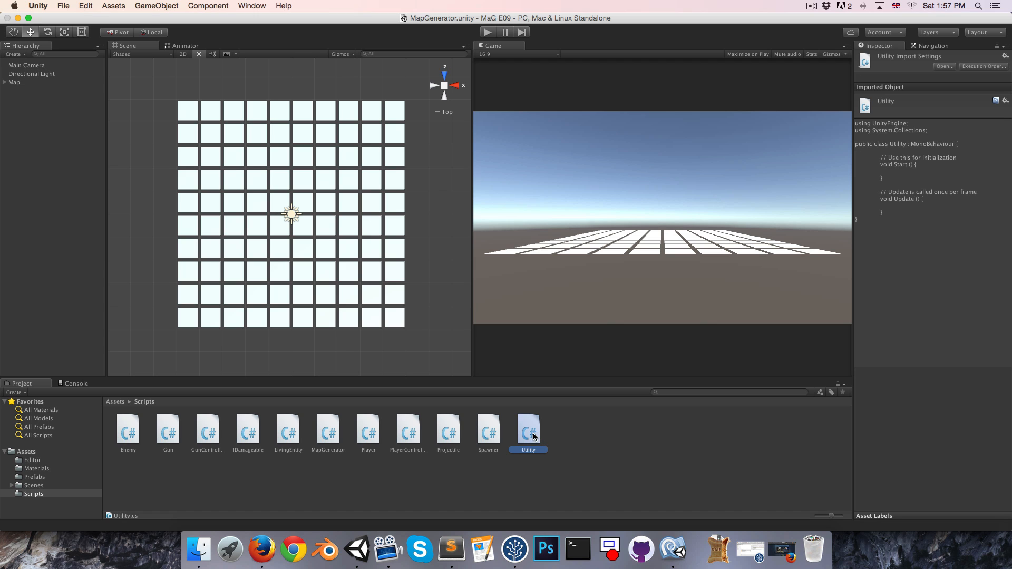
double_click(328, 429)
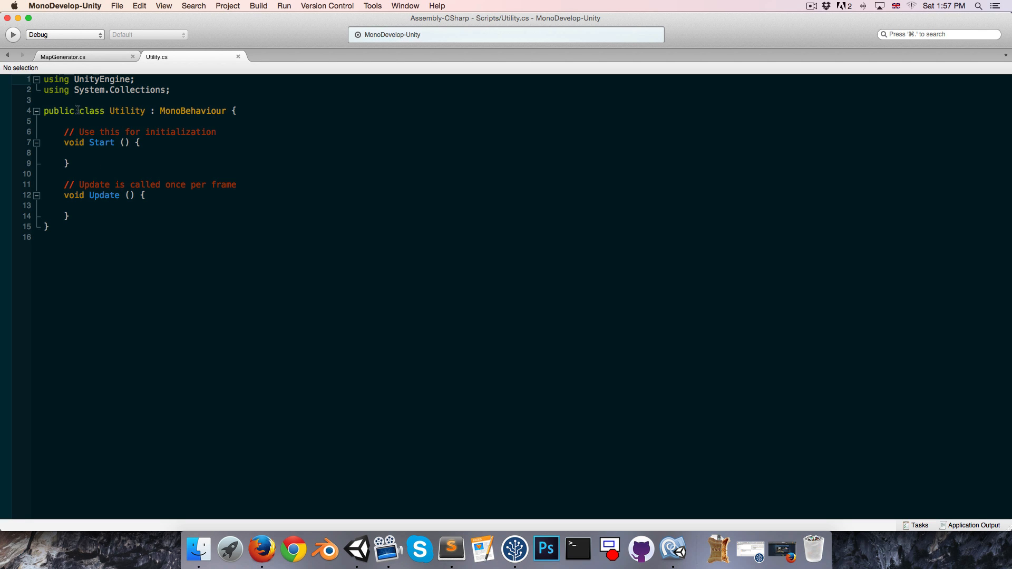
Make Utility a public static class with public static T[] ShuffleArray<T>(T[] array, int seed)
text(static)
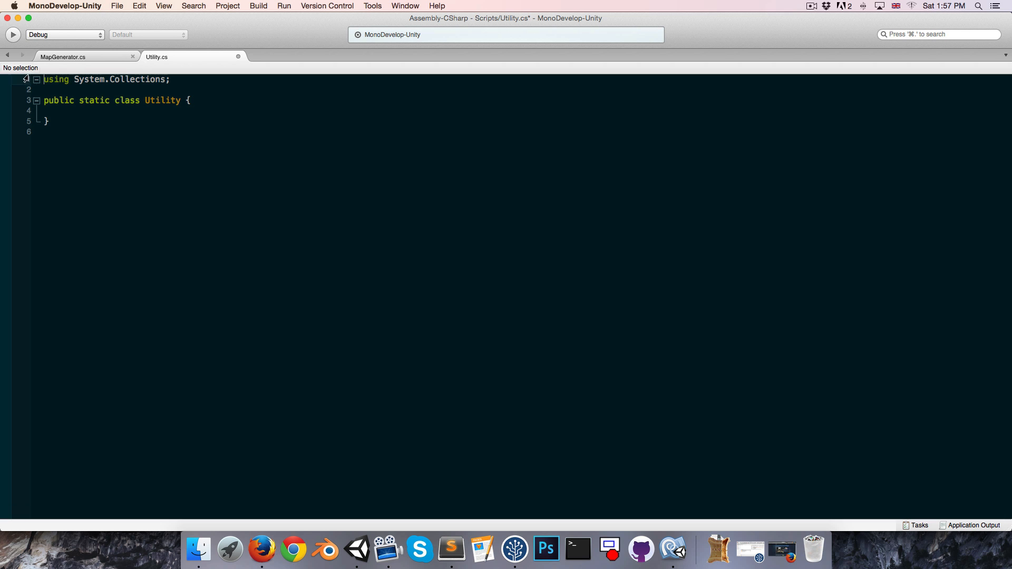
text(public static)
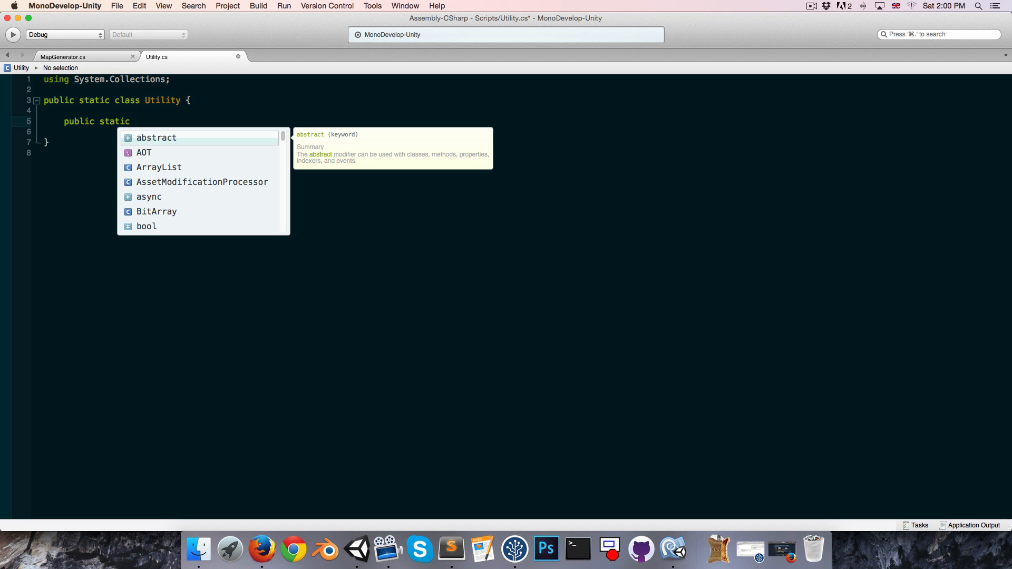
text(T)
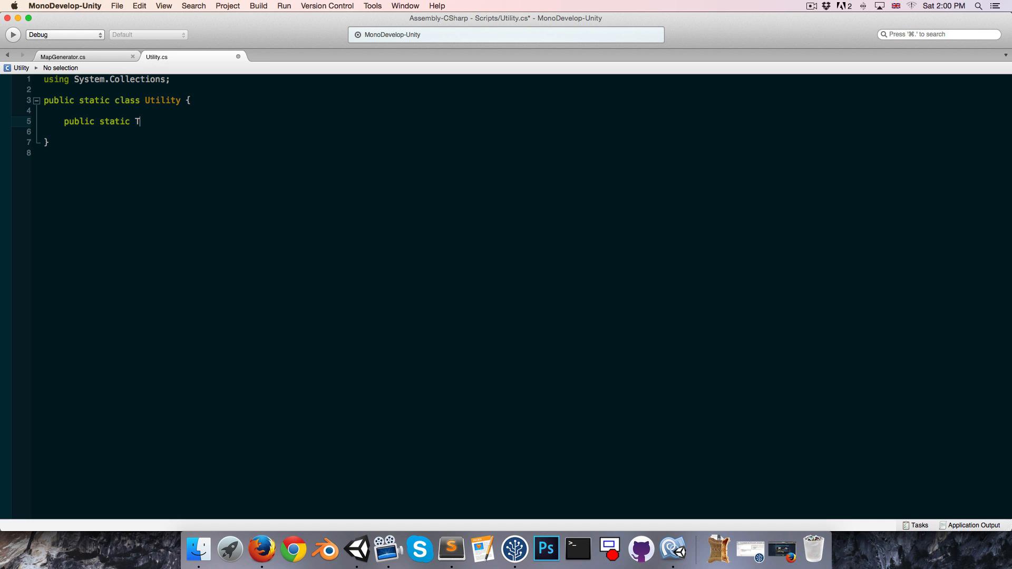
text([])
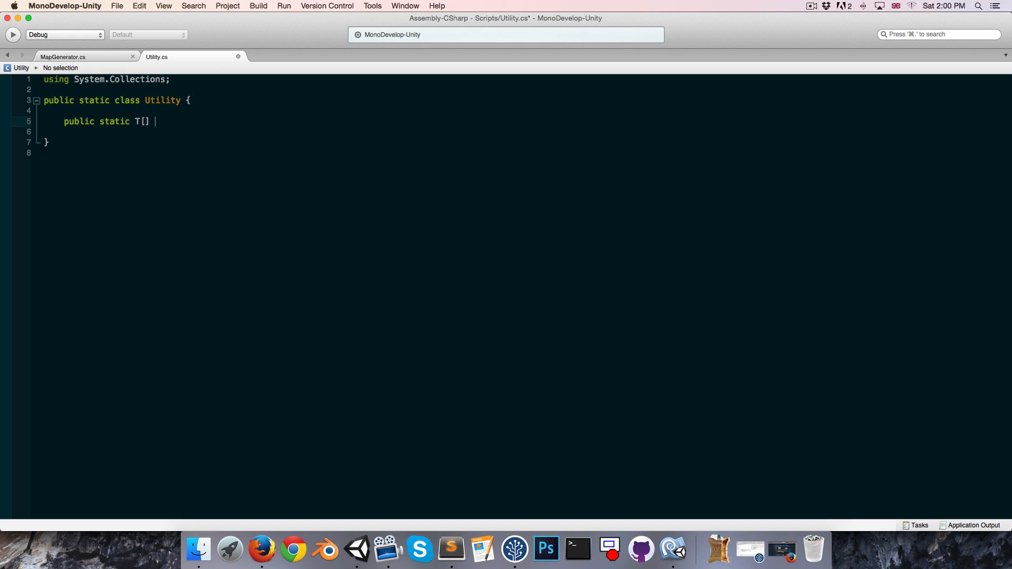
text(Shuffle)
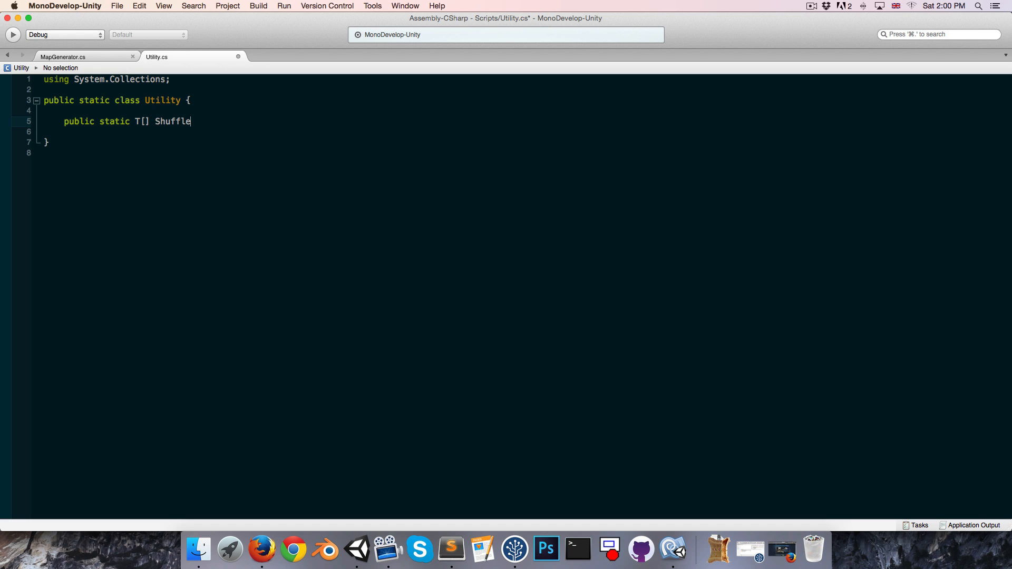
text(Array<T)
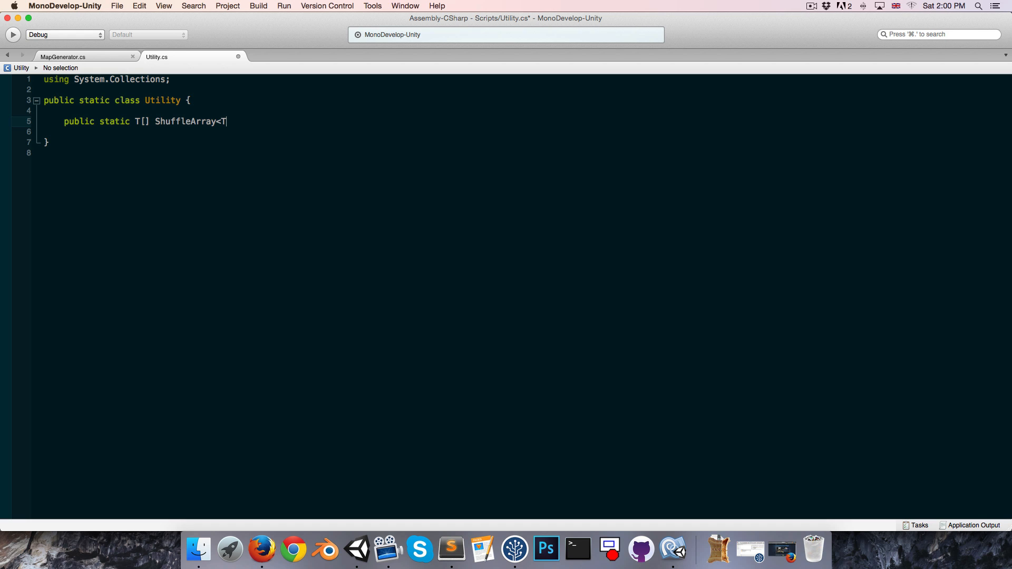
text(>)
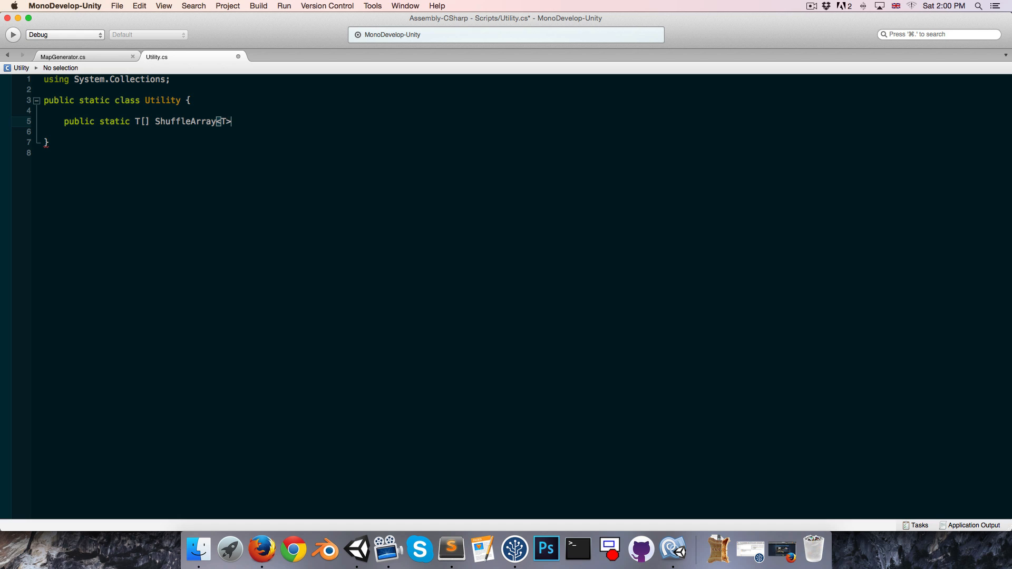
text(()
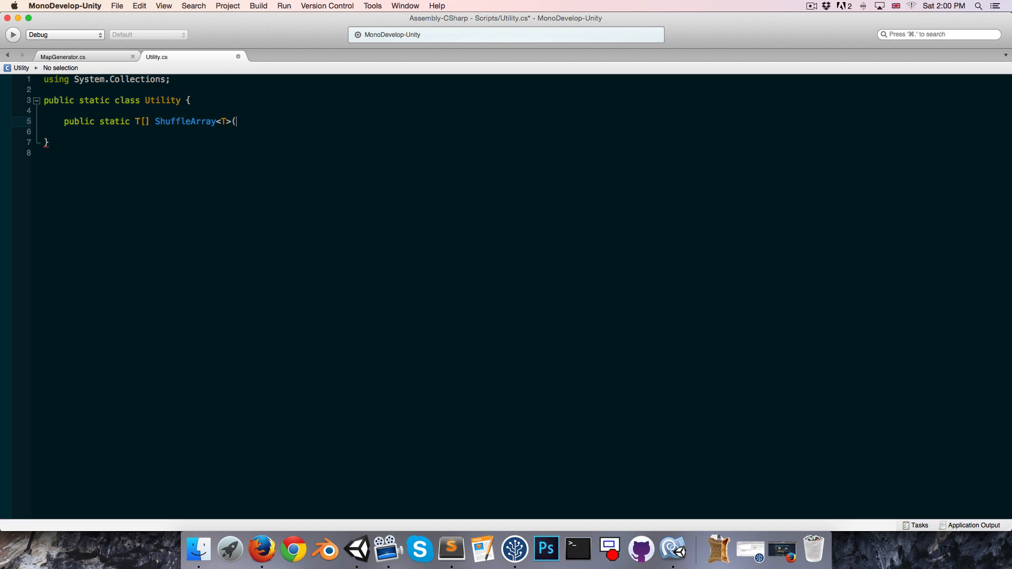
text(T)
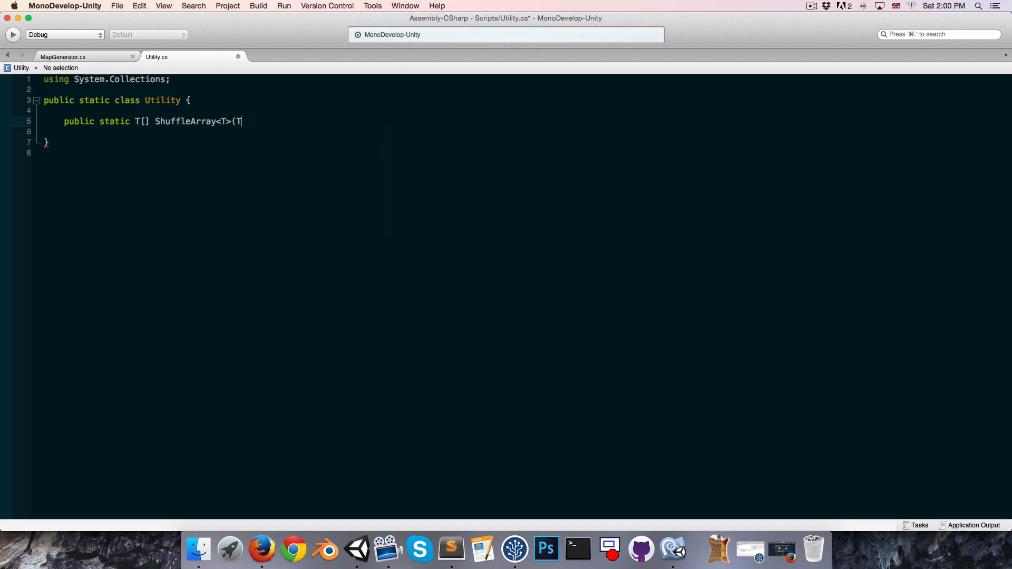
text([])
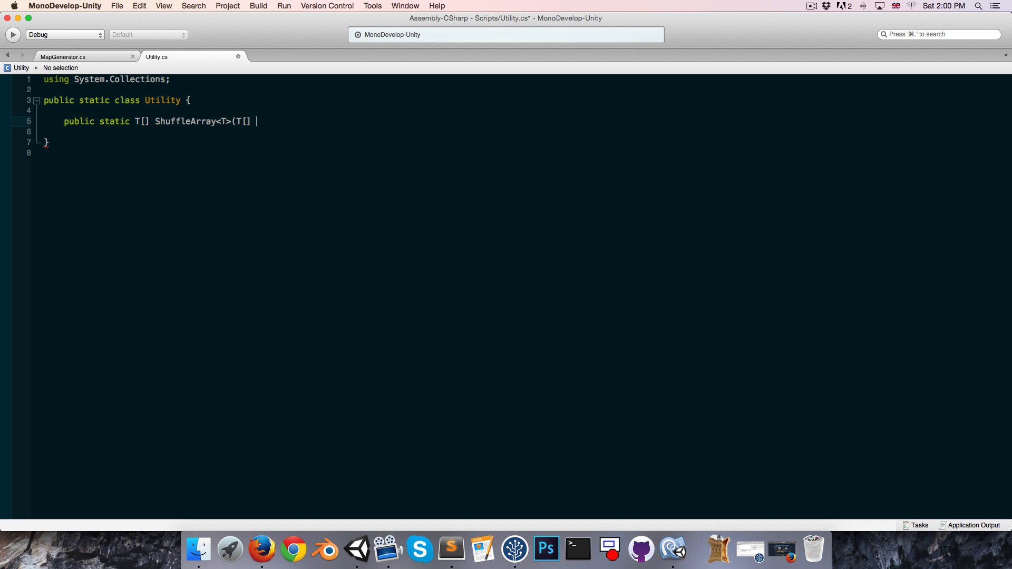
text(array)
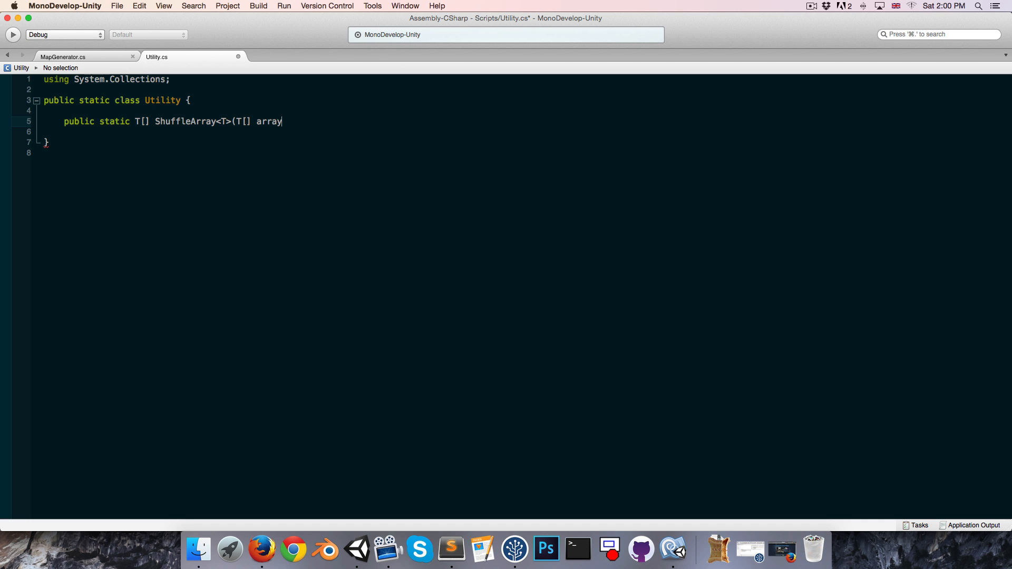
text(,)
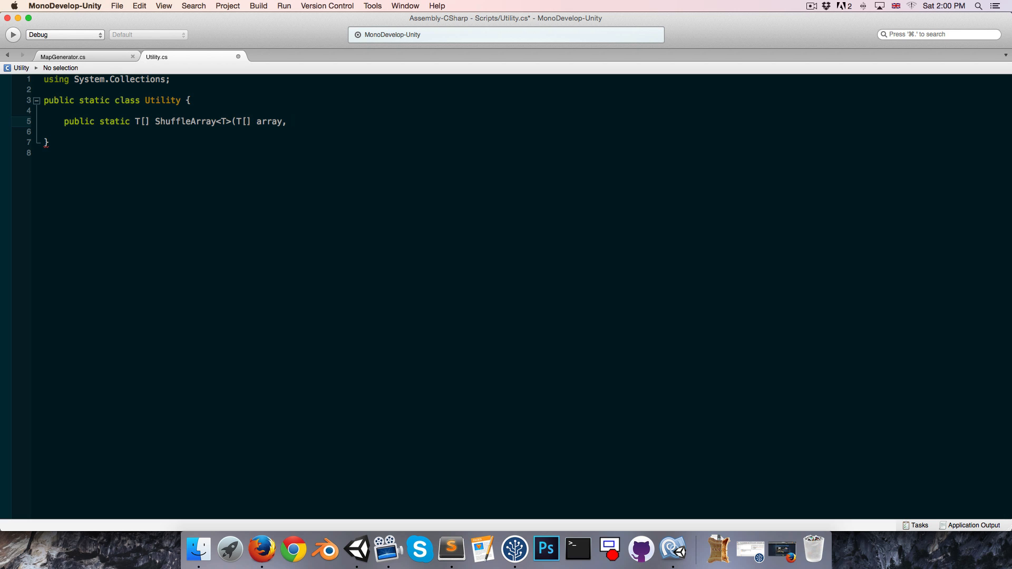
text(int seed) {)
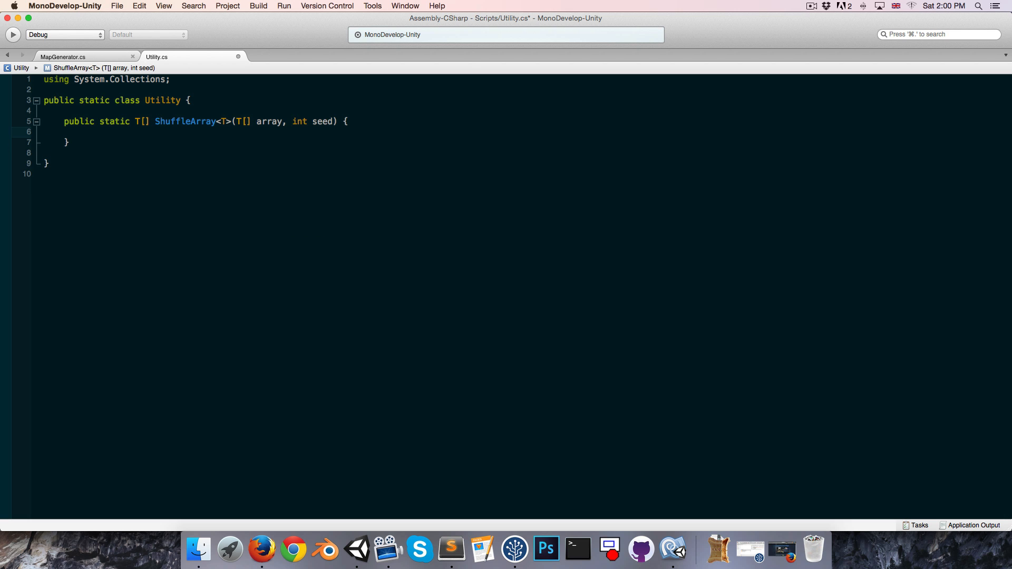
Create a System.Random prng seeded with seed inside ShuffleArray
text(System.ra)
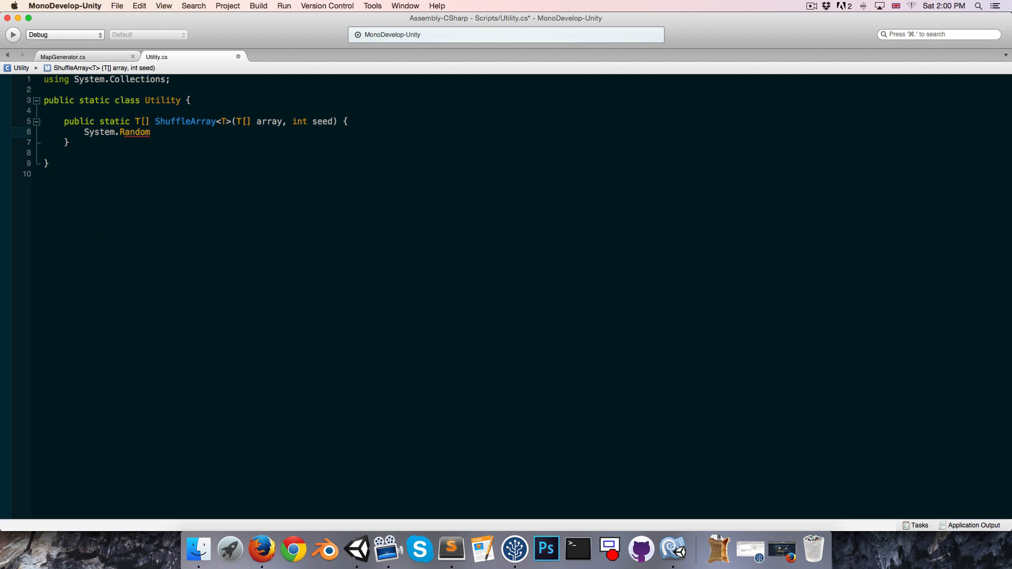
text(prng =)
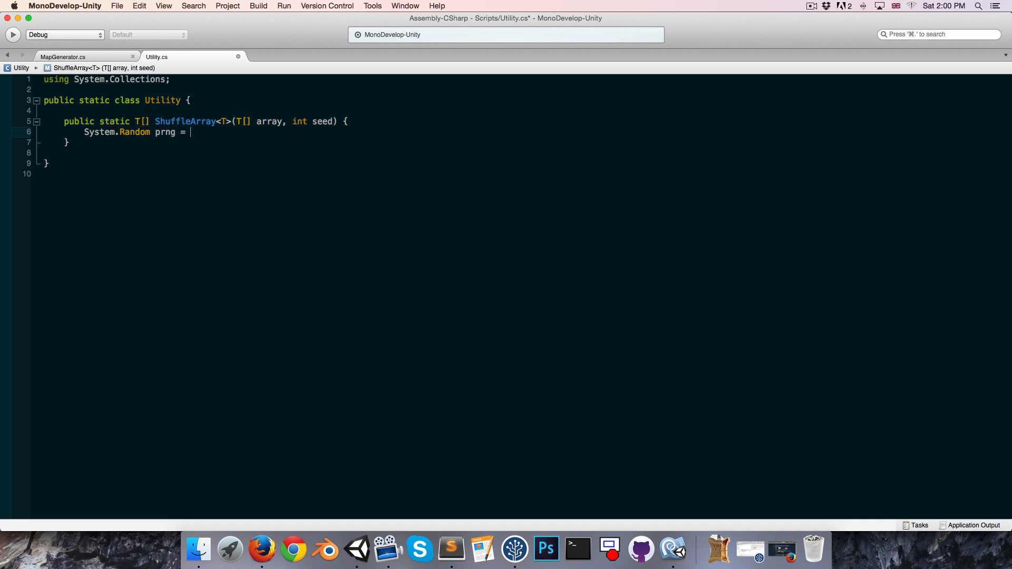
text(new System.Random()
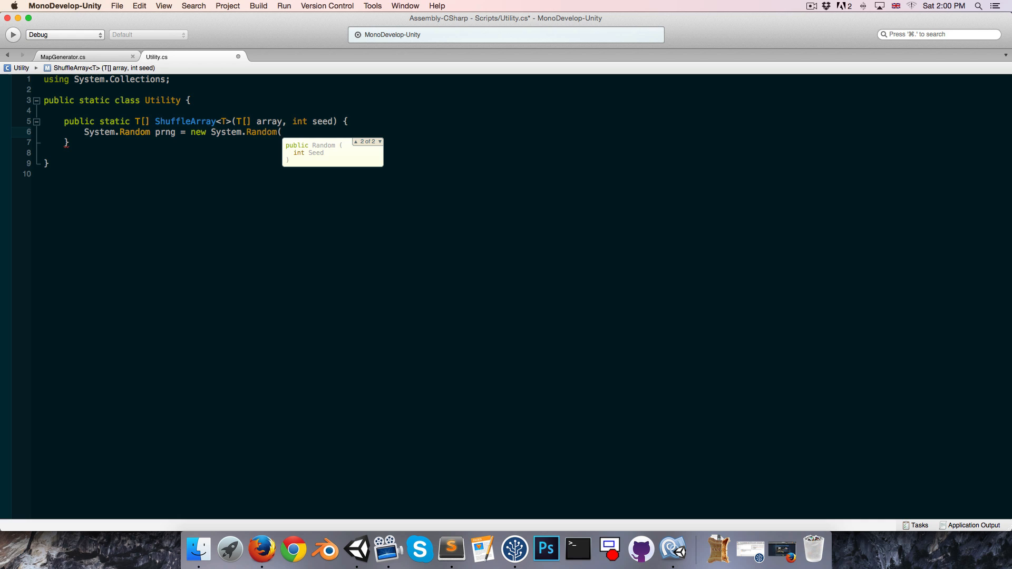
text(seed);)
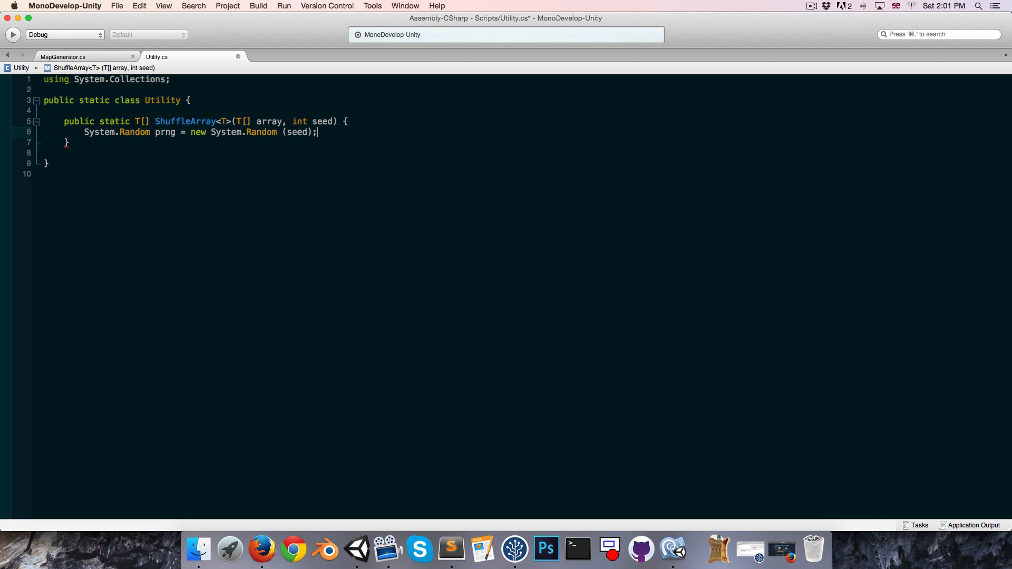
key(Return)
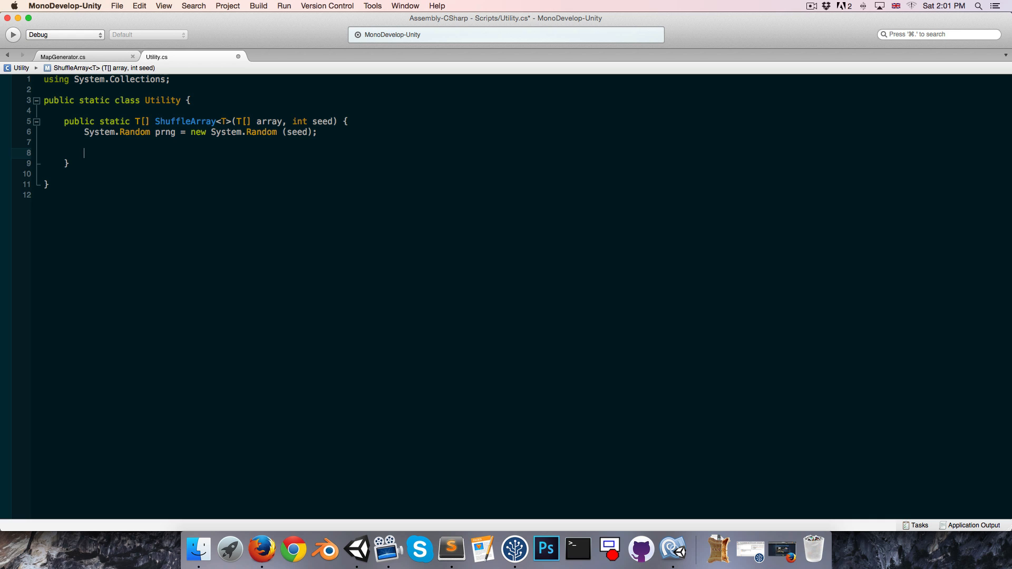
Add an empty for loop with i from 0 while i < array.Length - 1
text(for (int i =0)
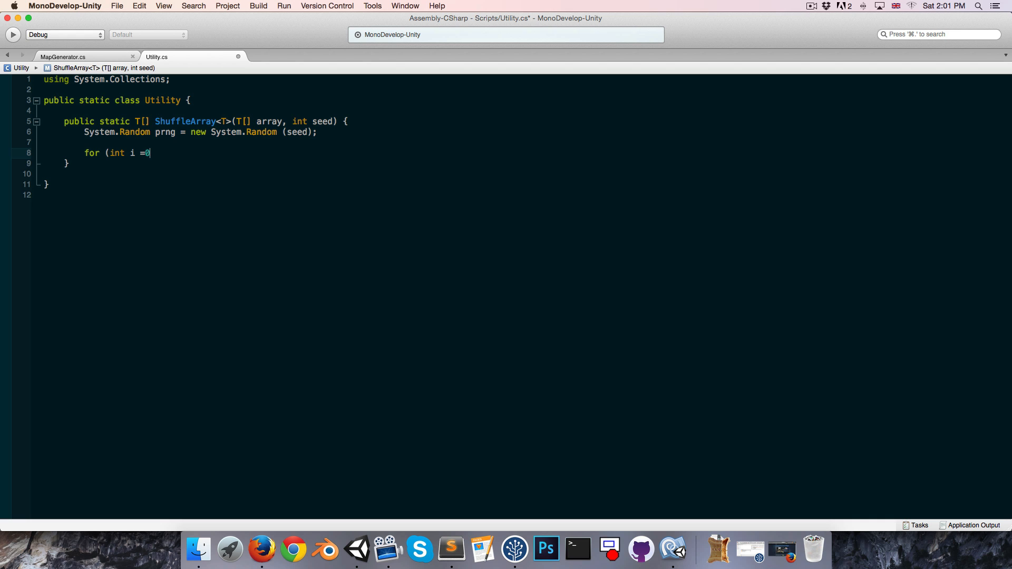
text(; i <)
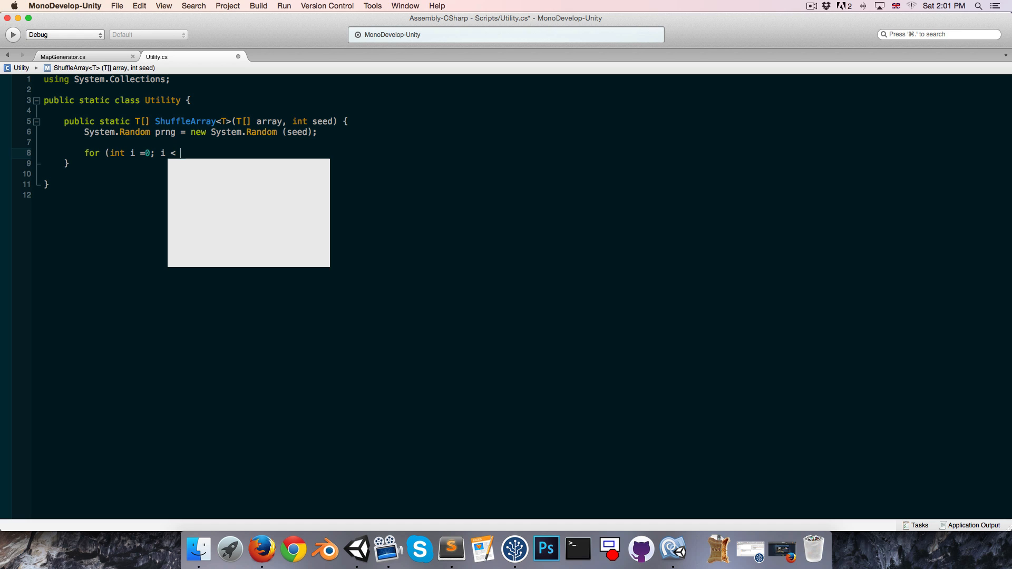
text(array.Length)
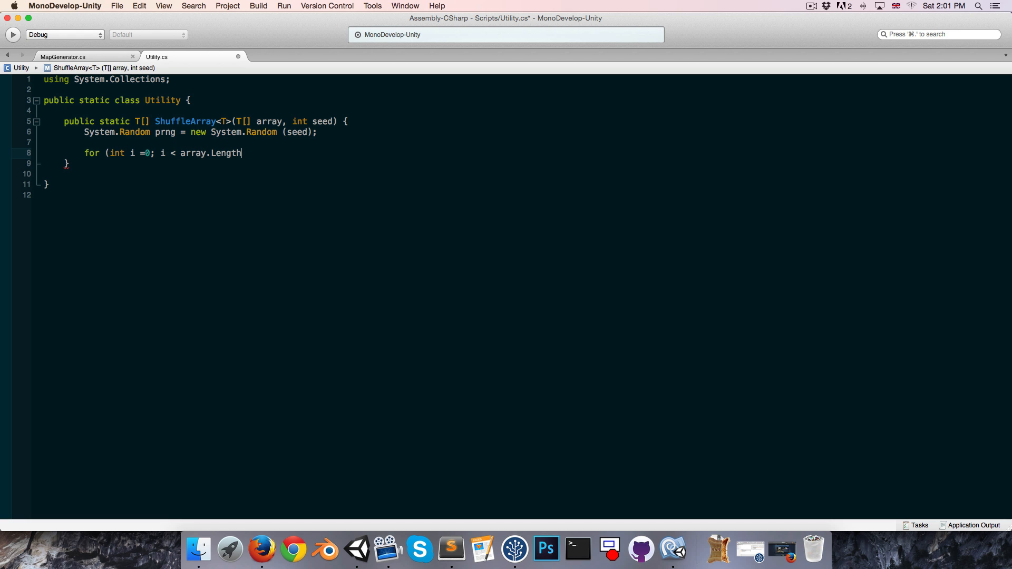
text(-1)
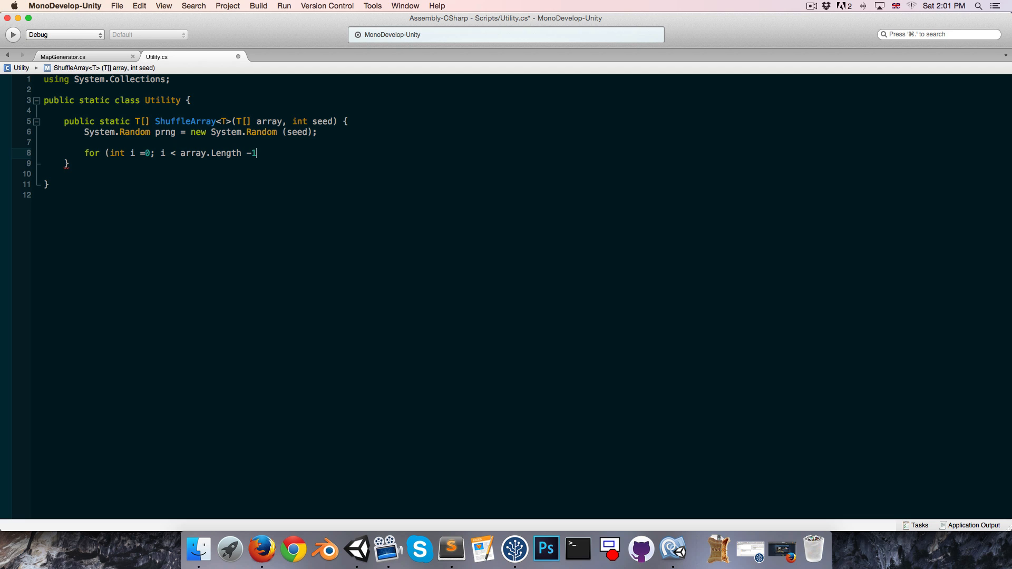
text(;)
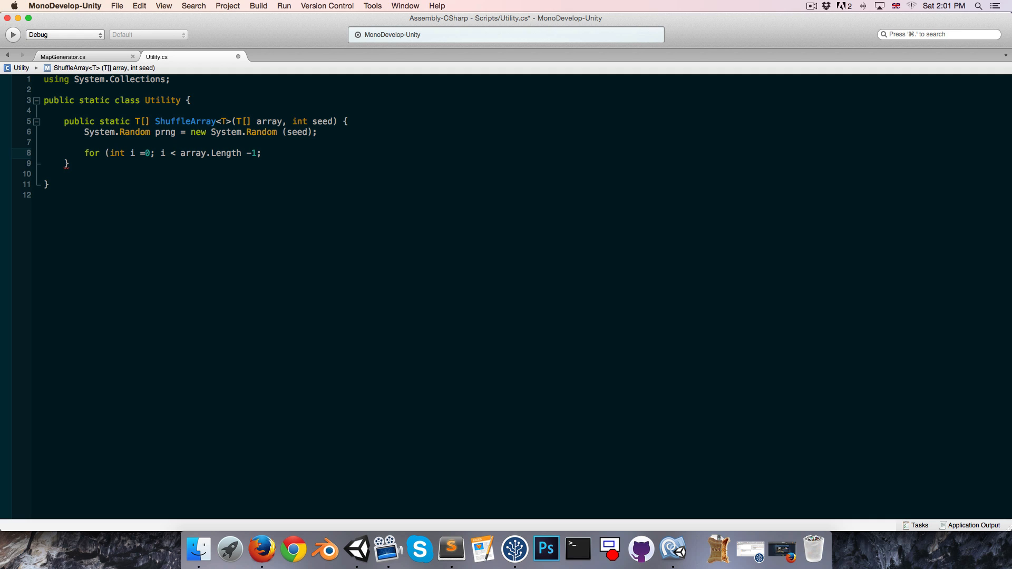
text(i ++))
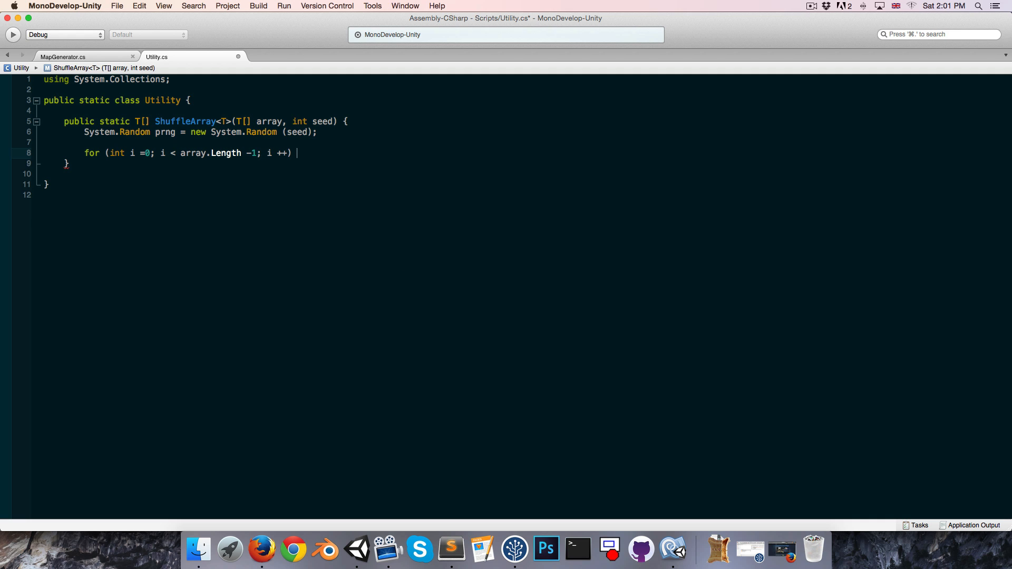
text({)
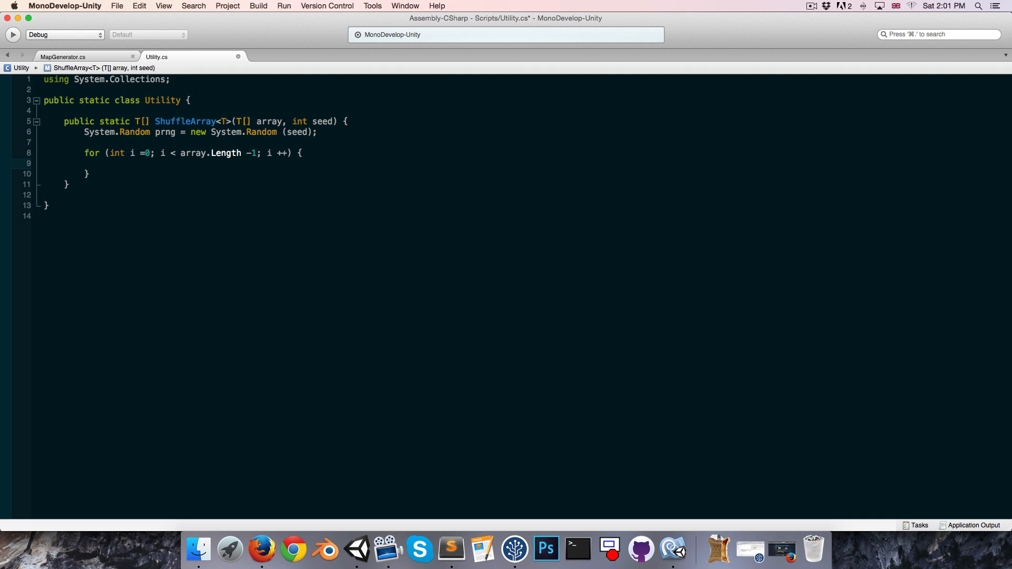
Inside the loop, set int randomIndex = prng.Next(i, array.Length)
text(int ran)
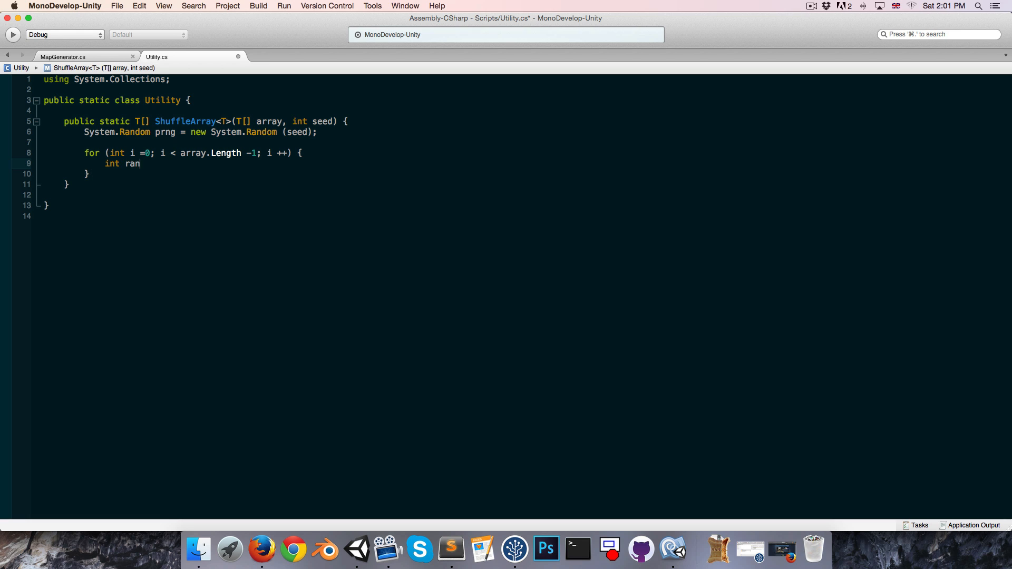
text(domIndex =)
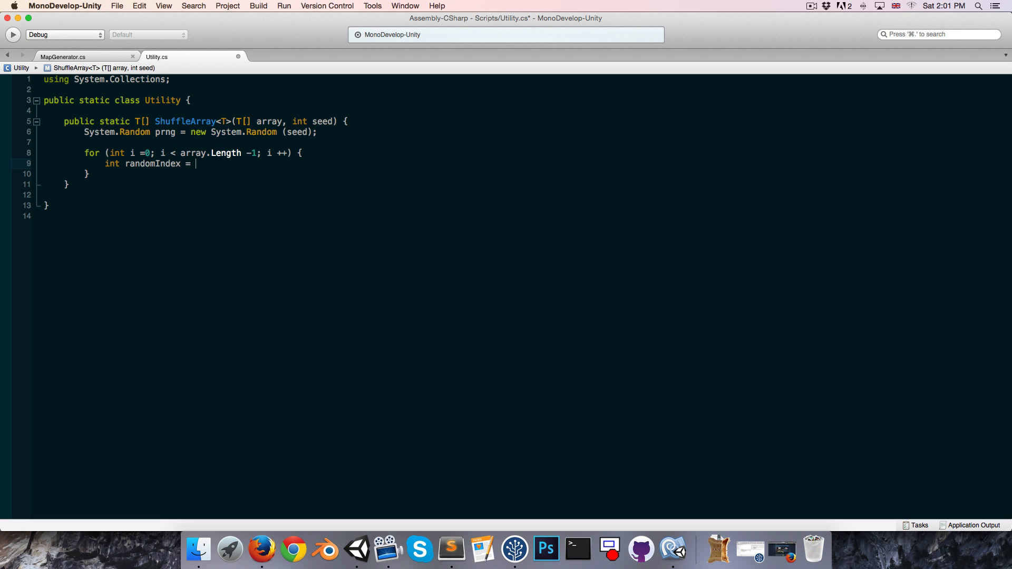
text(prn)
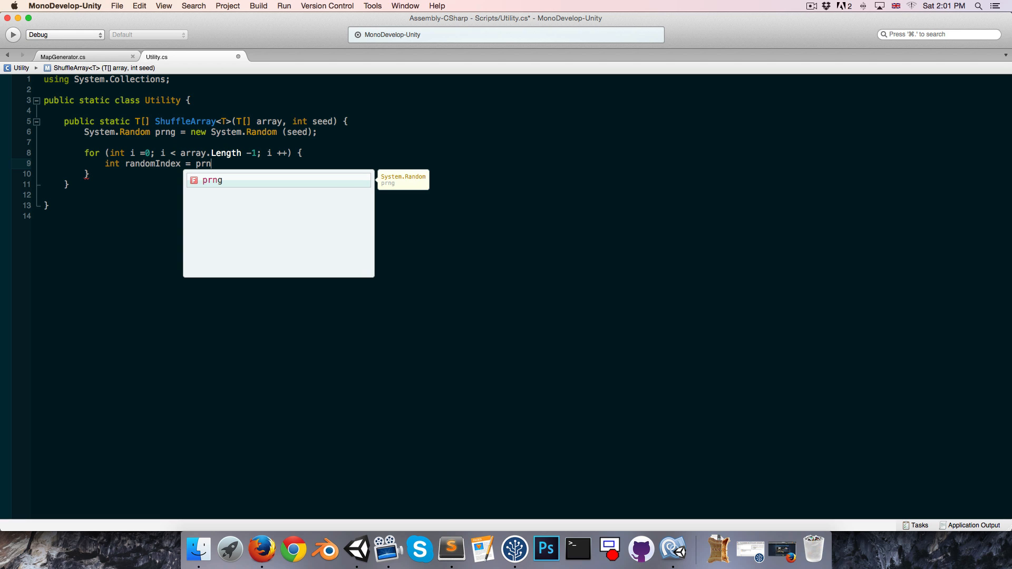
text(.)
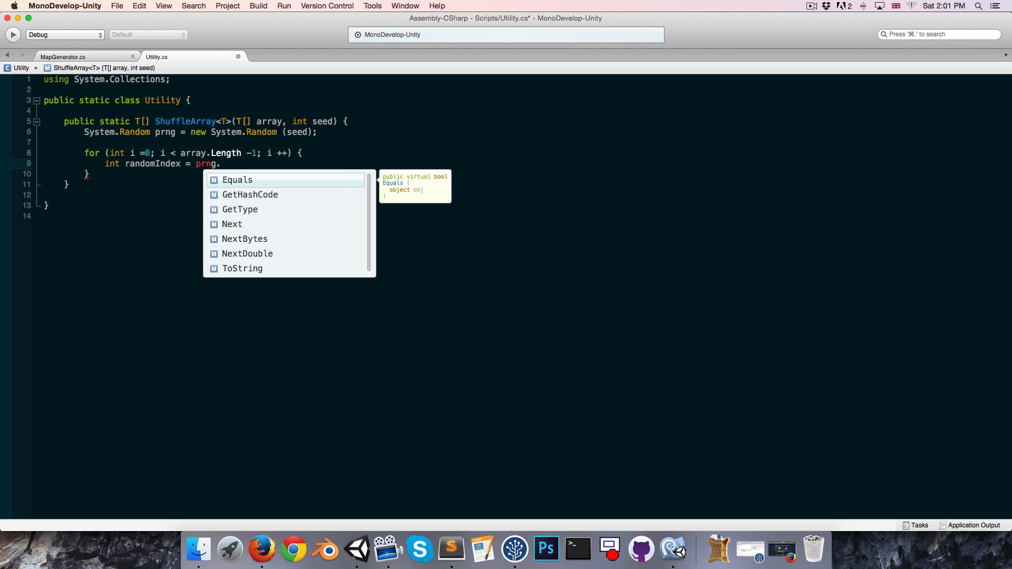
text(Next()
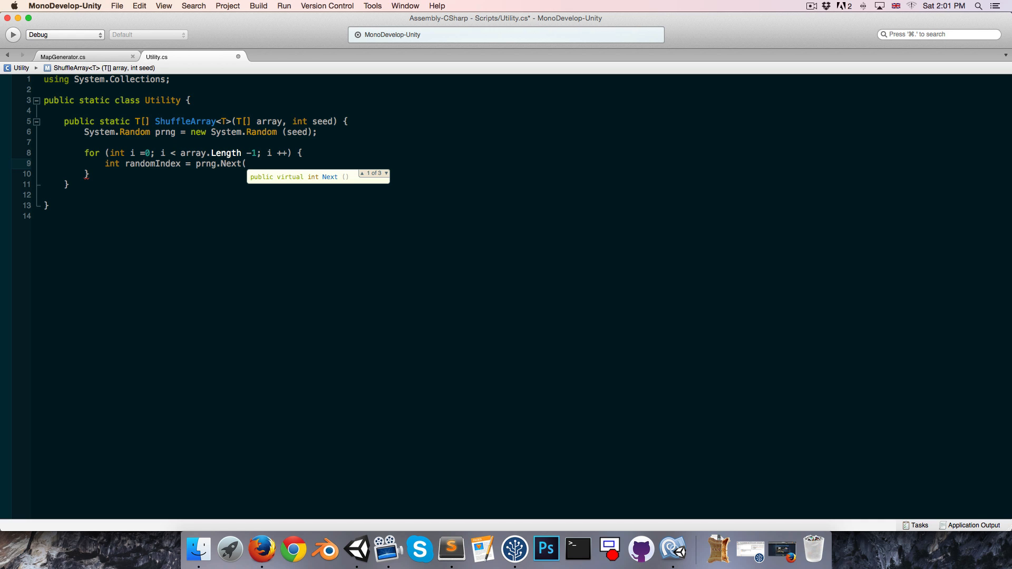
text(i)
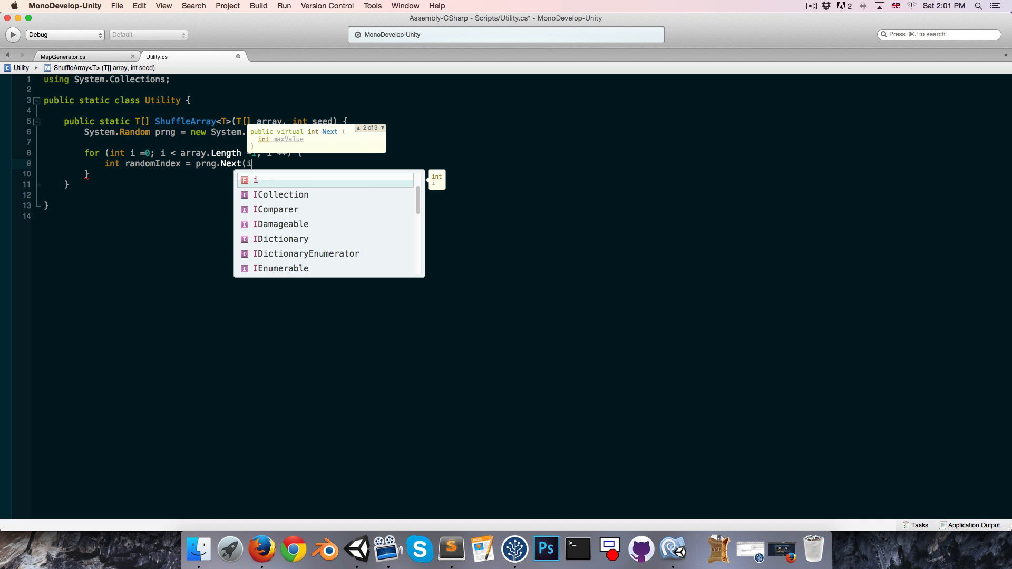
text(,)
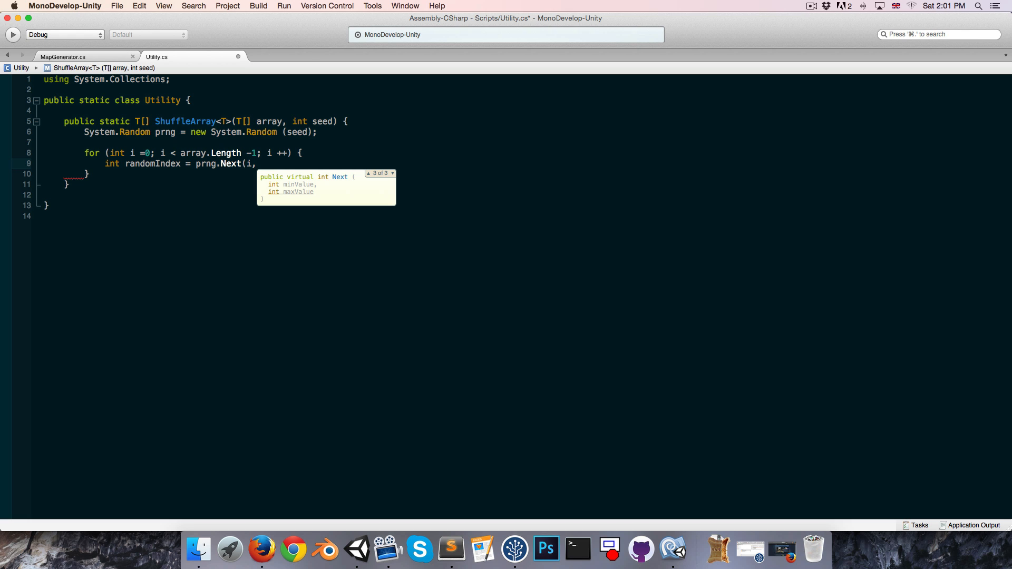
text(array.l)
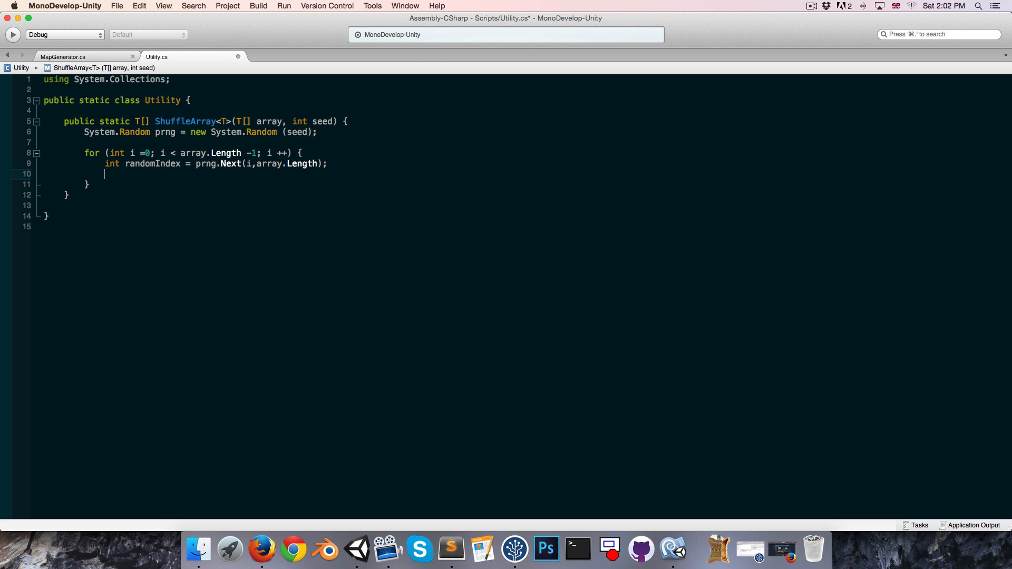
Swap array[i] and array[randomIndex] using a tempItem variable
text(T)
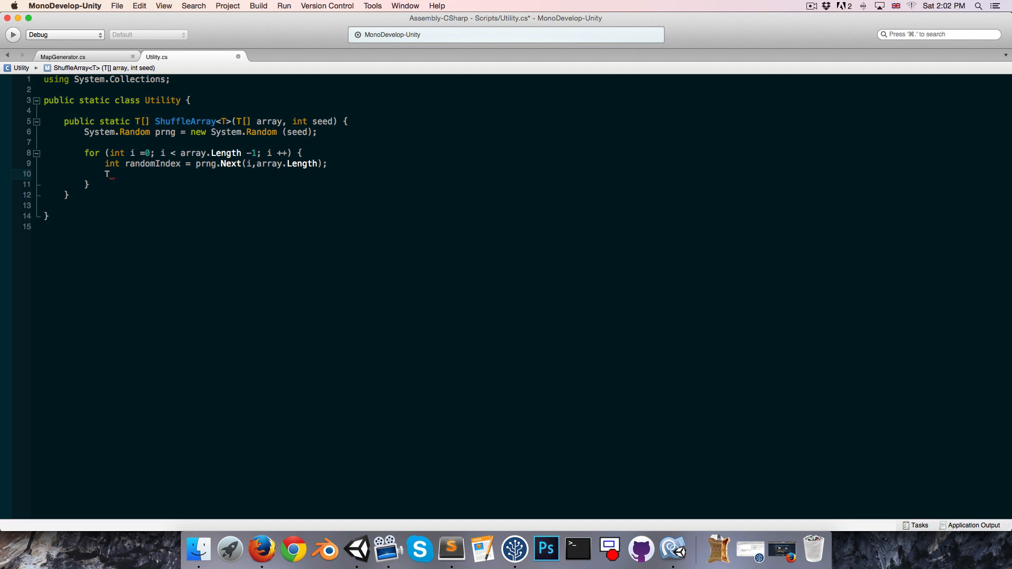
text(tempItem =)
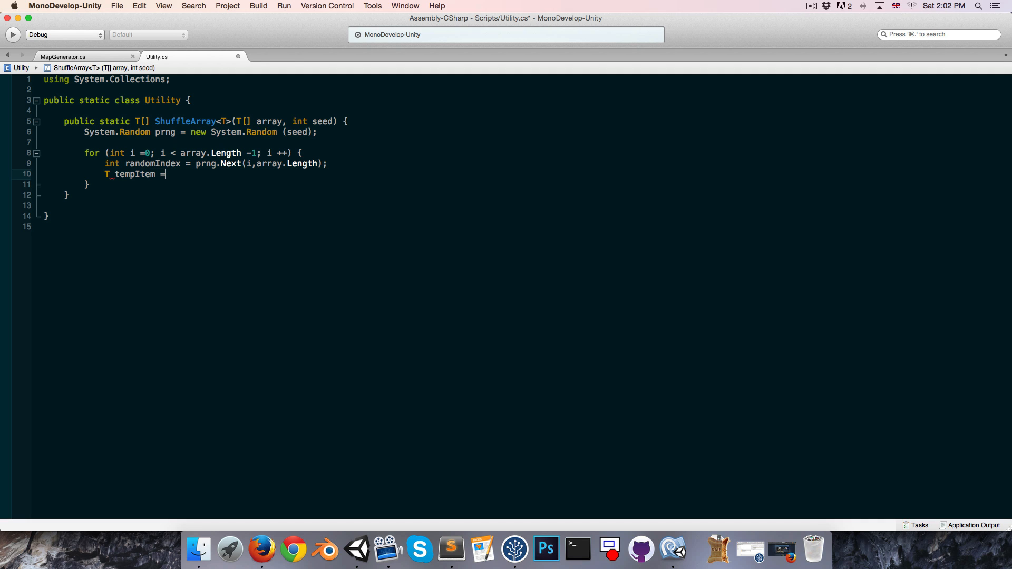
text(array)
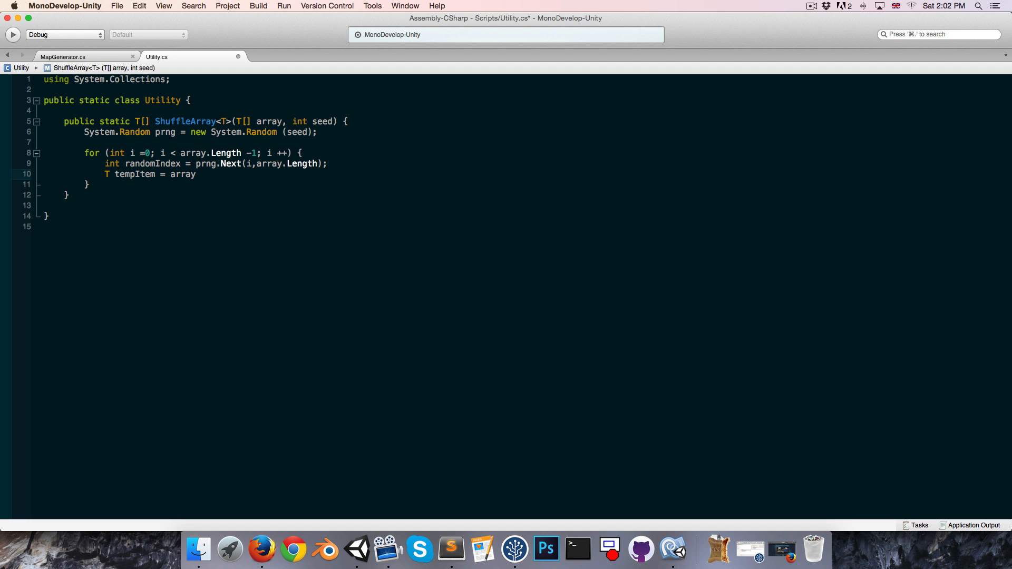
text([randomIndex];)
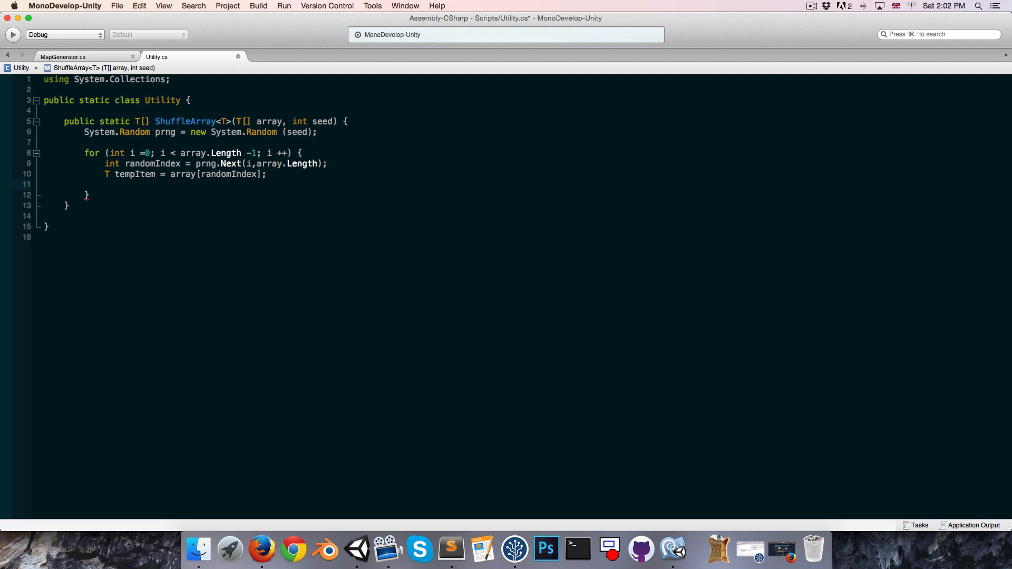
text(array)
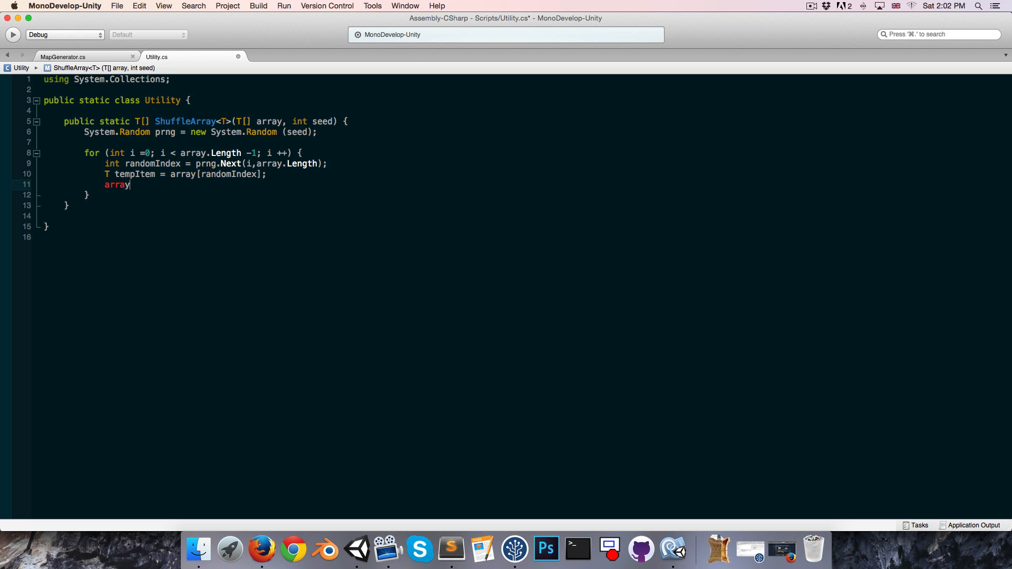
text([randomIndex])
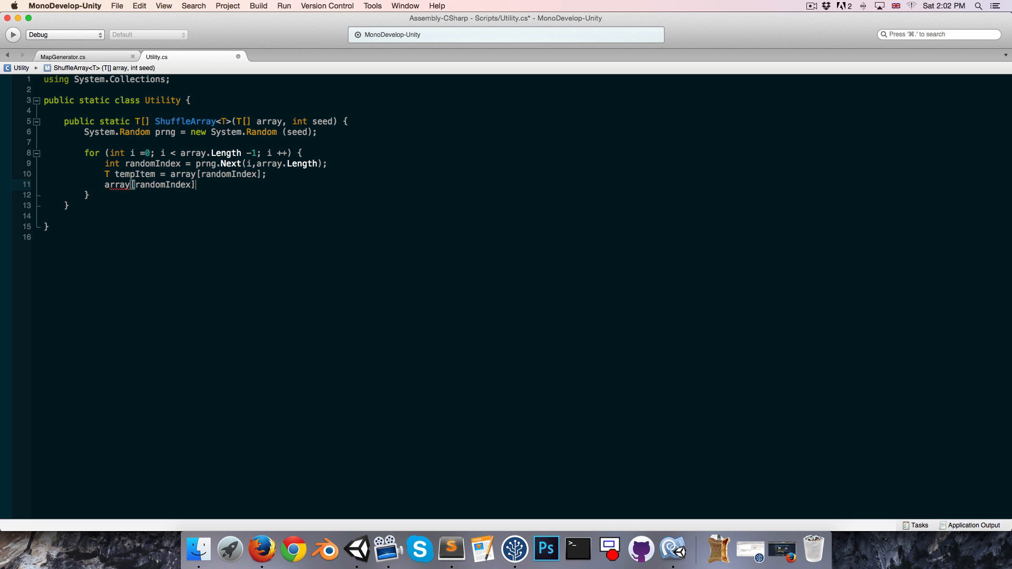
text(= array)
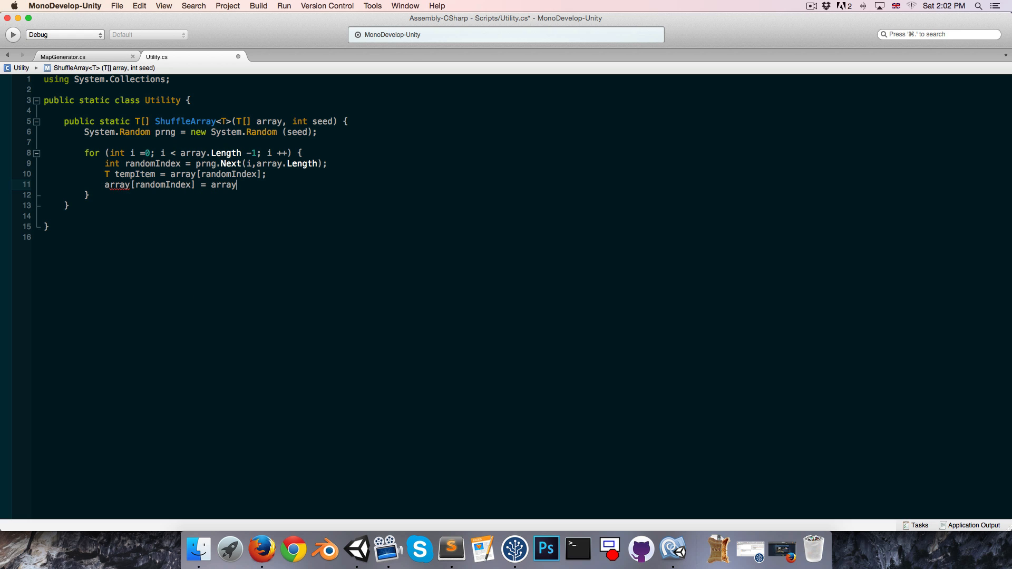
text([i];)
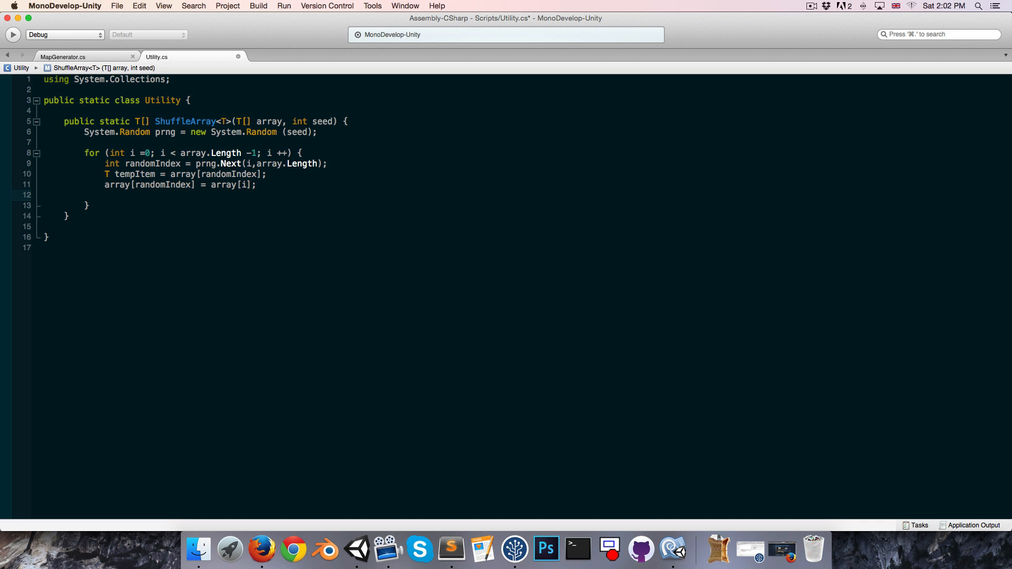
text(array)
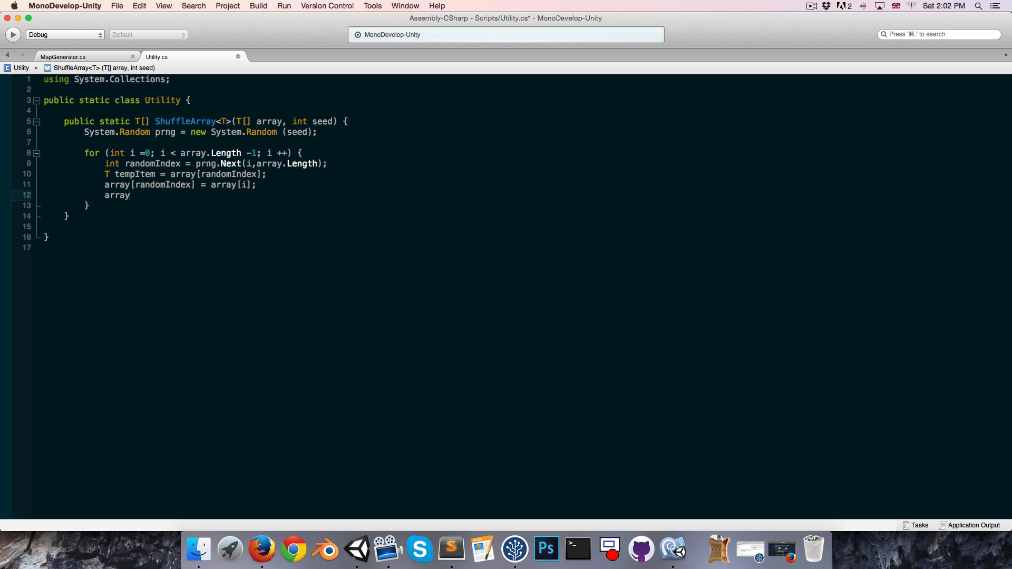
text([i])
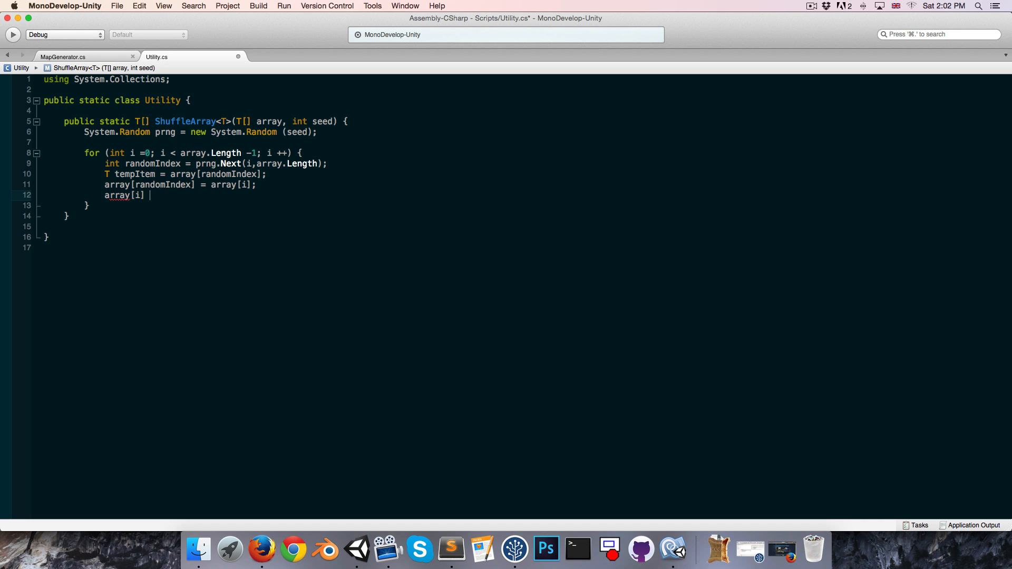
text(= tempItem;)
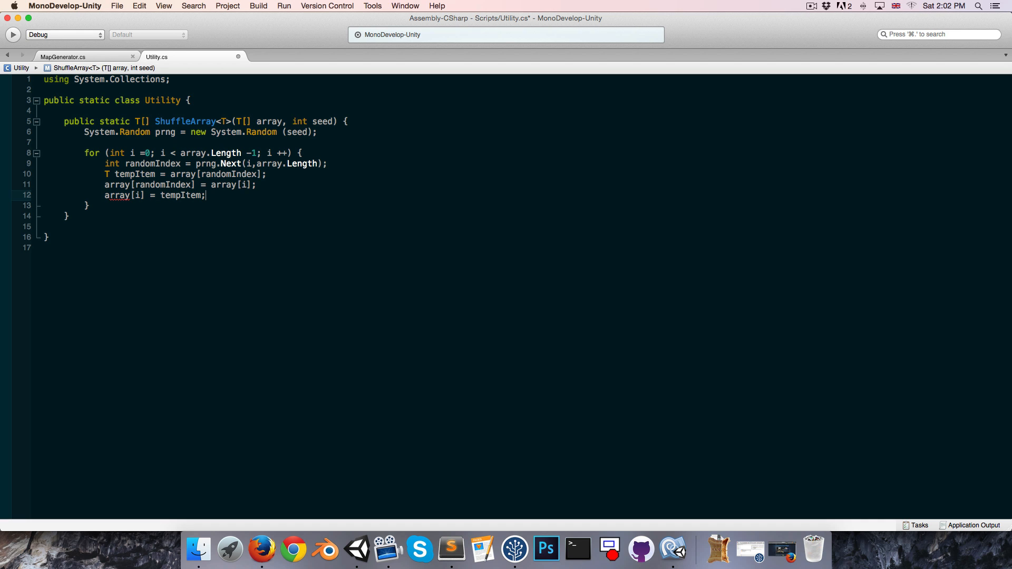
Return the shuffled array and switch back to MapGenerator.cs
text(re)
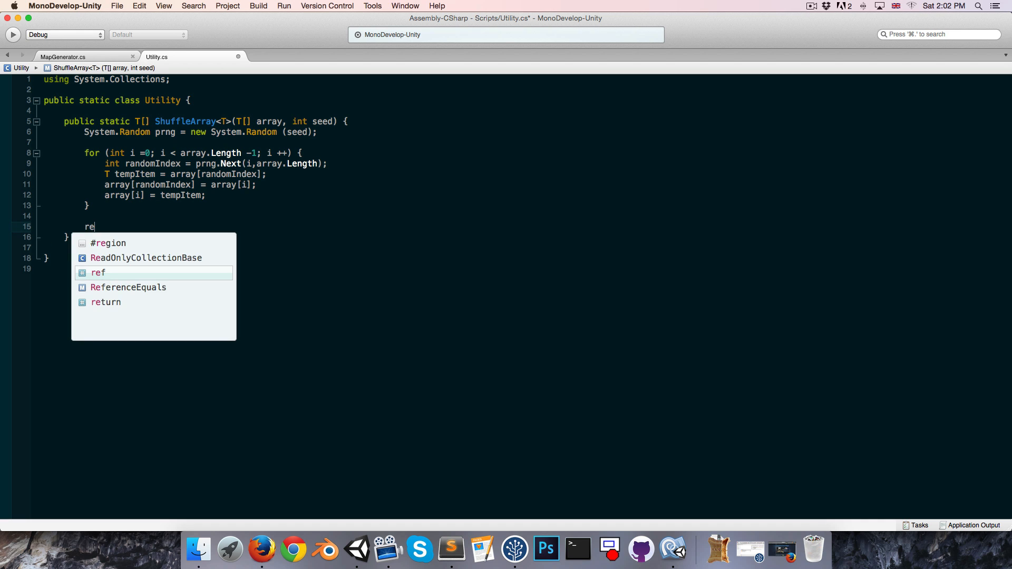
text(turn a)
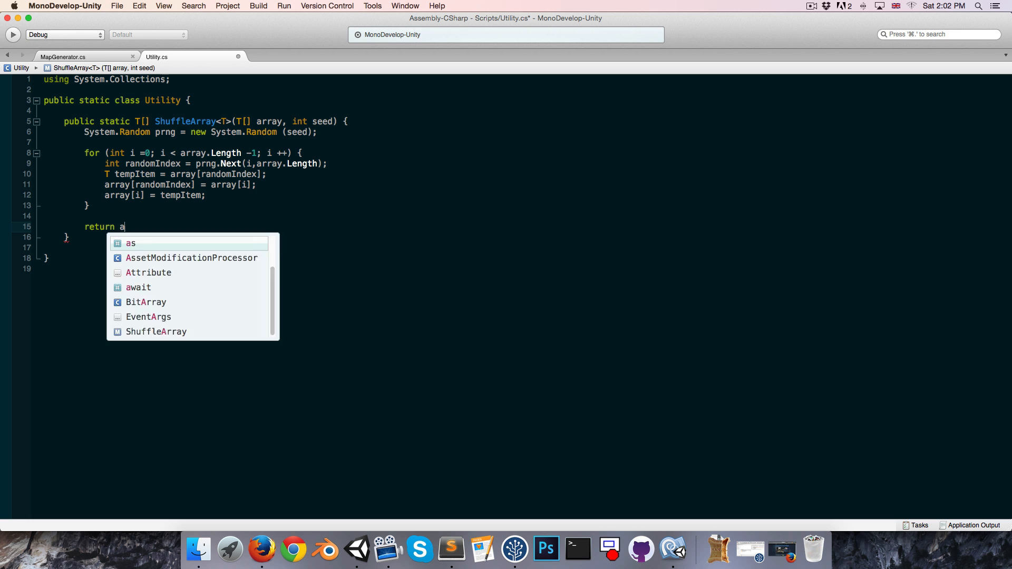
text(rray;)
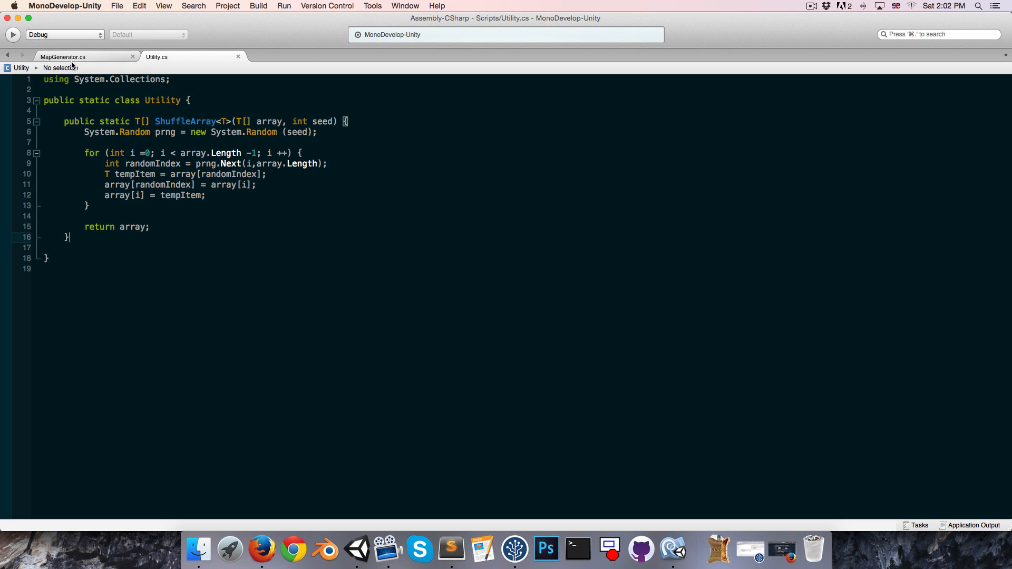
click(62, 57)
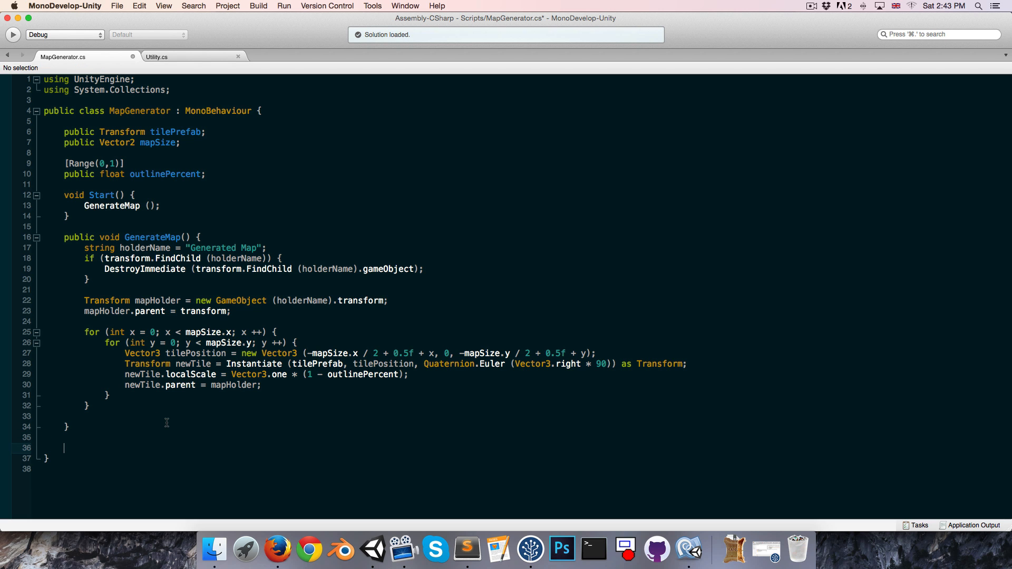
Define a public Coord struct with int x, y and a constructor Coord(int _x, int _y) assigning them
text(public struct Coor)
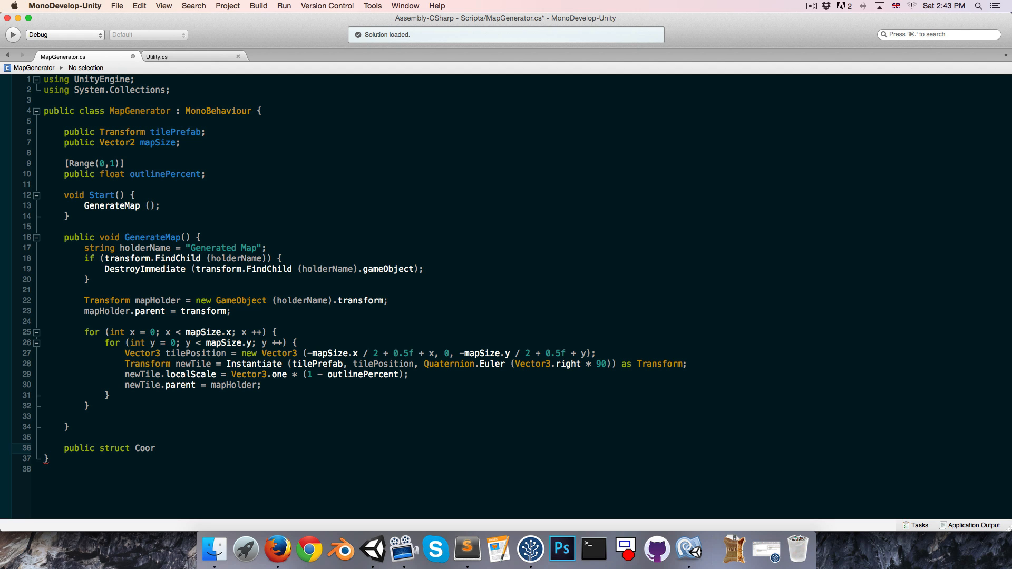
text({)
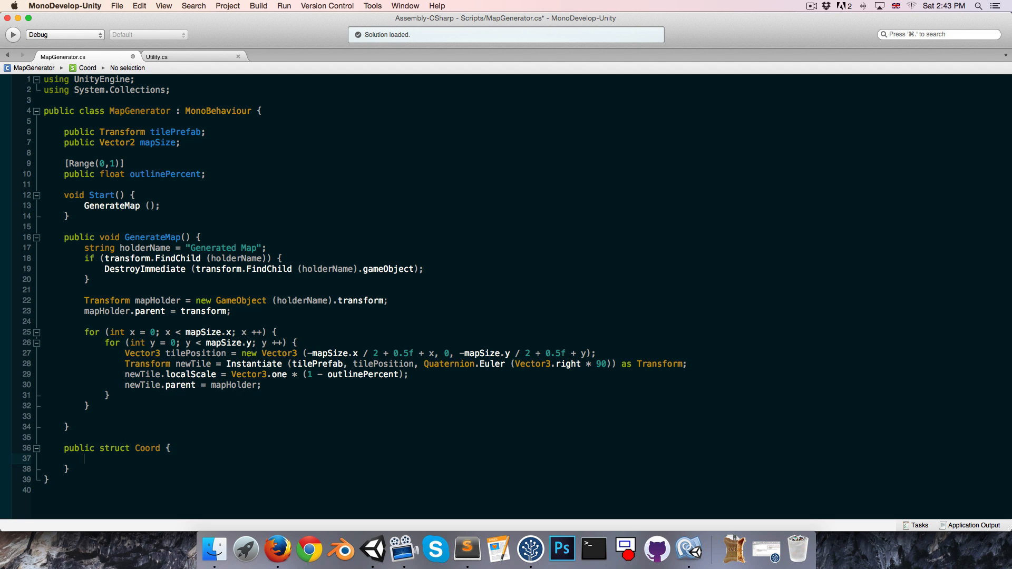
text(public int x;)
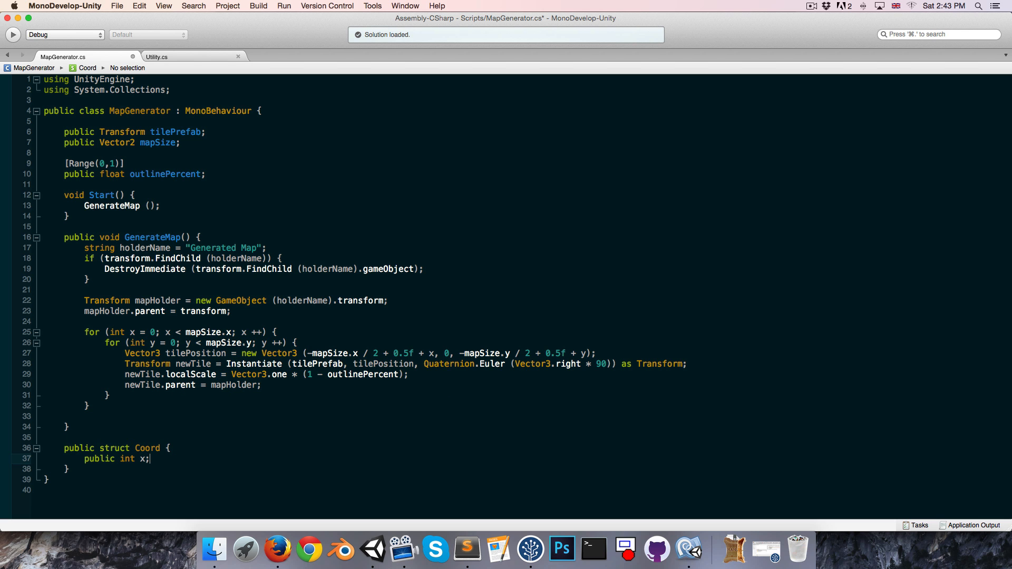
text(int)
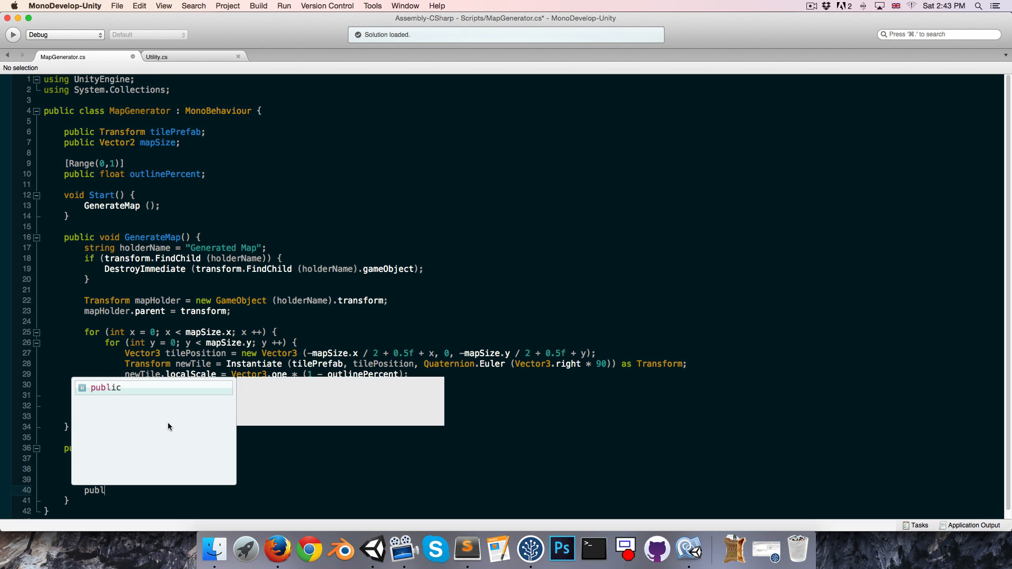
text(Cood)
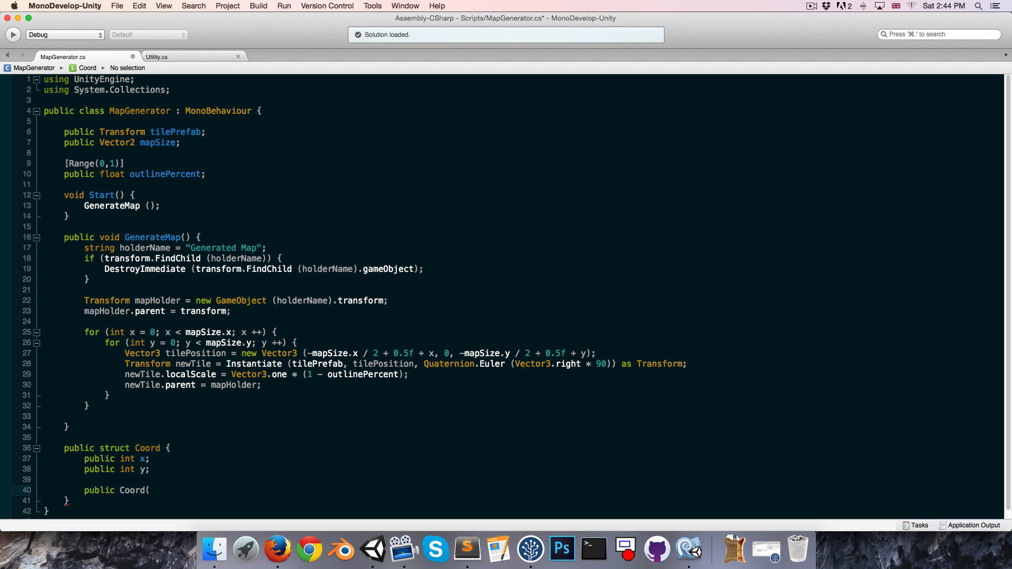
text(int _x)
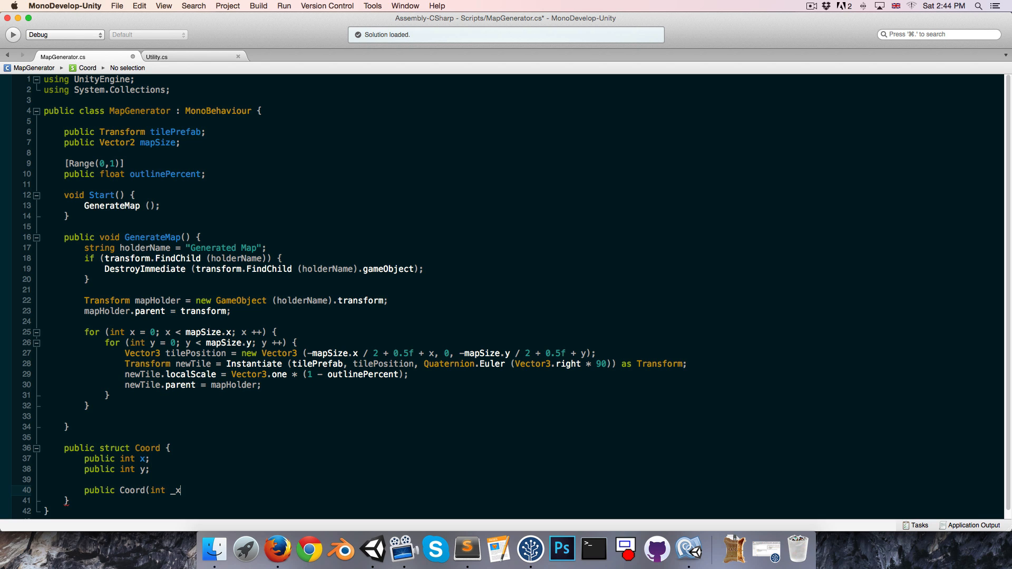
text(, int _y) {)
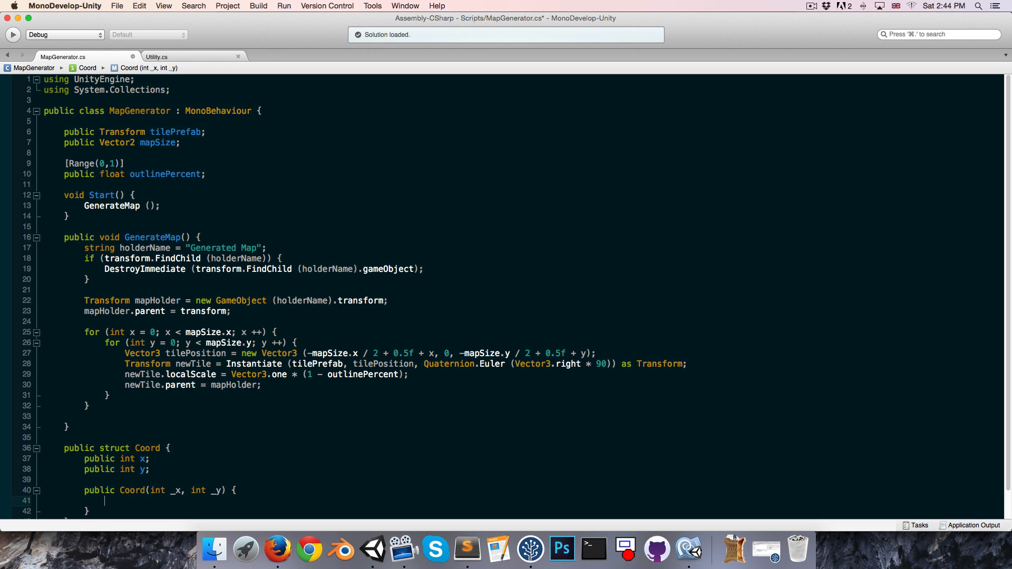
text(x = _x;)
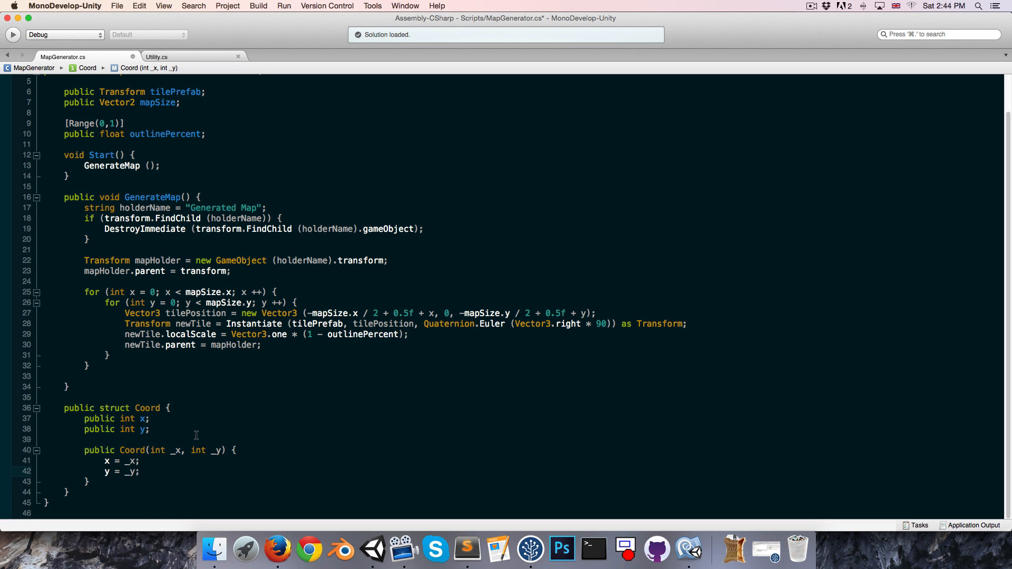
scroll(up, 3)
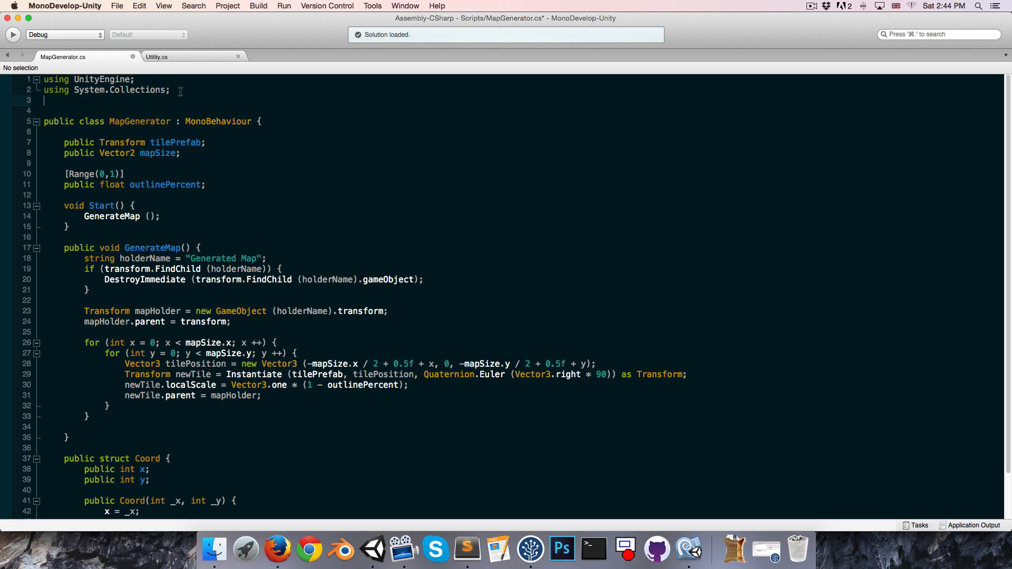
Import System.Collections.Generic and declare a List<Coord> allTileCoords field
text(using System.)
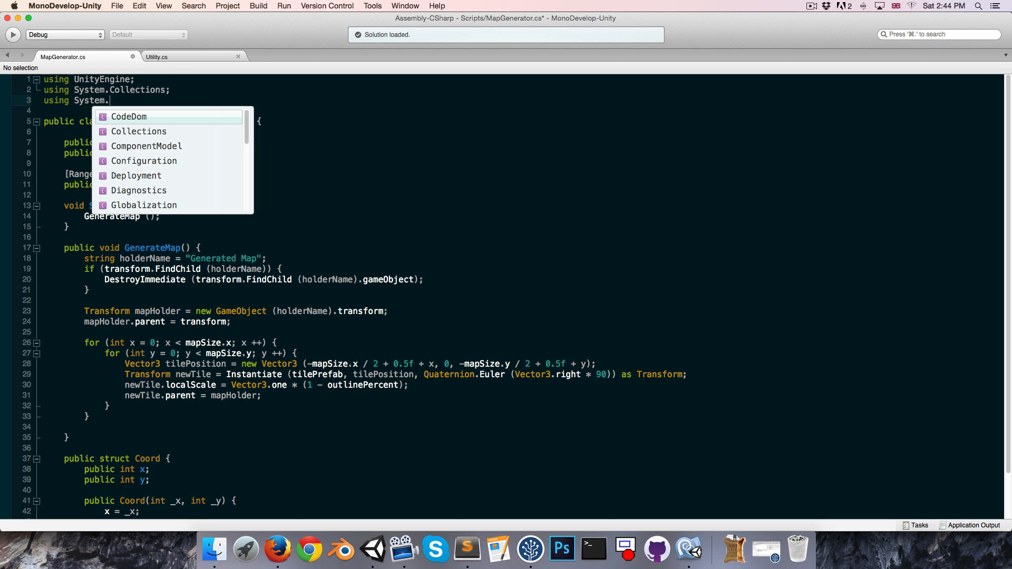
text(Collections.Generic;)
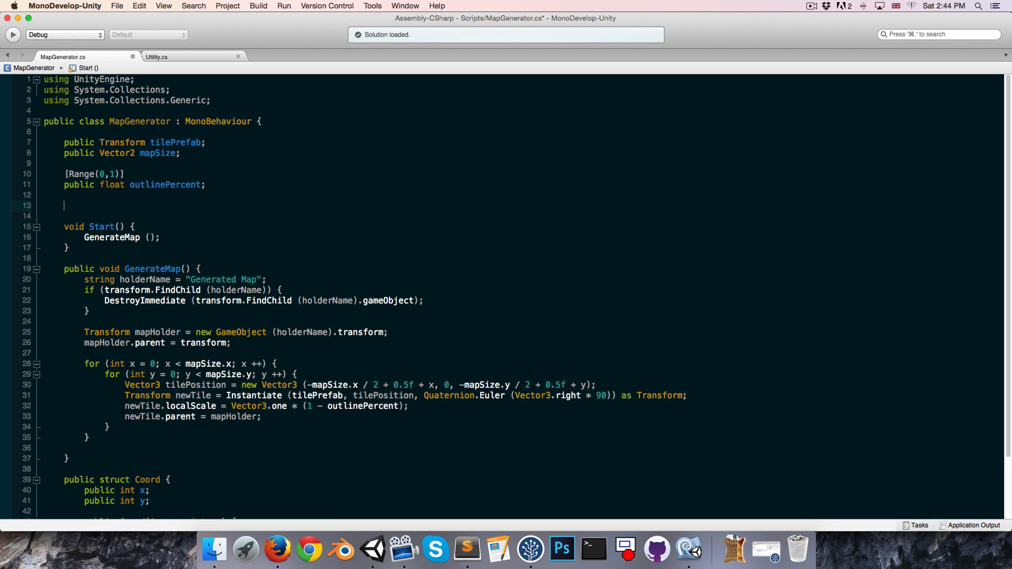
text(List<Coord)
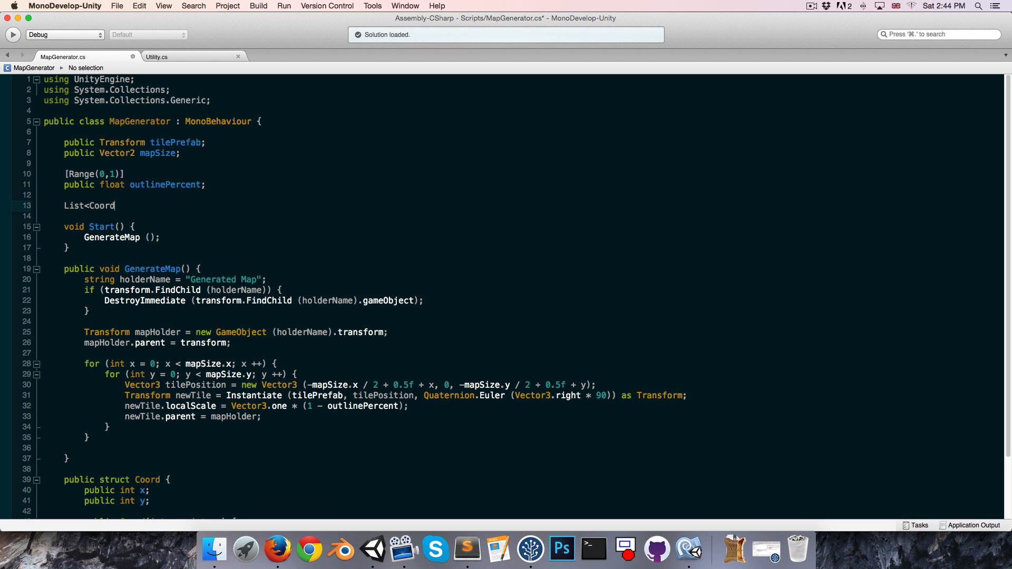
text(> all)
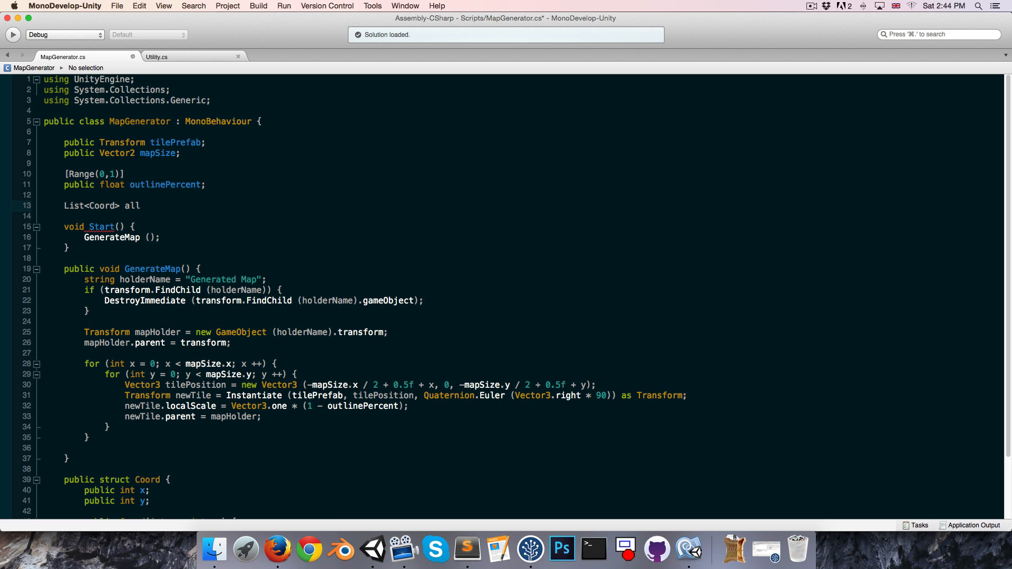
text(TileCoords;)
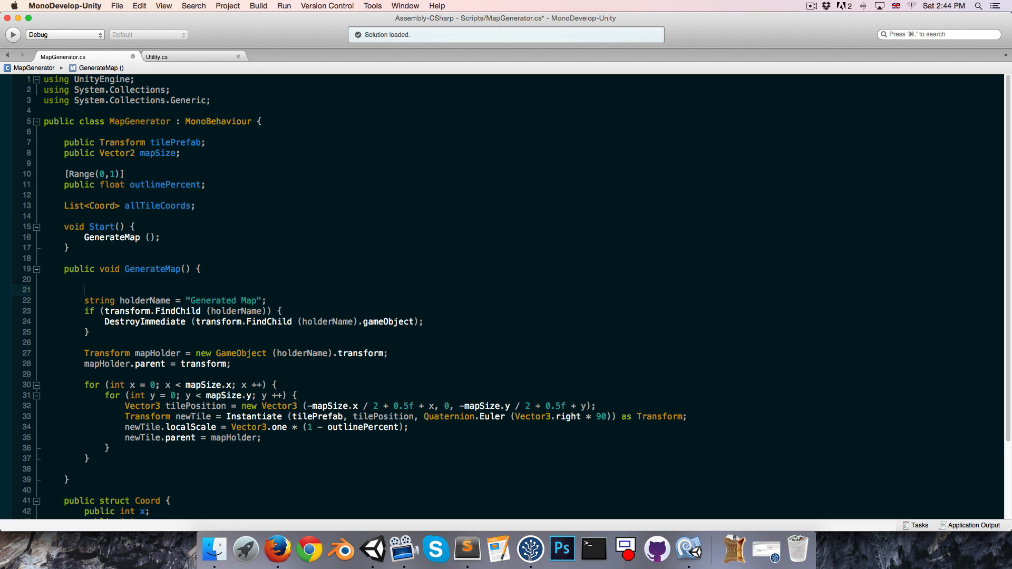
In GenerateMap, create allTileCoords and add new Coord(x, y) inside the tile loops
text(allTileCoords = new List<Coord>)
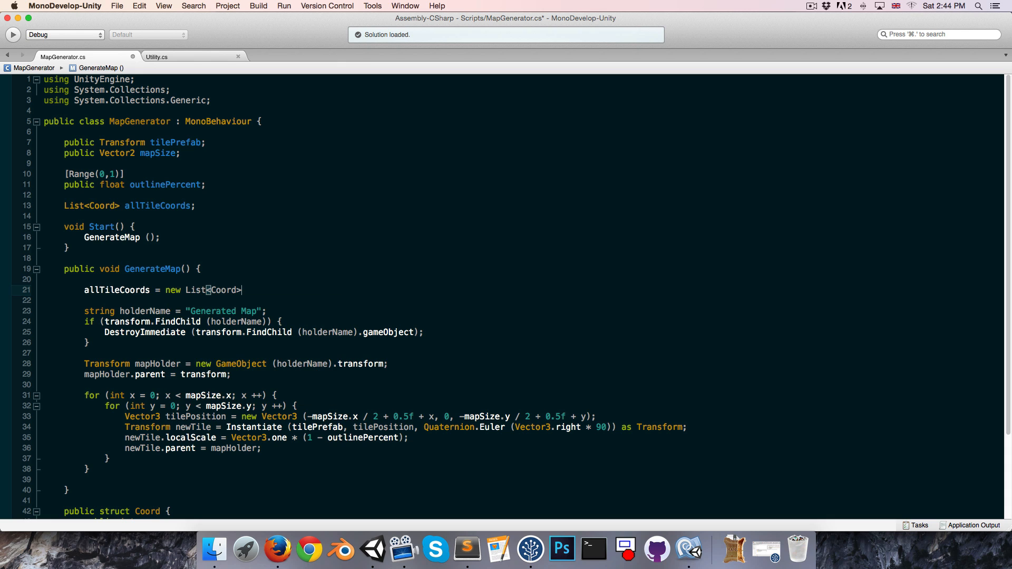
text(();)
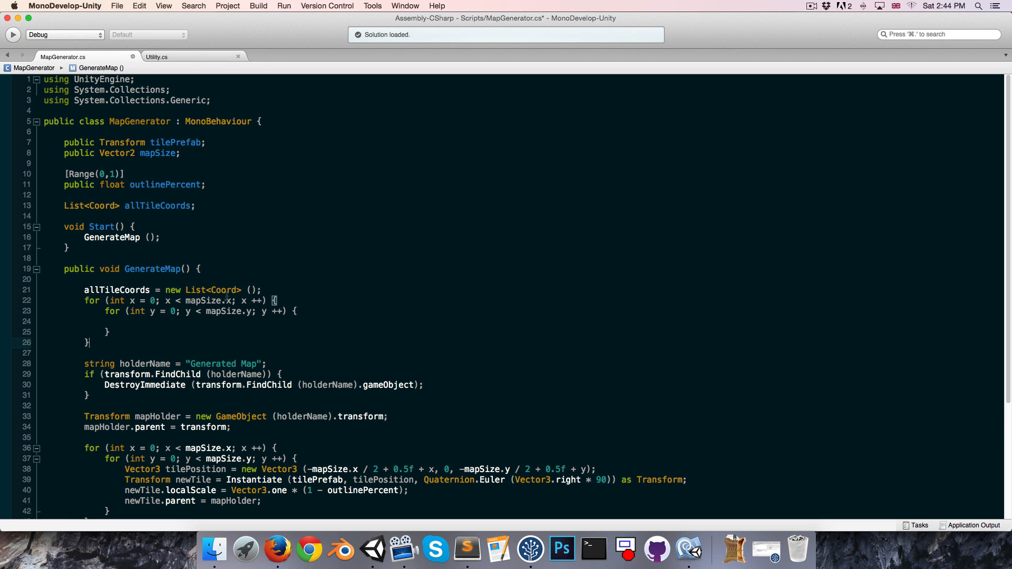
text(allTileCoords.Add()
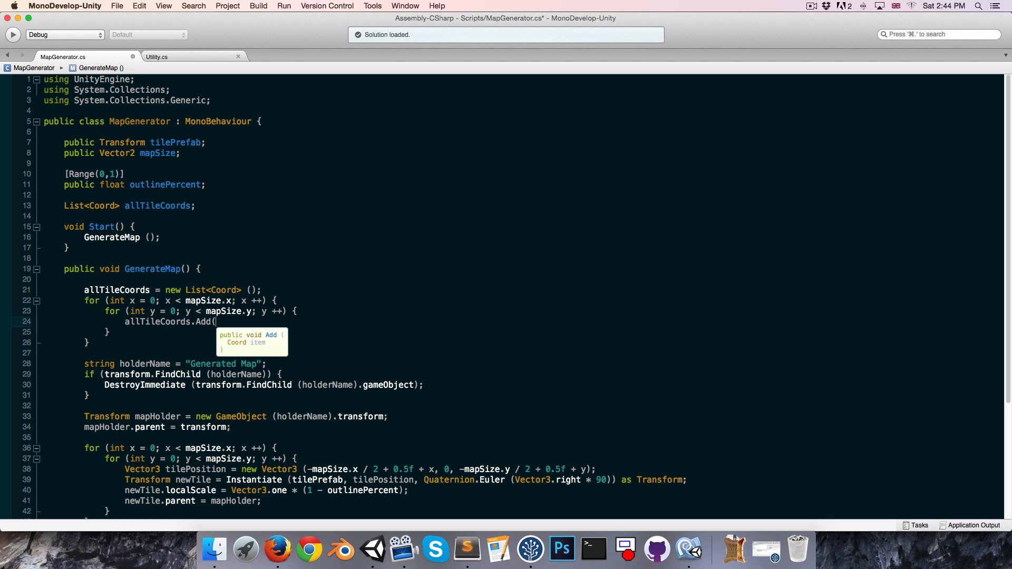
text(new)
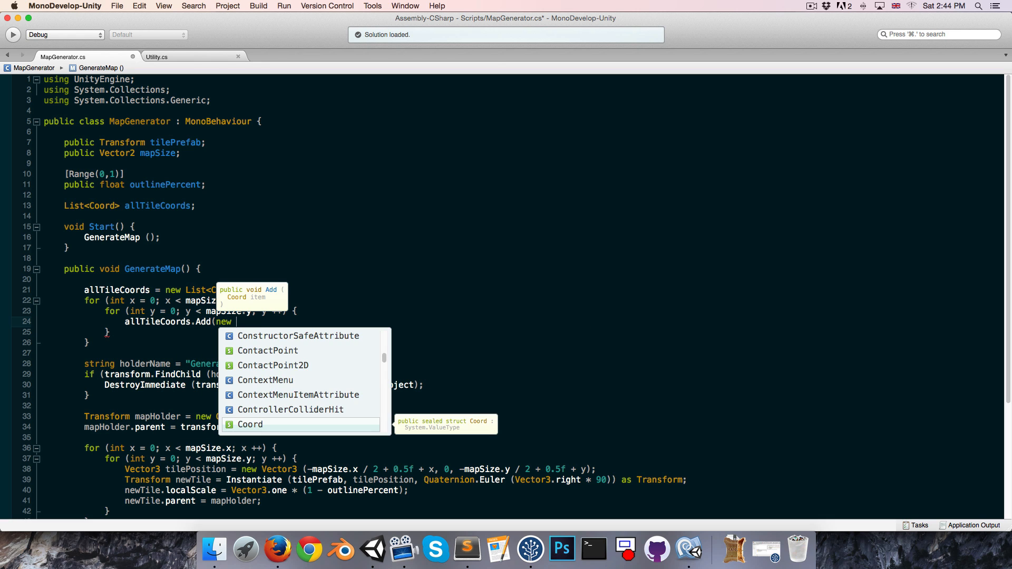
text(Coord(x,y)
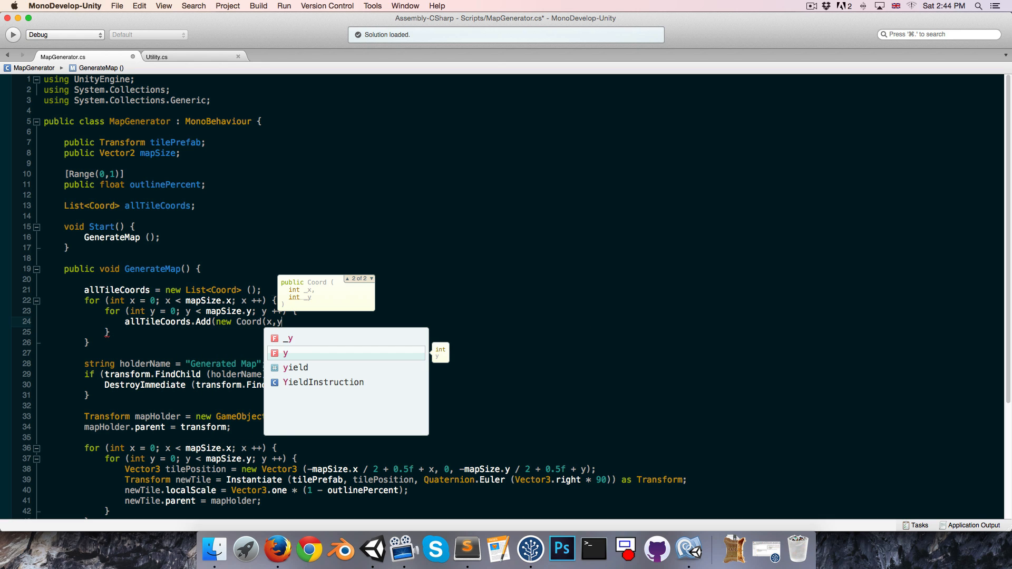
key(Return)
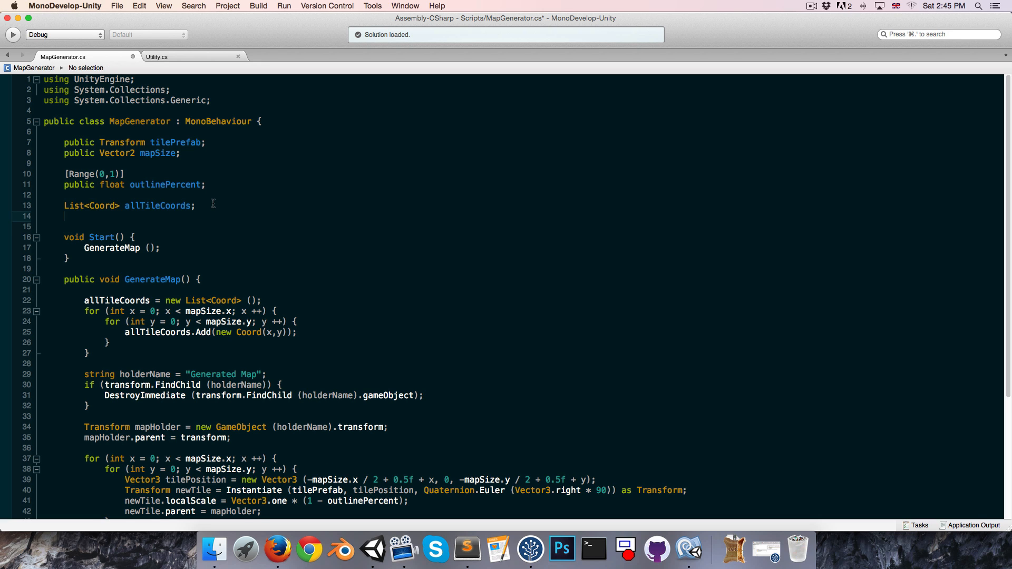
text(Queue<)
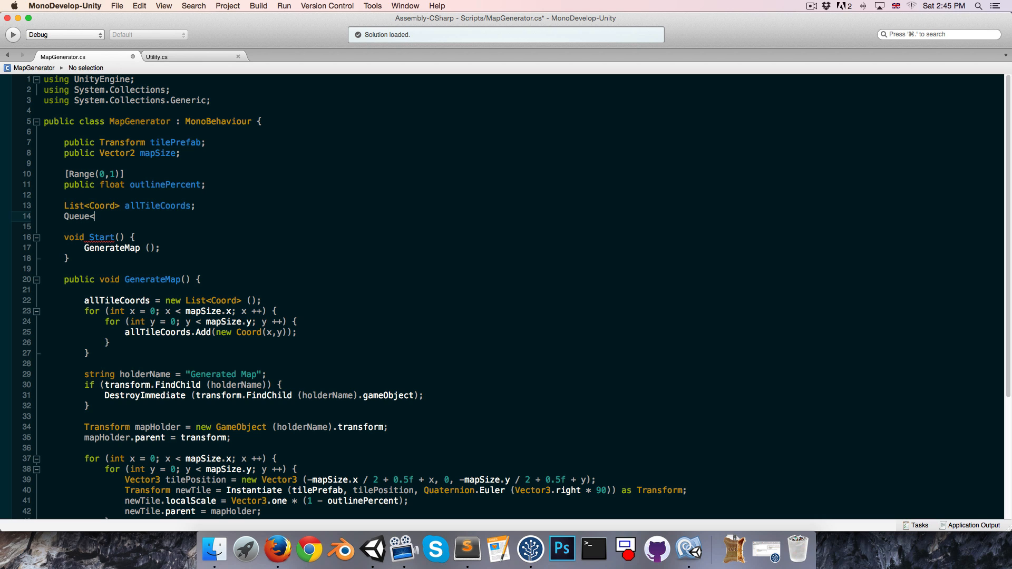
Declare Queue<Coord> shuffledTileCoords and fill it from Utility.ShuffleArray(allTileCoords.ToArray())
text(Coord>)
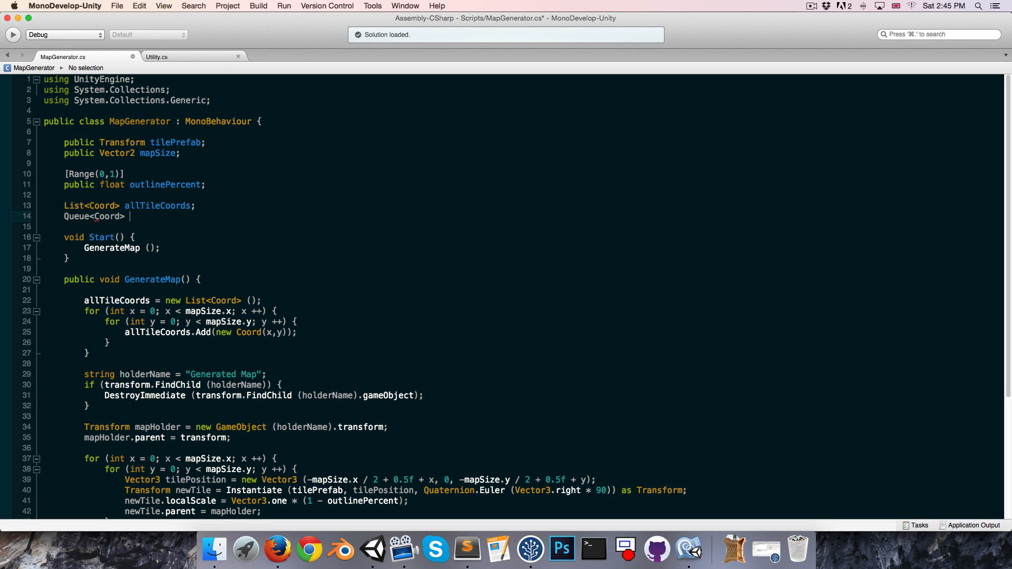
text(shuffled)
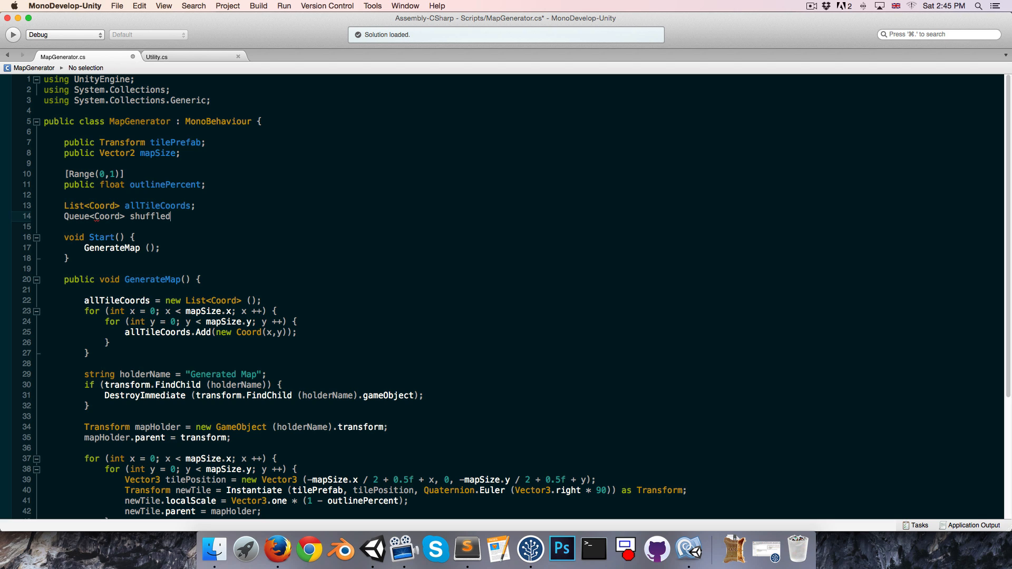
text(TileCoords;)
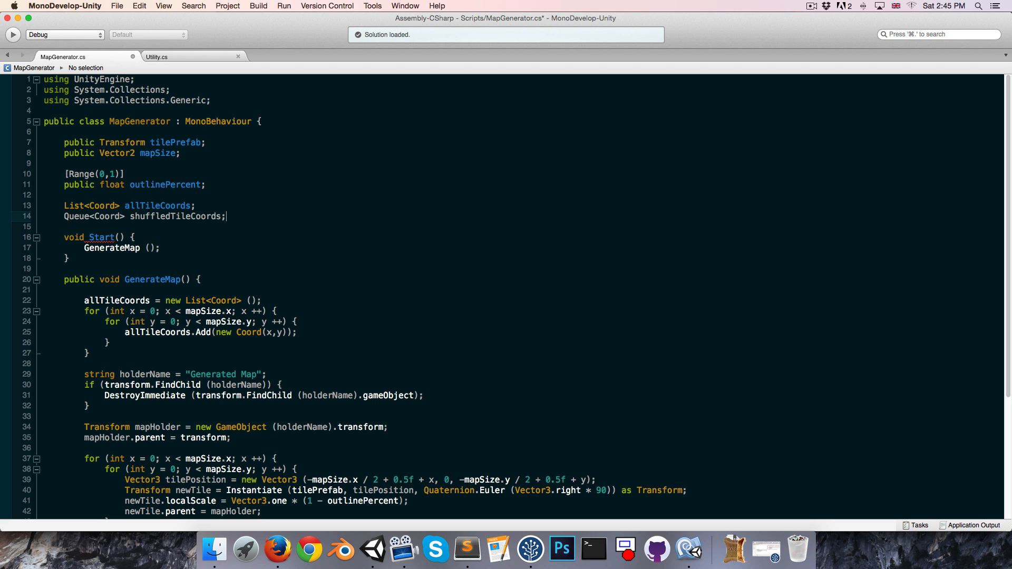
key(Return)
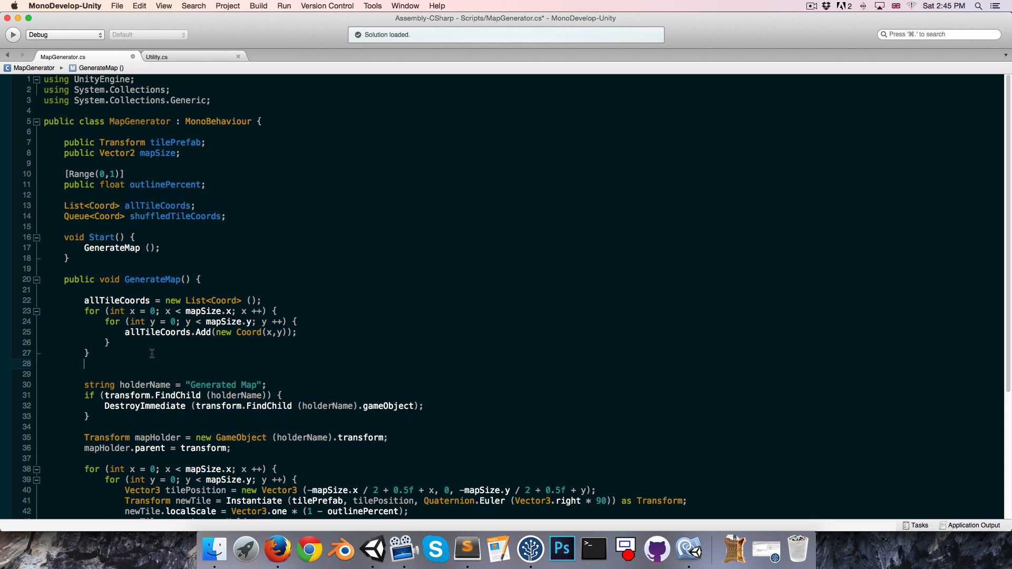
text(shuffledTileCoords = new Queue<Coord>()
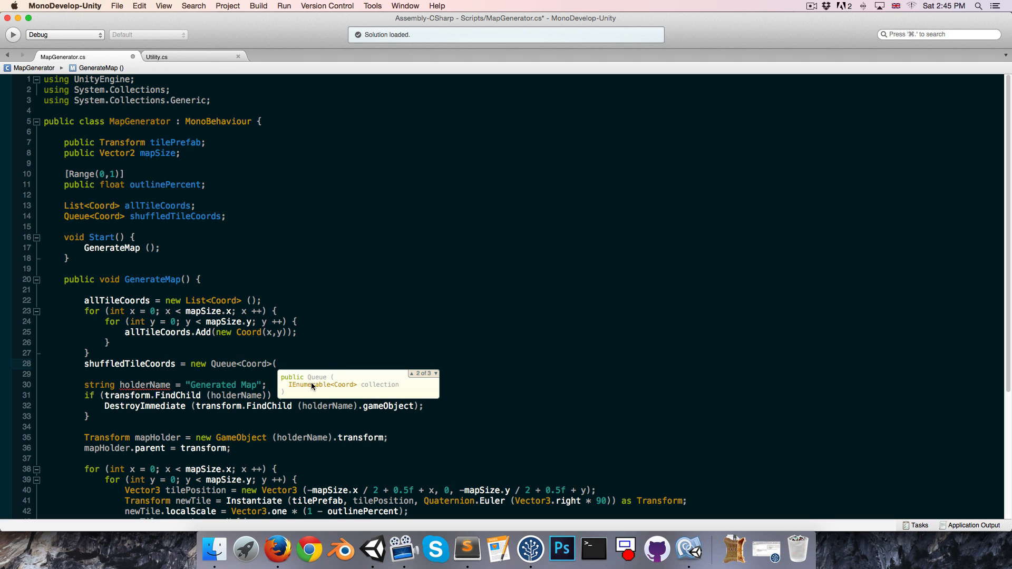
mouse_move(350, 393)
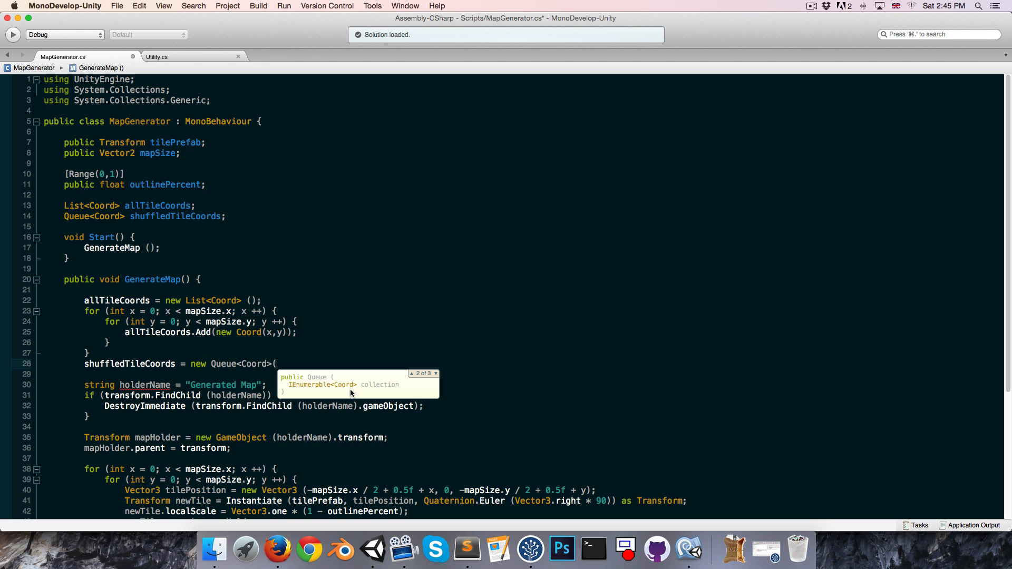
text(Utility.ShuffleArray()
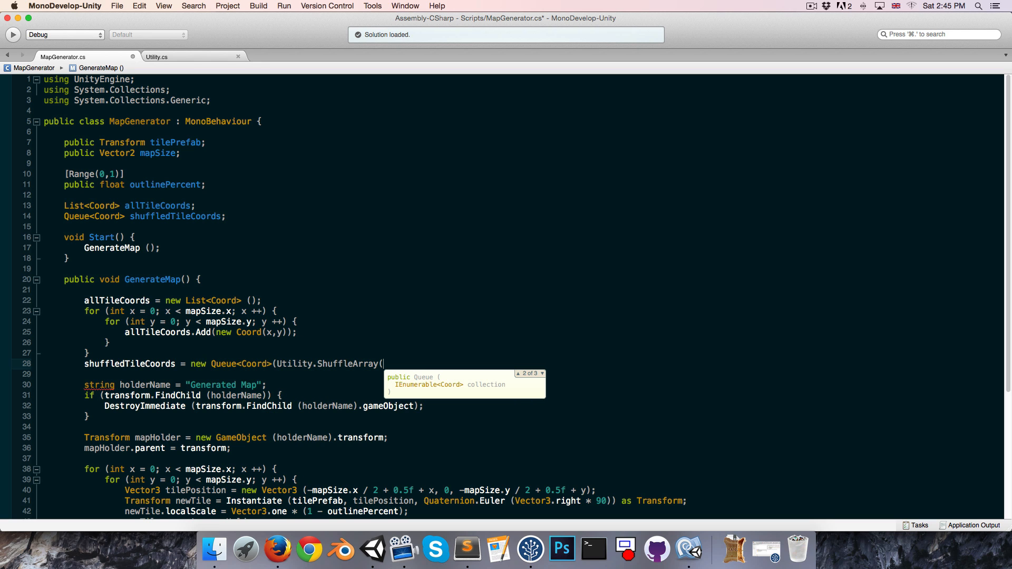
text(allTileCoords)
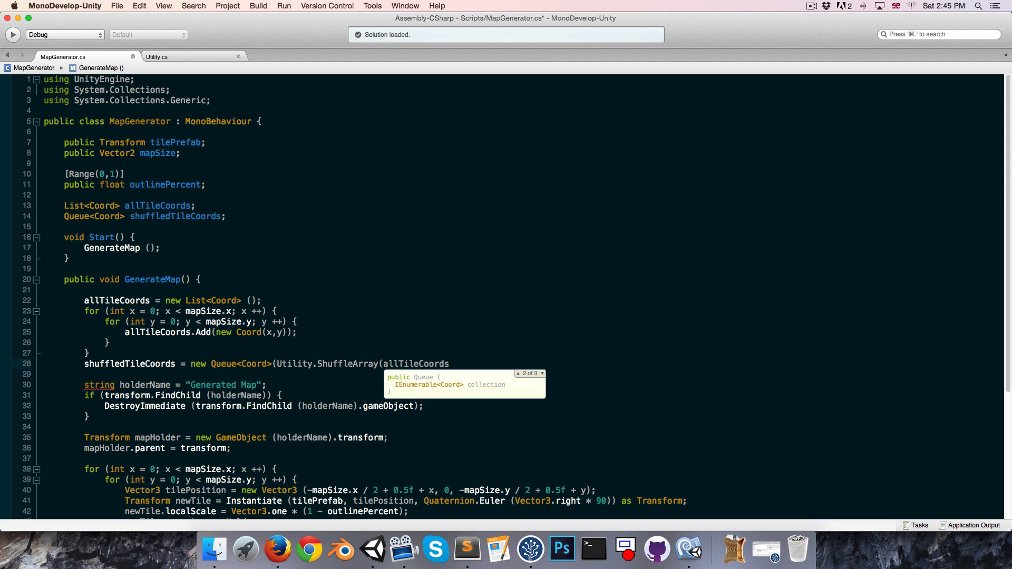
text(.ToArray ()));)
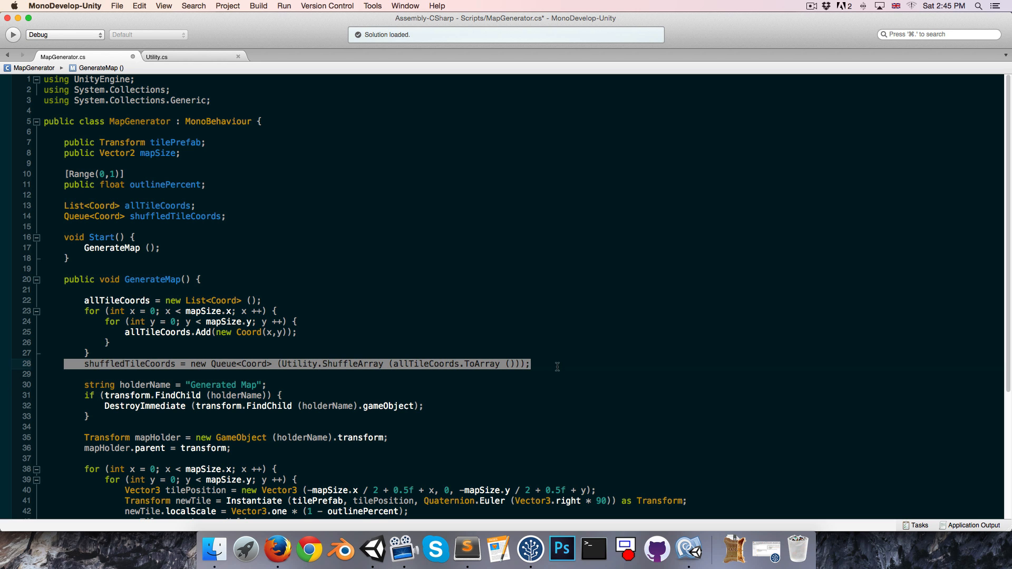
Write public Coord GetRandomCoord() that dequeues randomCoord from shuffledTileCoords and re-enqueues it
scroll(down, 3)
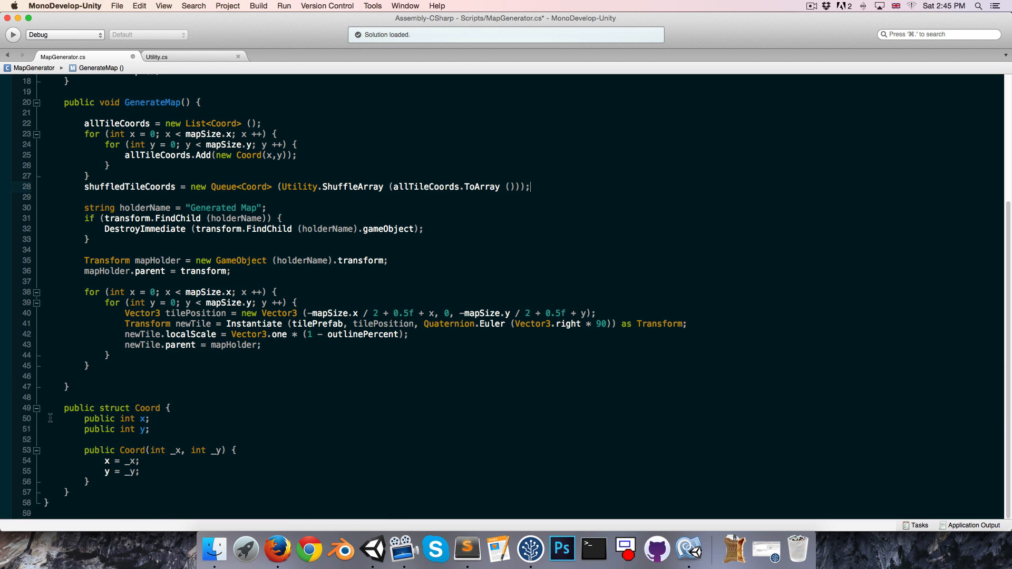
text(pu)
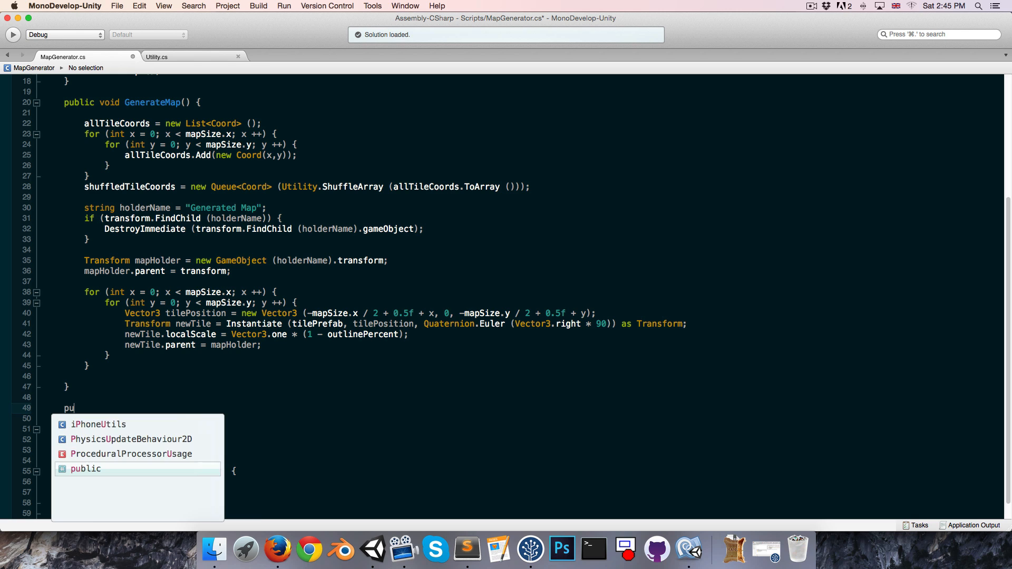
text(blic Coord Get)
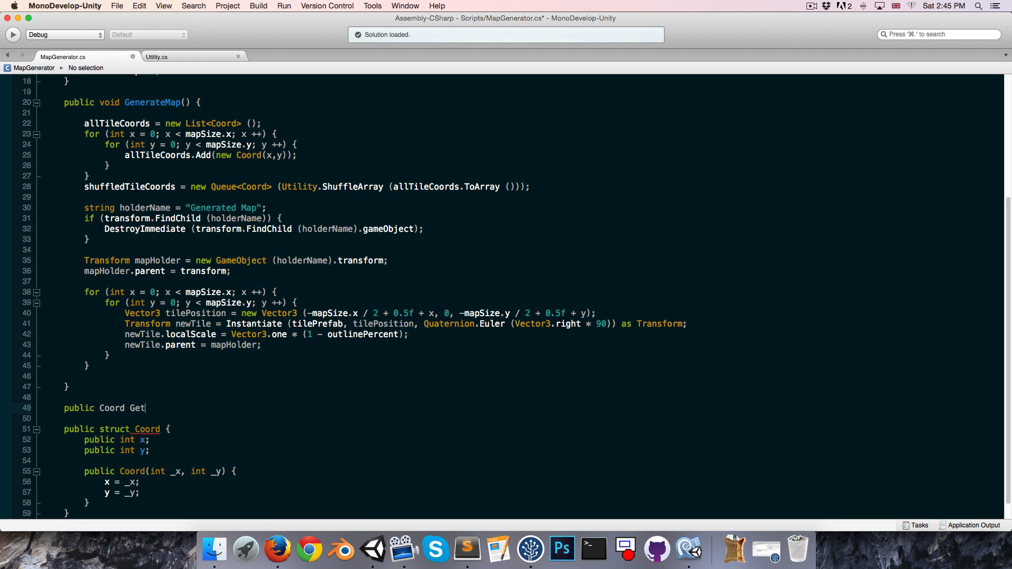
text(RandomCoord() {)
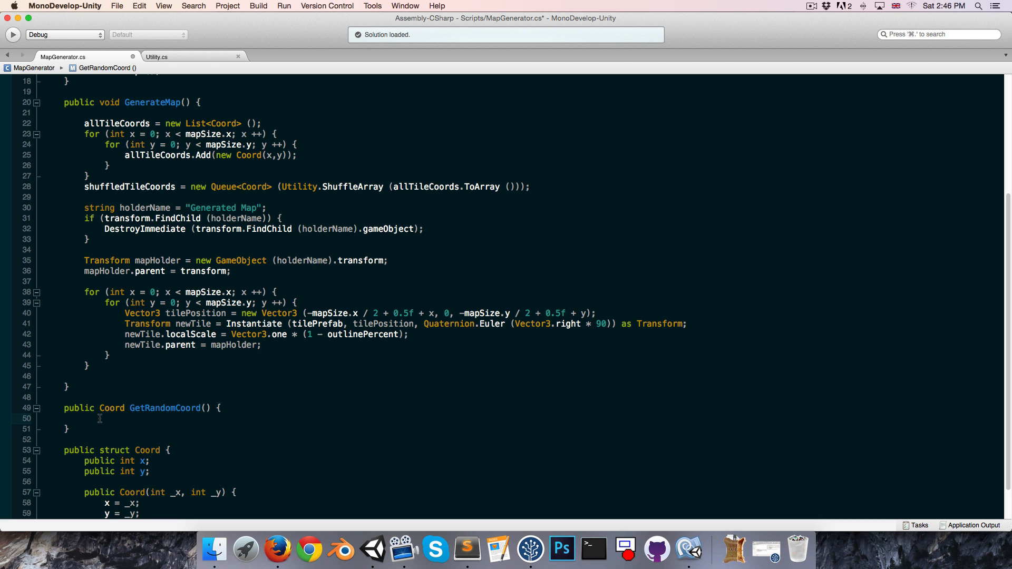
text(Coord)
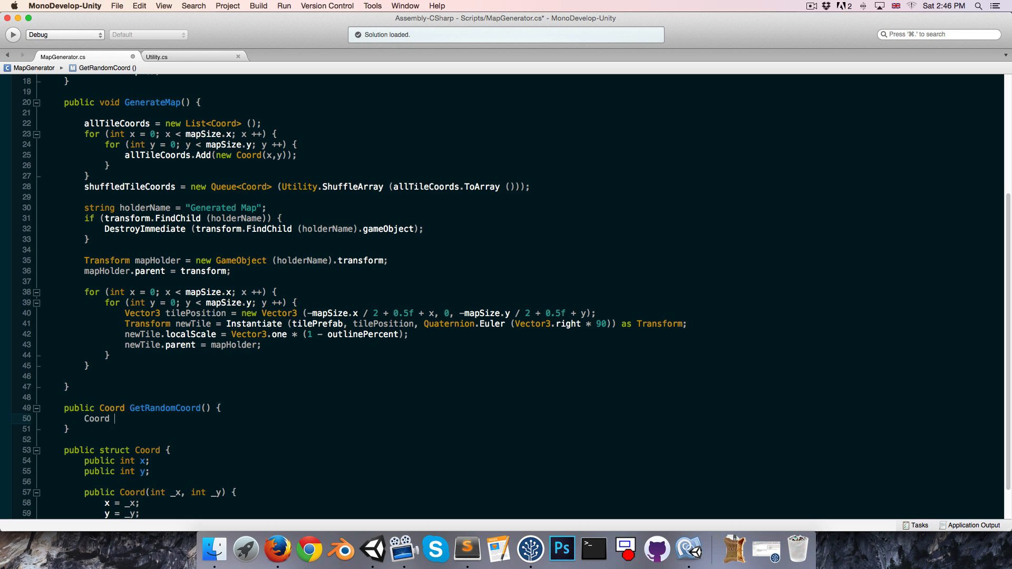
text(randomCoord =)
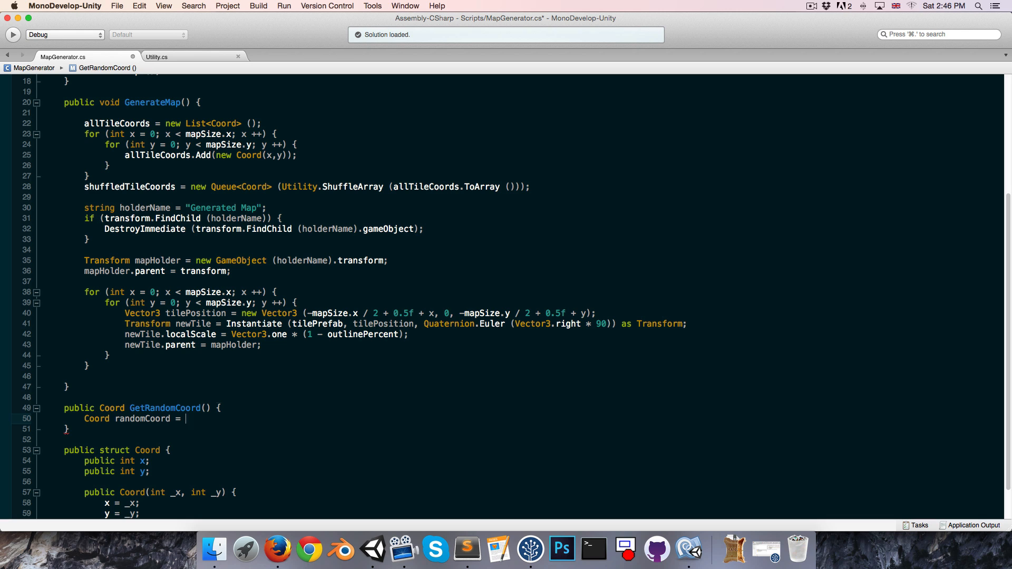
text(shuffledTileCoords)
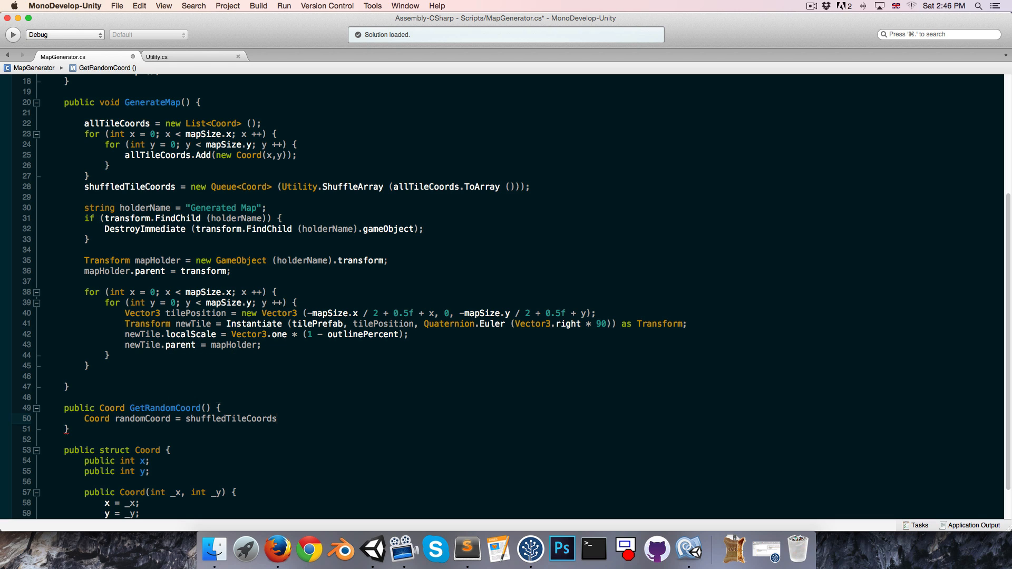
text(.Dequeue ();)
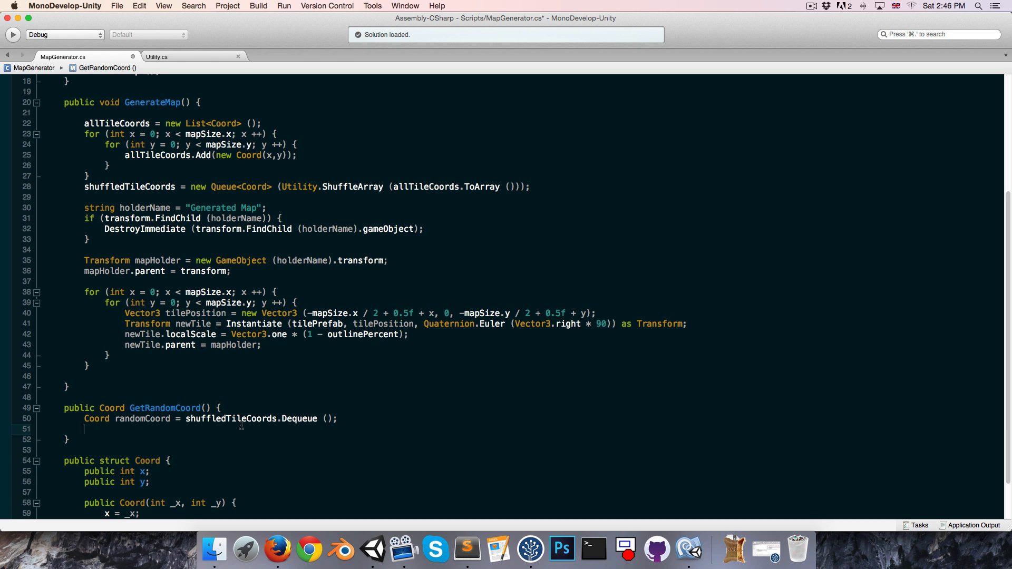
text(shuffledTileCoords)
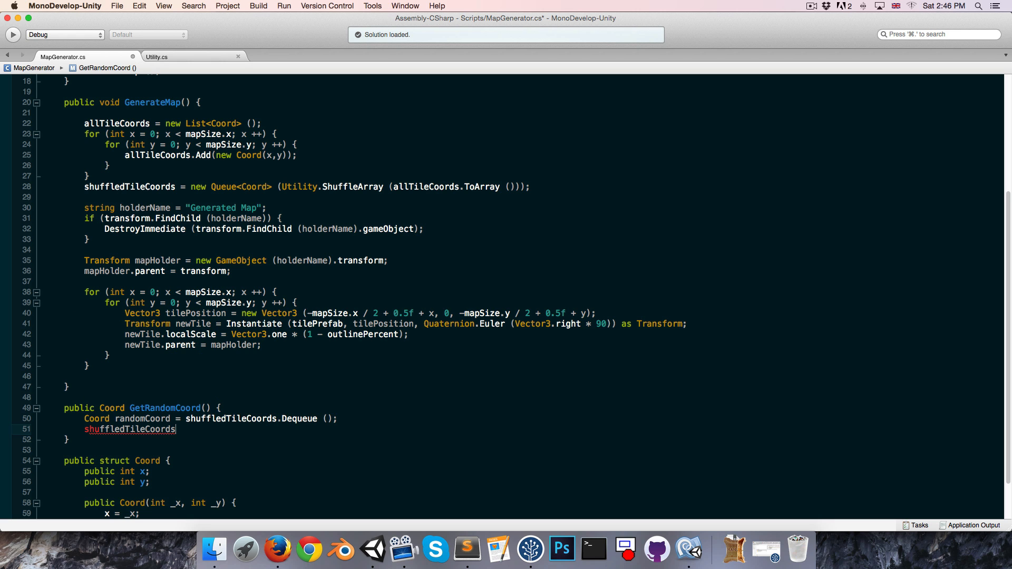
text(.Enqueue()
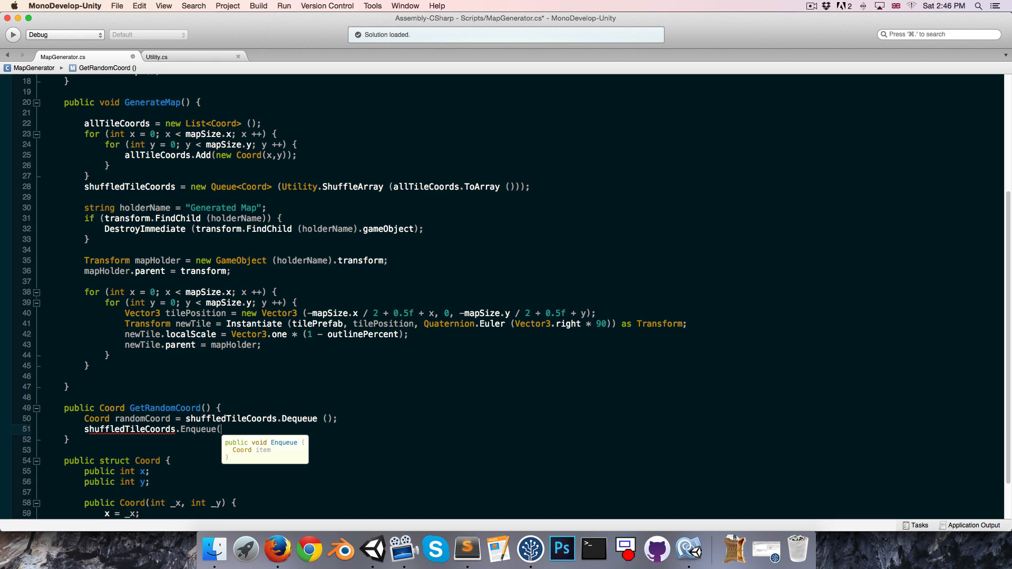
text(randomCoord);)
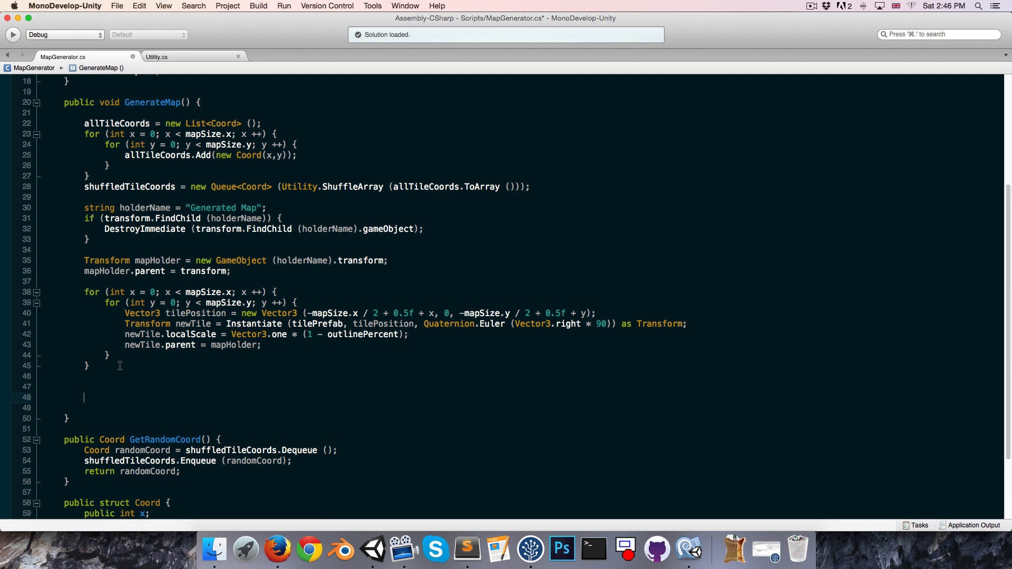
Add int obstacleCount = 10 and a loop assigning Coord randomCoord = GetRandomCoord()
text(int)
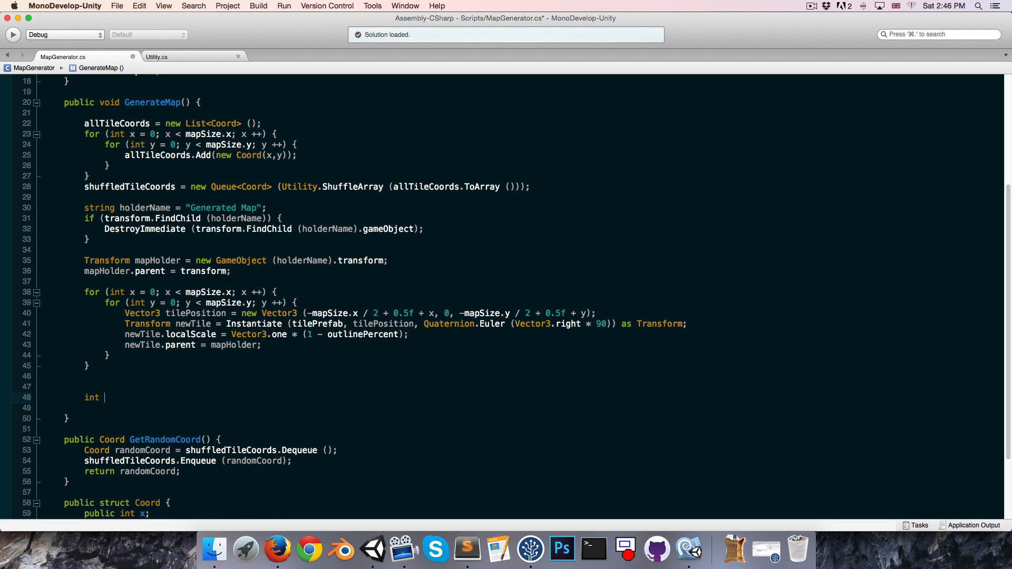
text(obstacleCo)
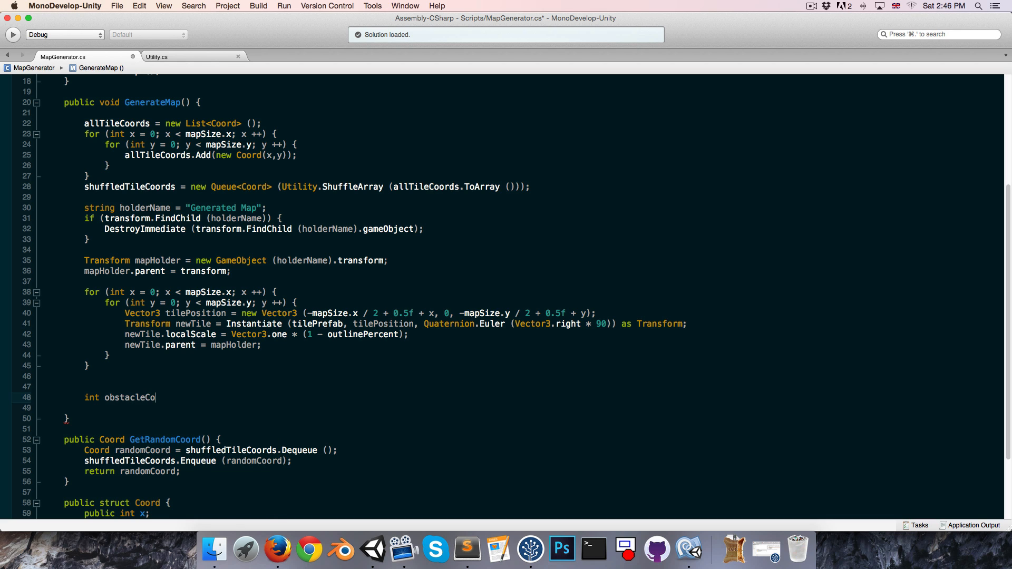
text(unt = 10;)
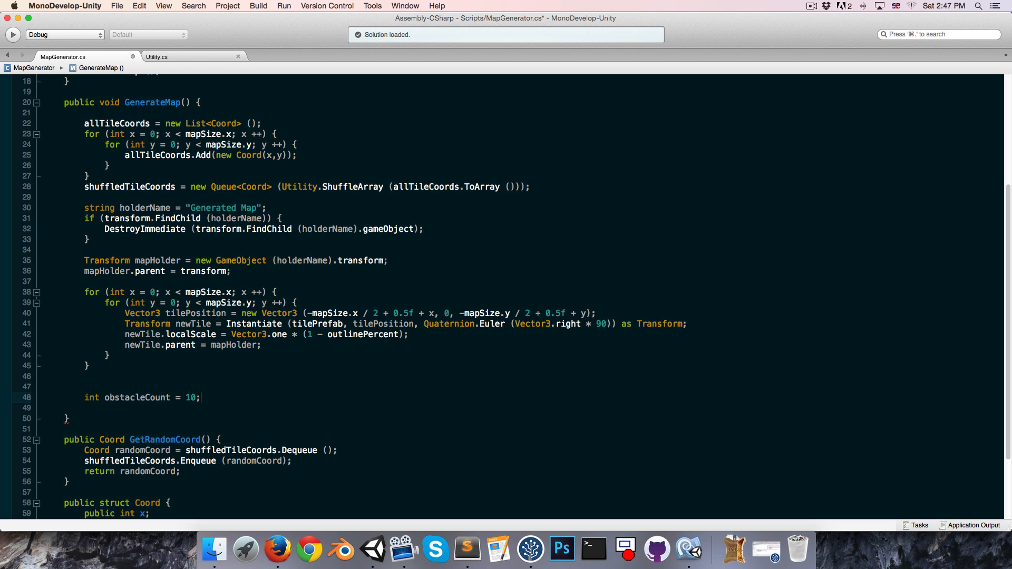
text(for ()
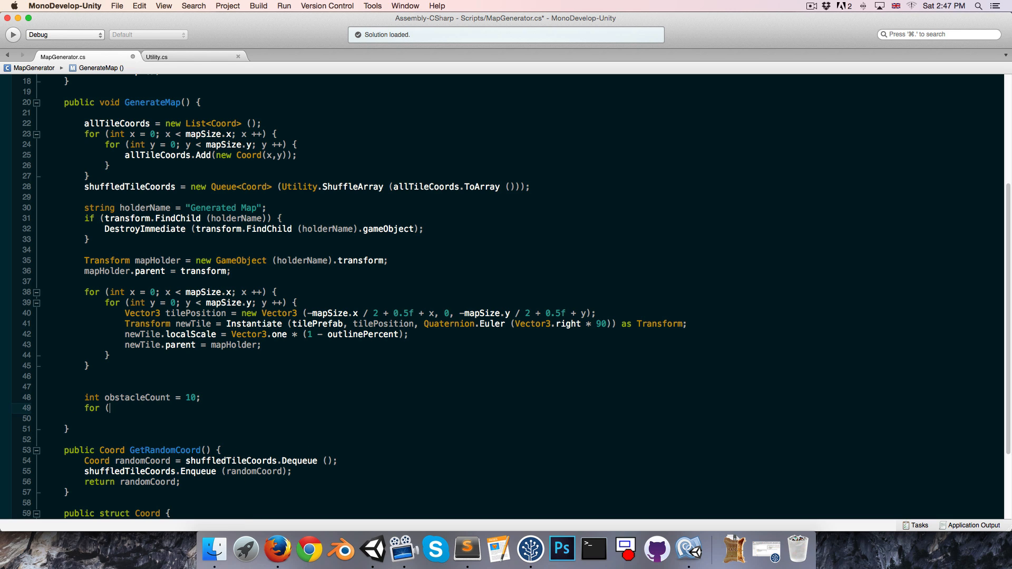
text(int i =0; i < obstacleCount; i)
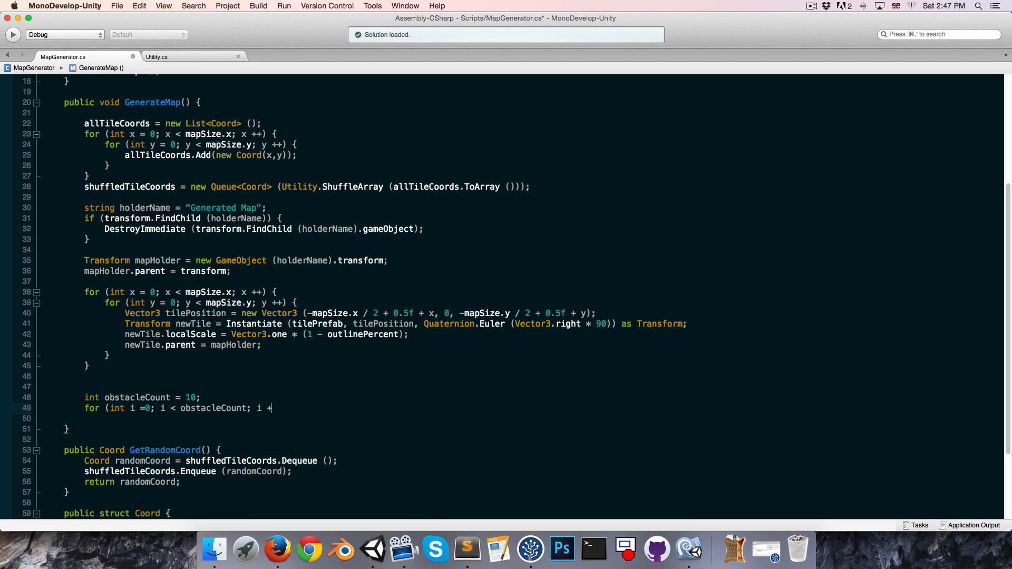
text(++) {)
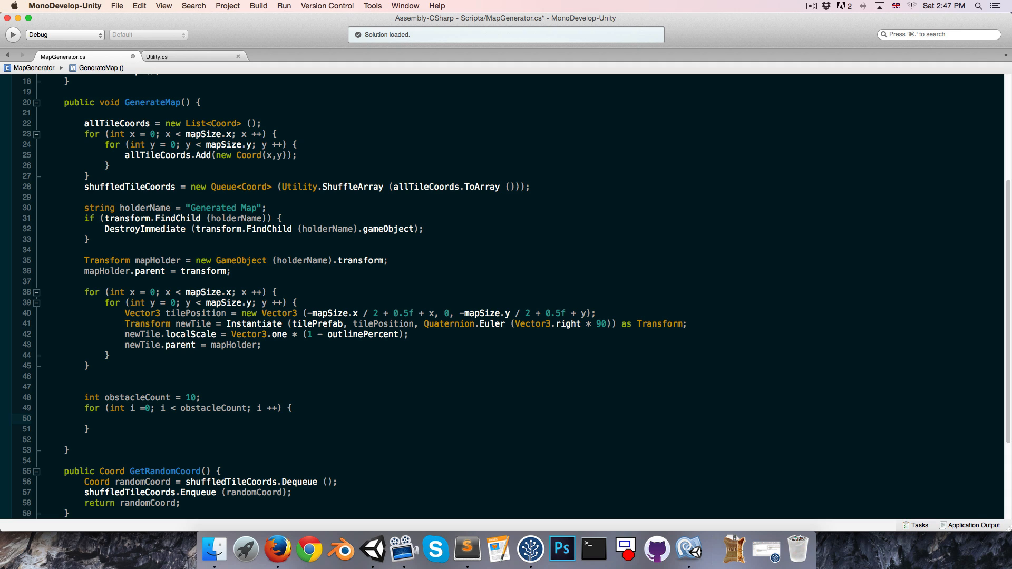
text(Coord rando)
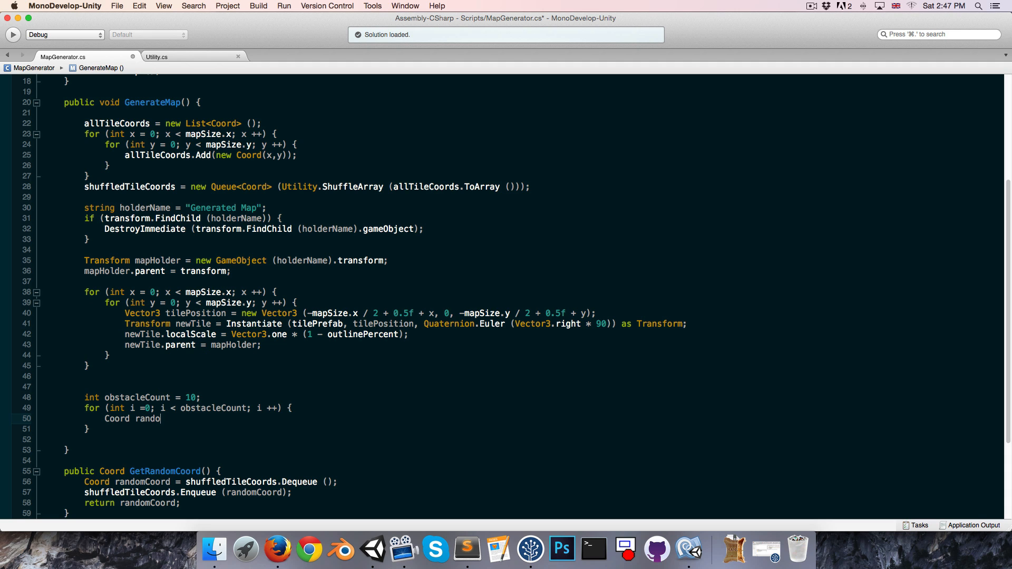
text(mCoord)
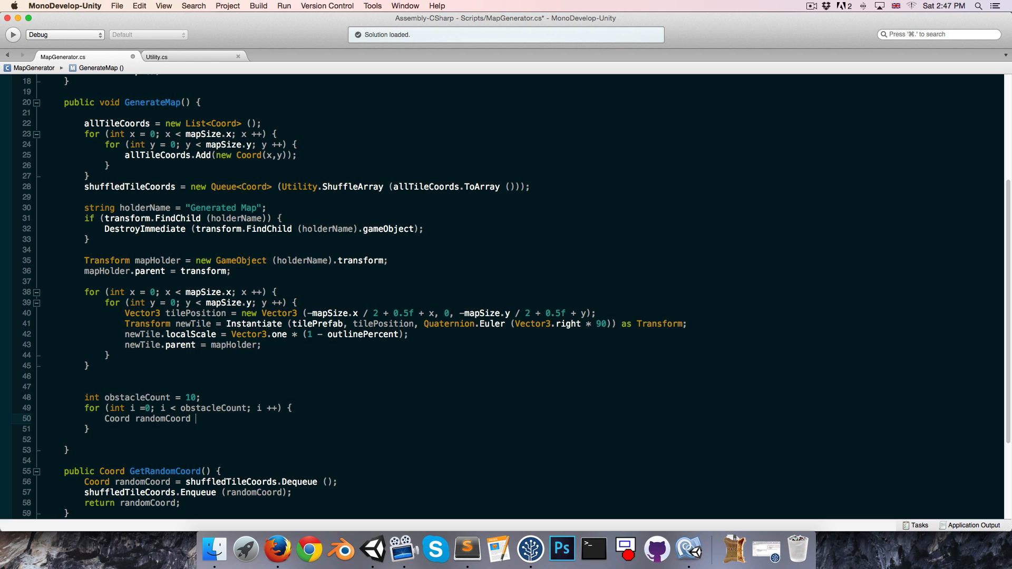
text(GetRandomCoord();)
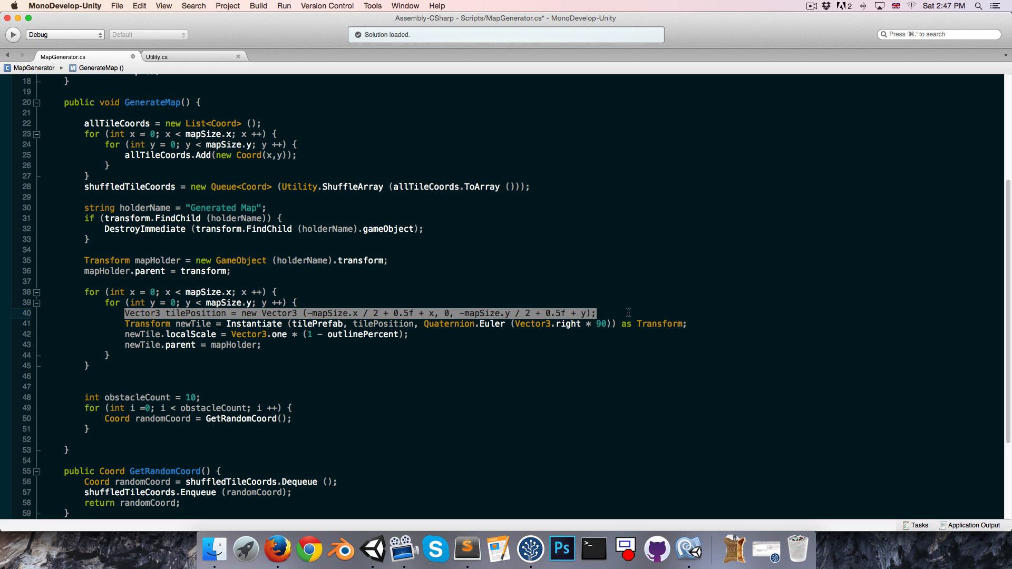
mouse_move(469, 330)
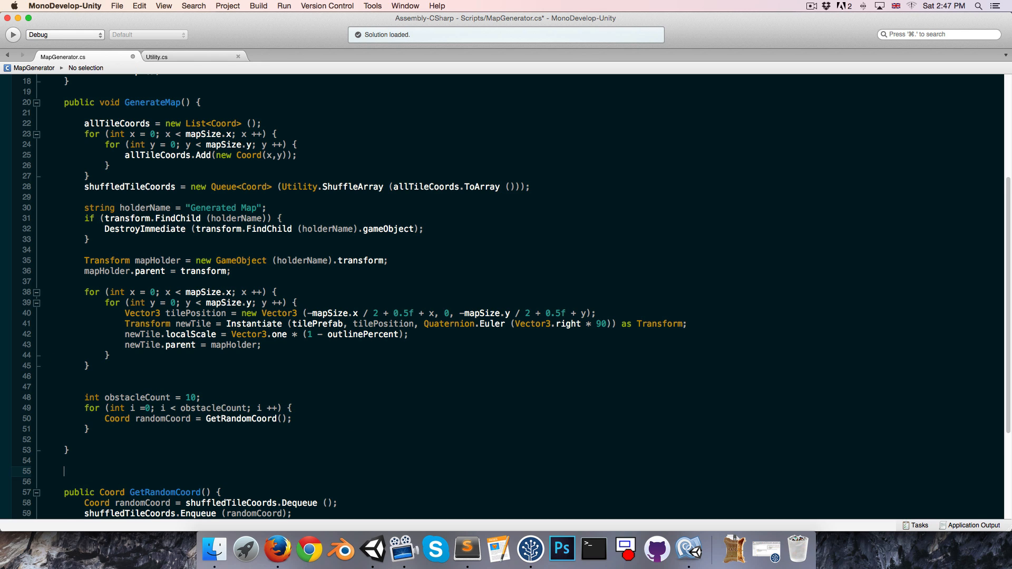
Add Vector3 CoordToPosition(int x, int y) returning the tile's centred position vector
text(Vector3)
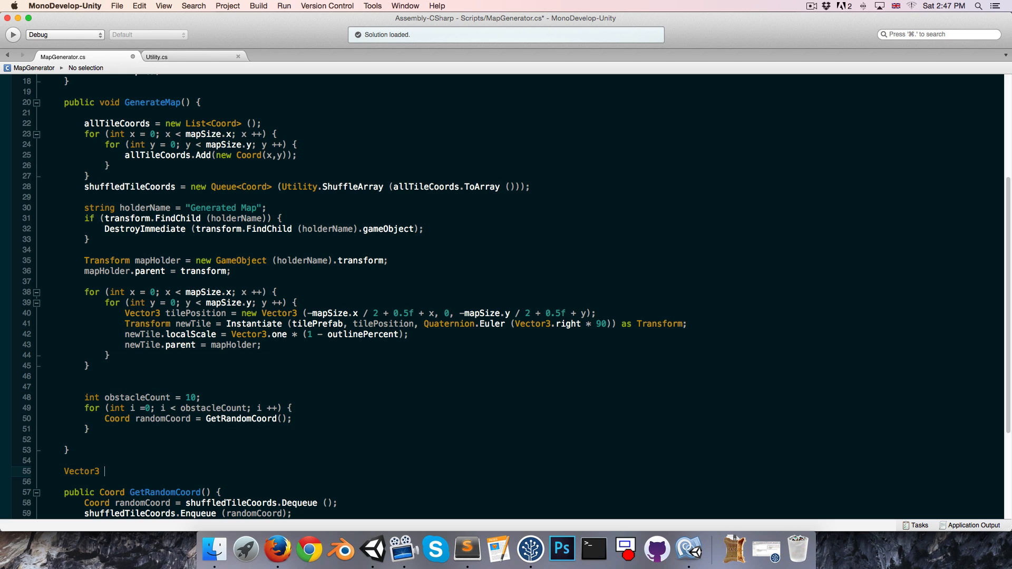
text(Coor)
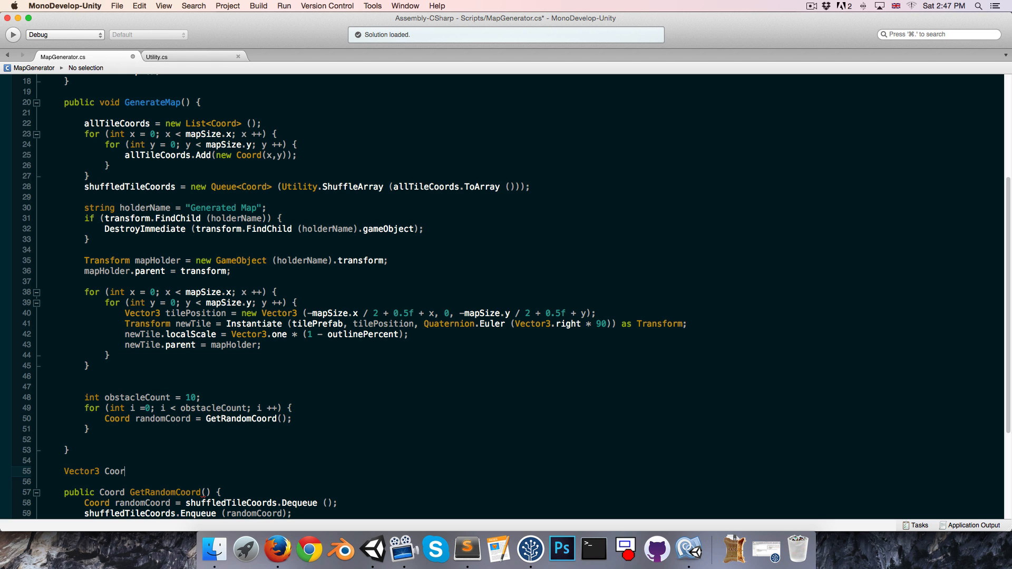
text(dToPosition()
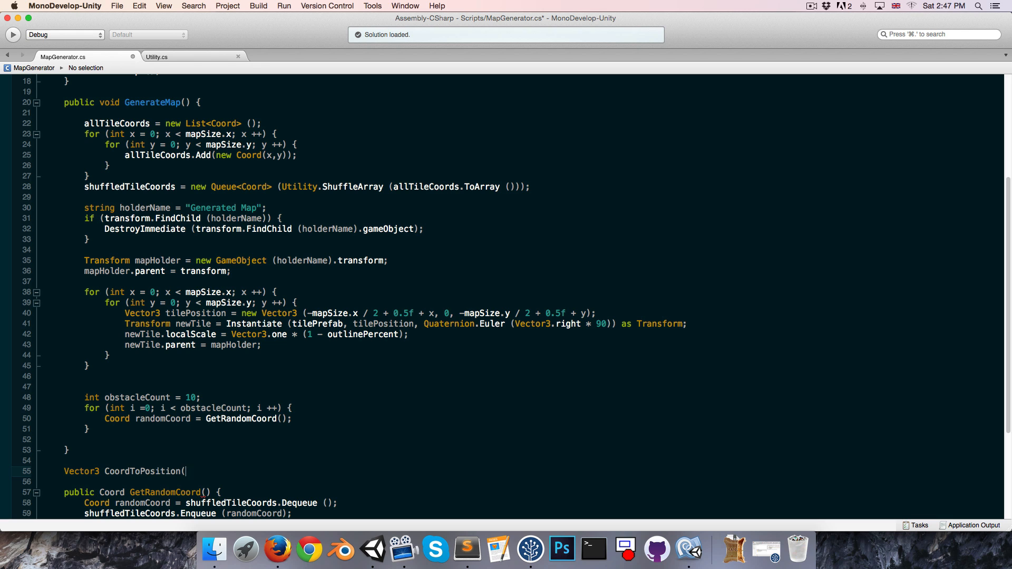
text(int x, int y) {)
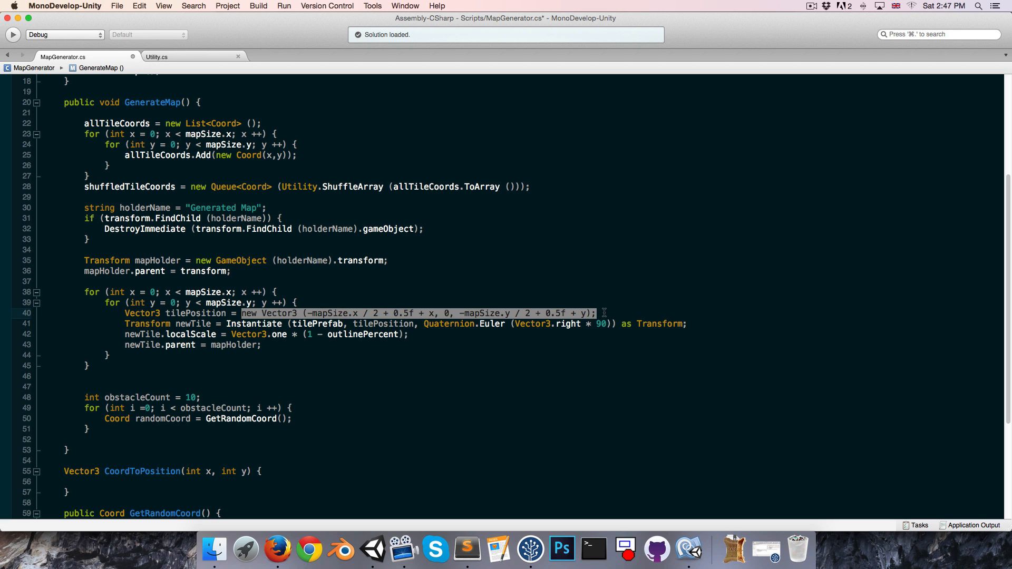
key(Delete)
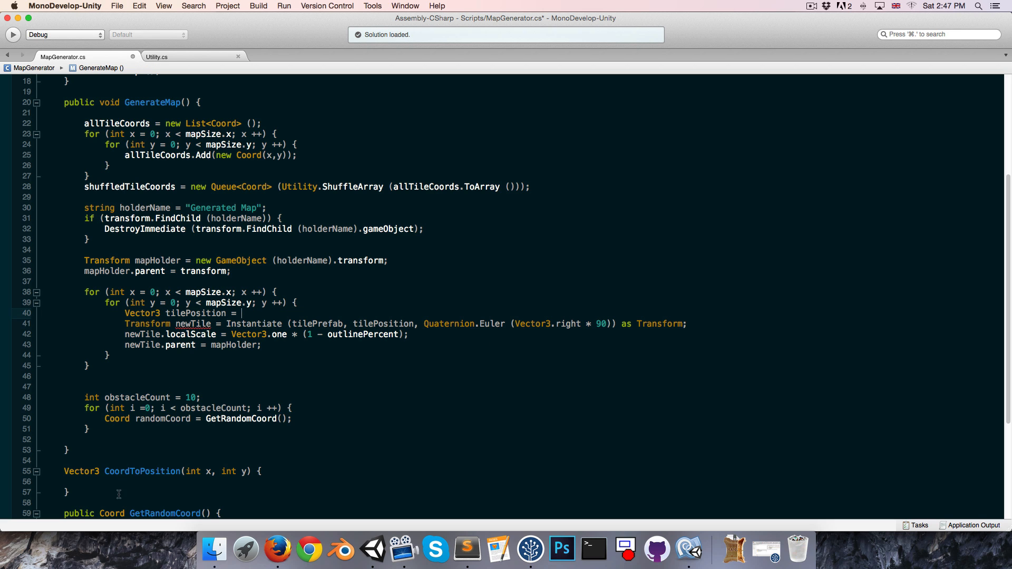
text(return)
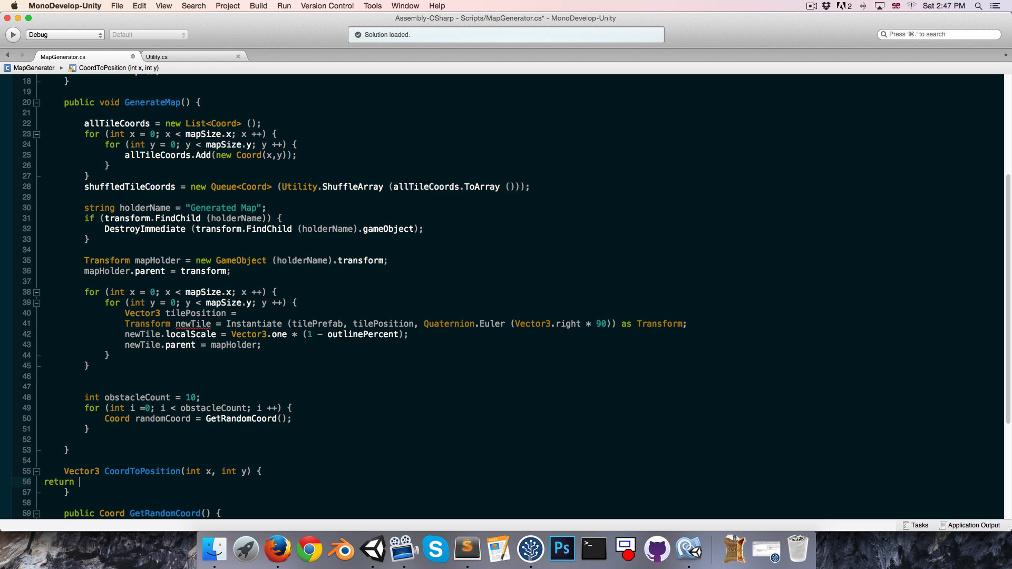
text(new Vector3 (-mapSize.x / 2 + 0.5f + x, 0, -mapSize.y / 2 + 0.5f + y);)
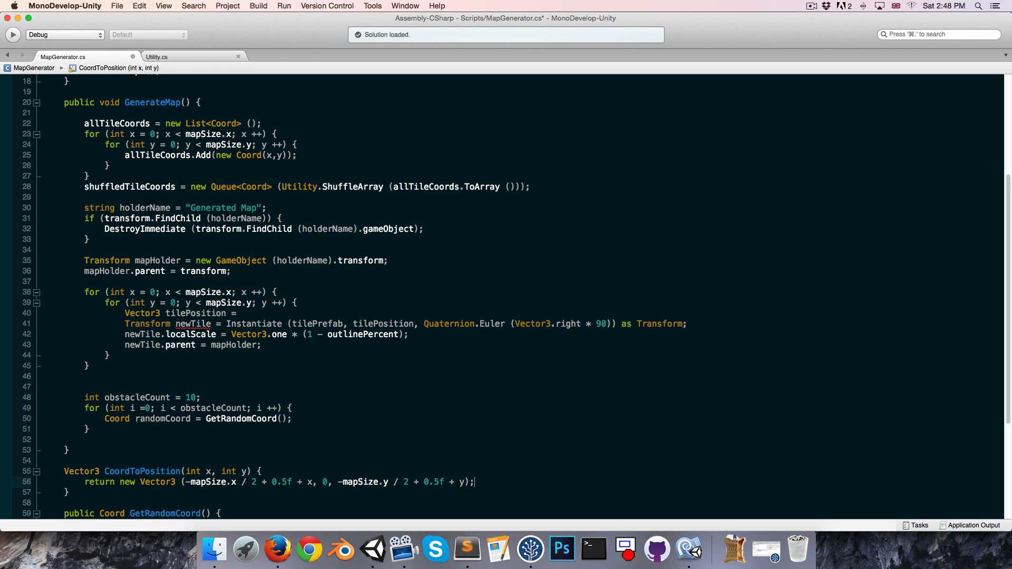
Replace the tile loop's position expression with a CoordToPosition(x, y) call
text(C)
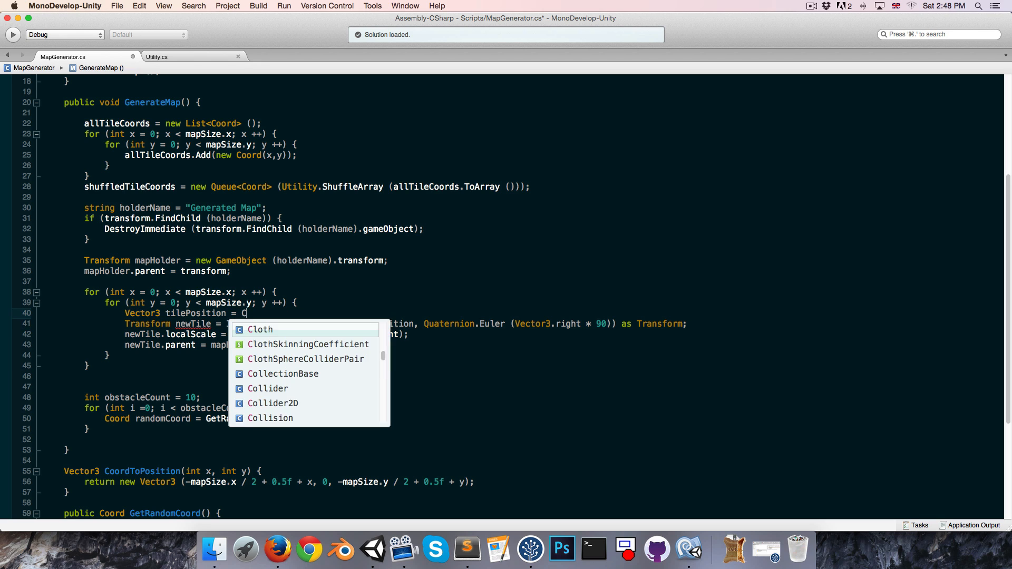
text(oordToPosition()
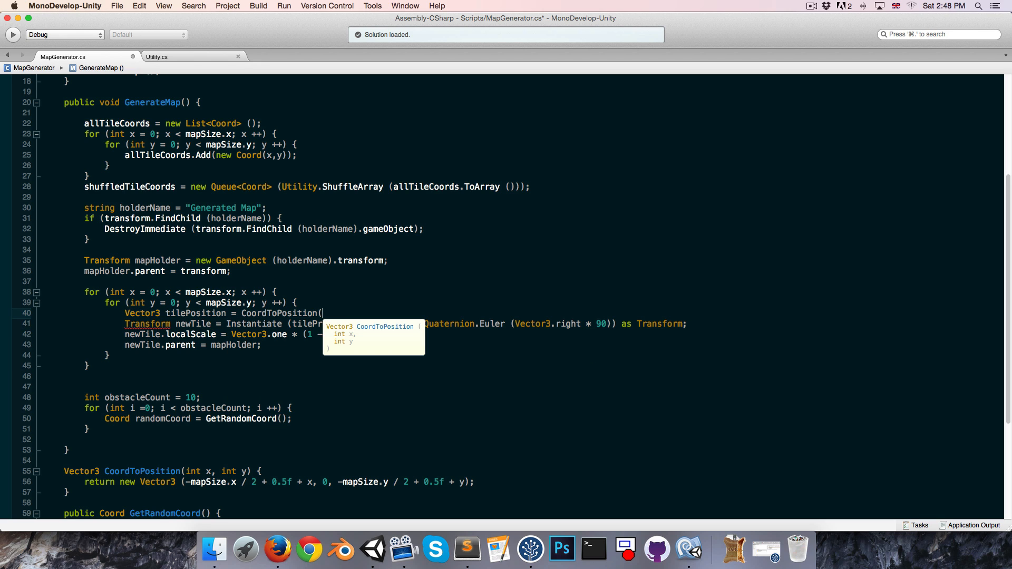
text(x,y);)
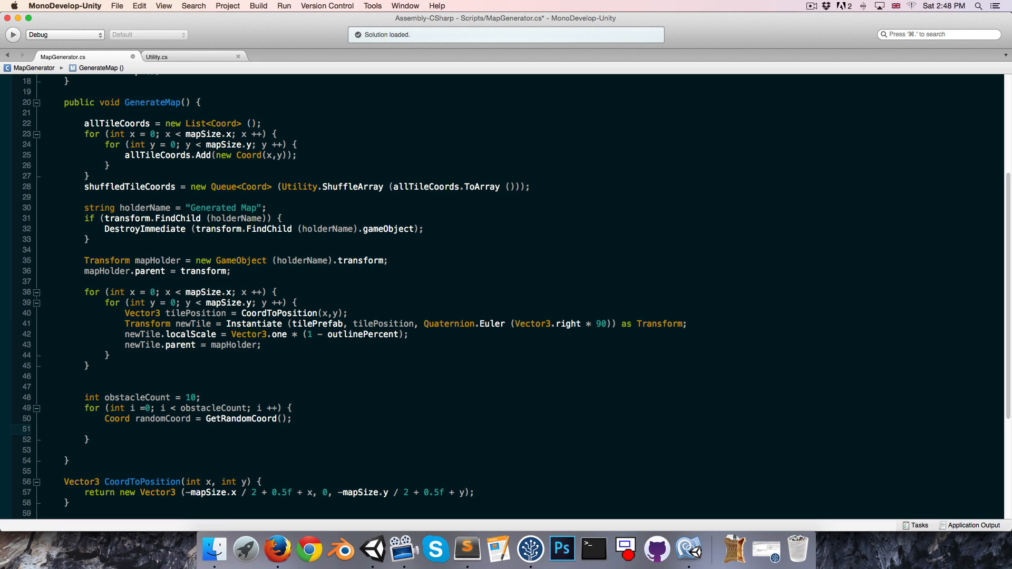
text(Vector3 coor)
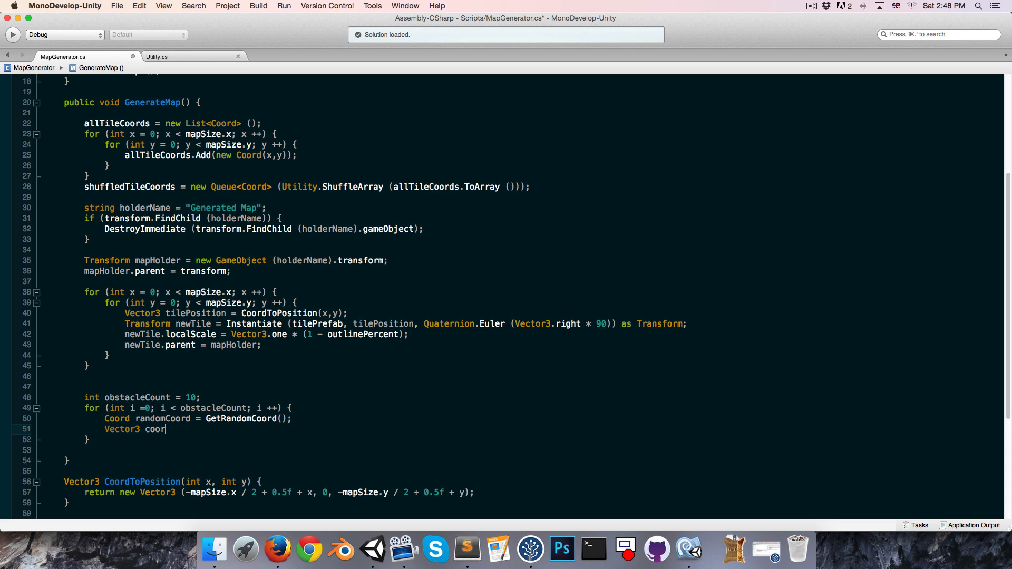
Set obstaclePosition to CoordToPosition(randomCoord.x, randomCoord.y) in the obstacle loop and start a new line
text(obstacle)
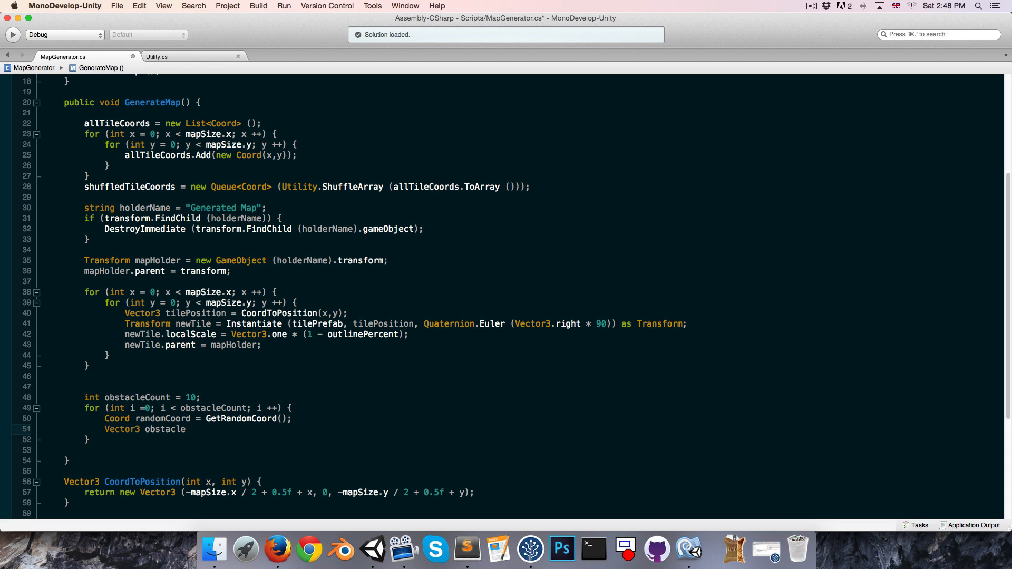
text(Position =)
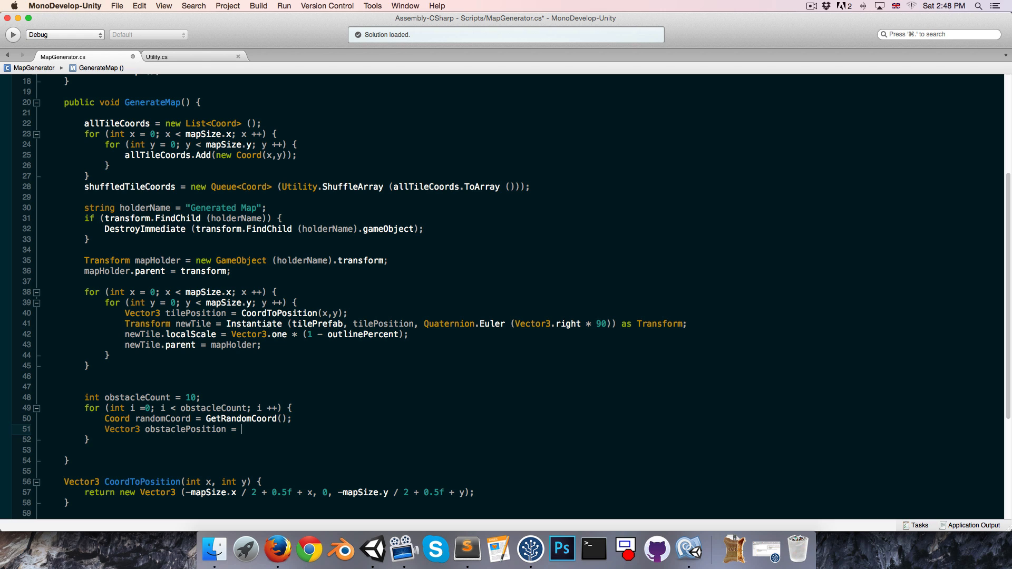
text(CoordToPosition(randomCoord.x,randomCoord.y);)
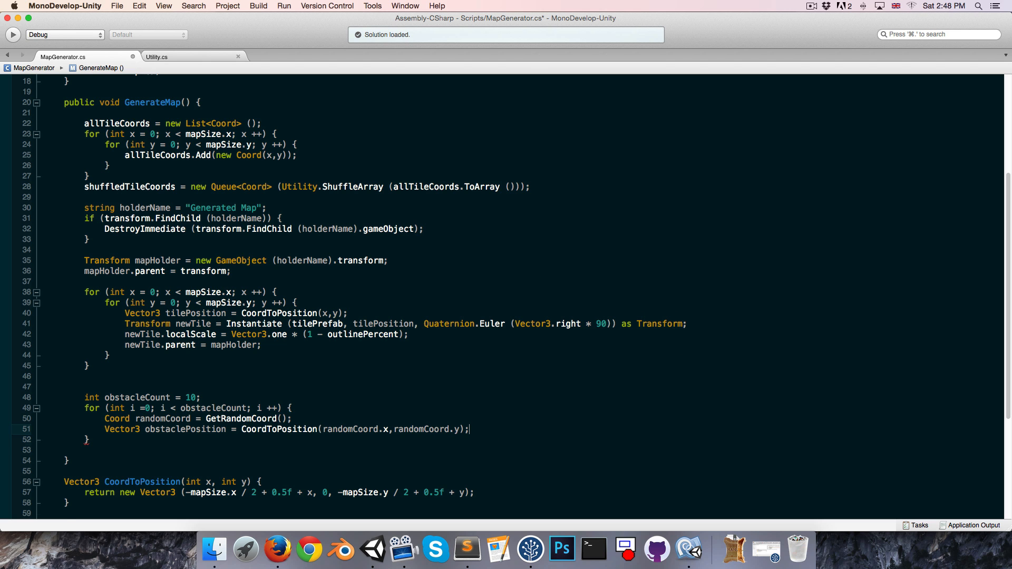
key(Return)
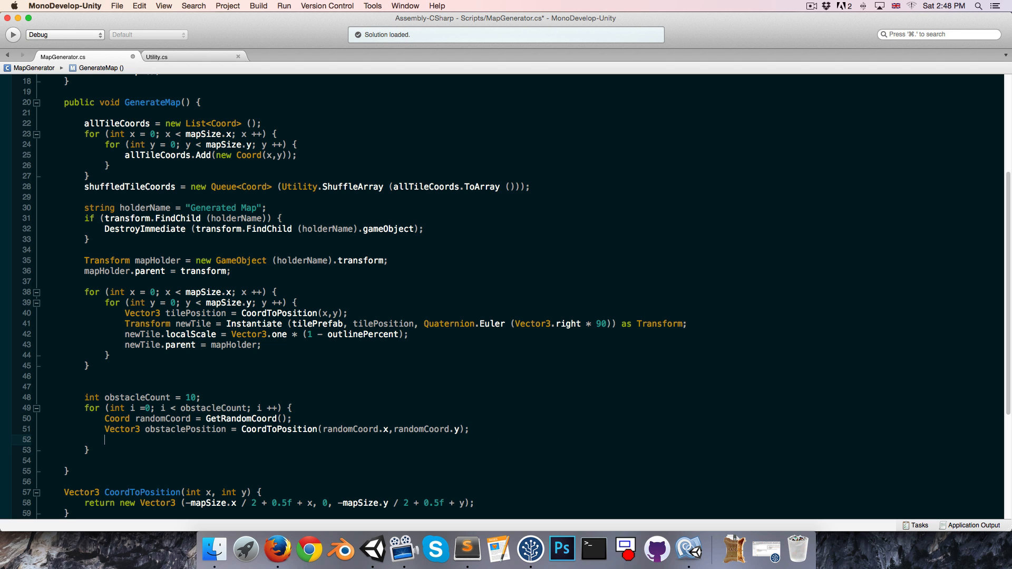
Declare 'public Transform obstaclePrefab' beneath tilePrefab, then return to the obstacle loop
scroll(up, 3)
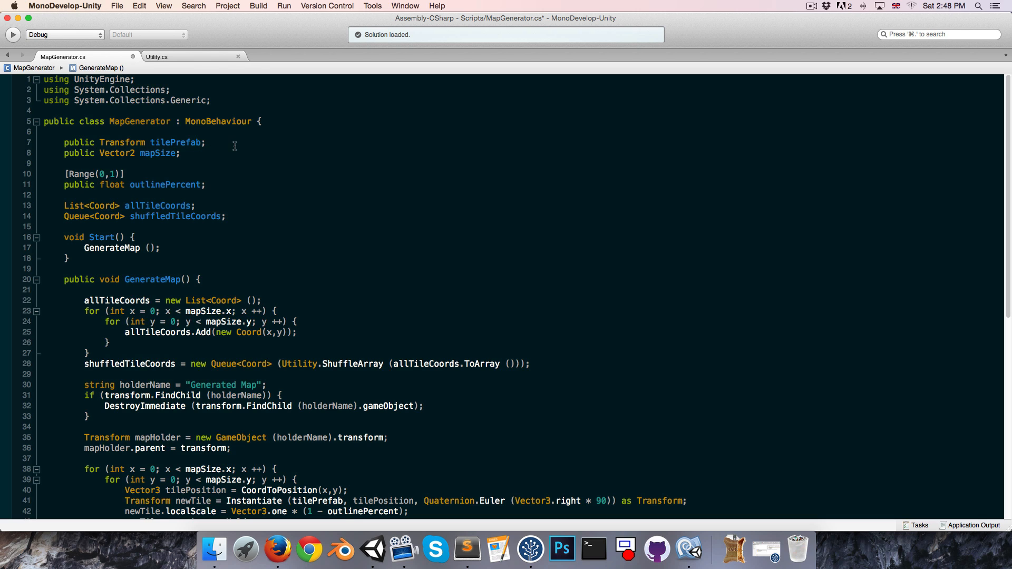
text(publ)
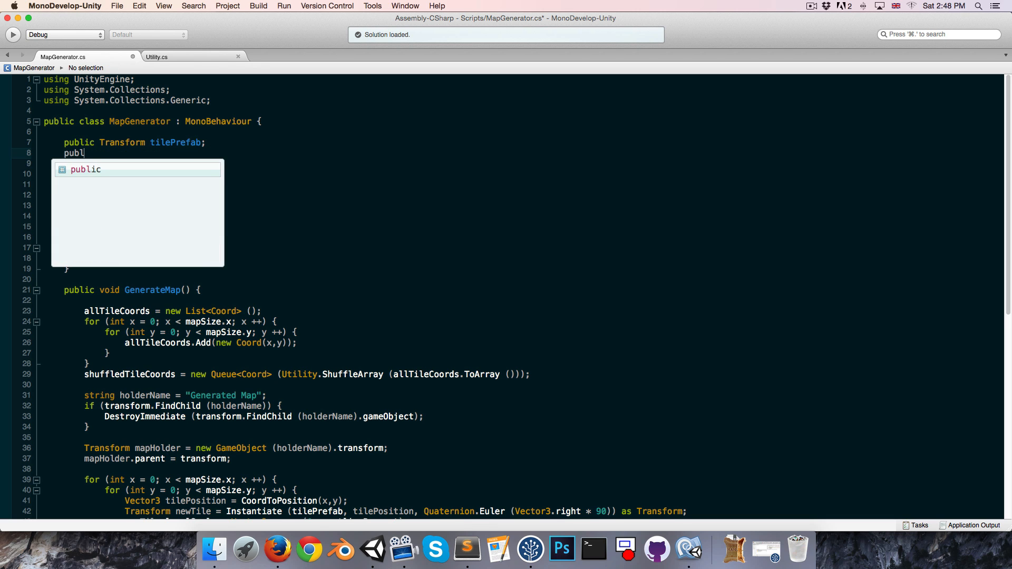
text(ic Transform)
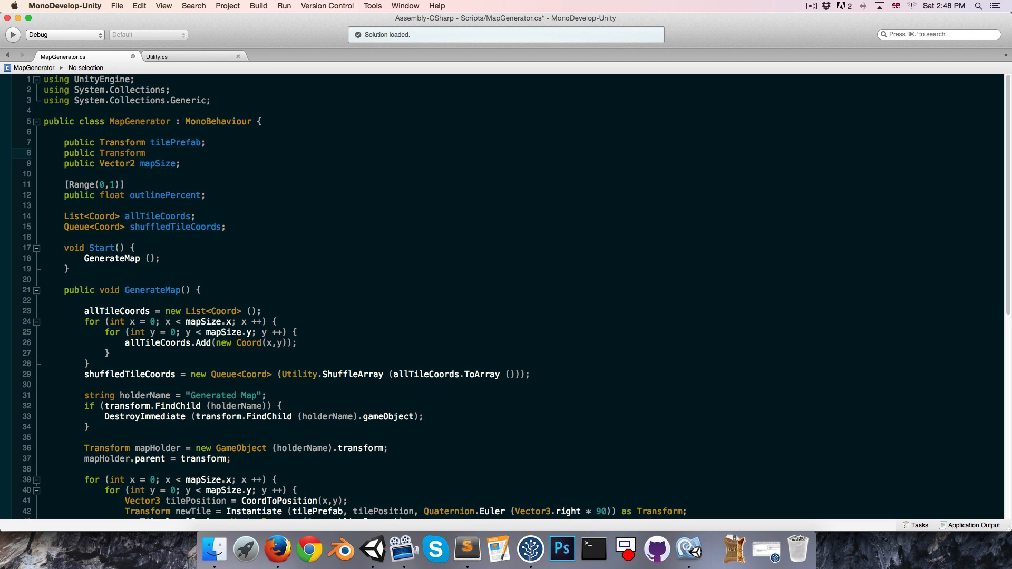
text(obstacle)
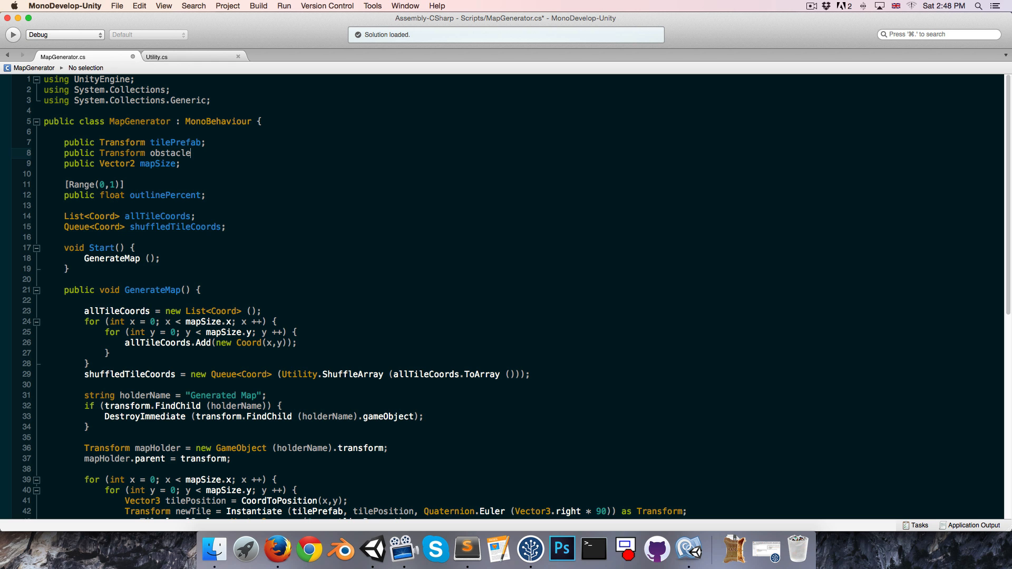
scroll(down, 3)
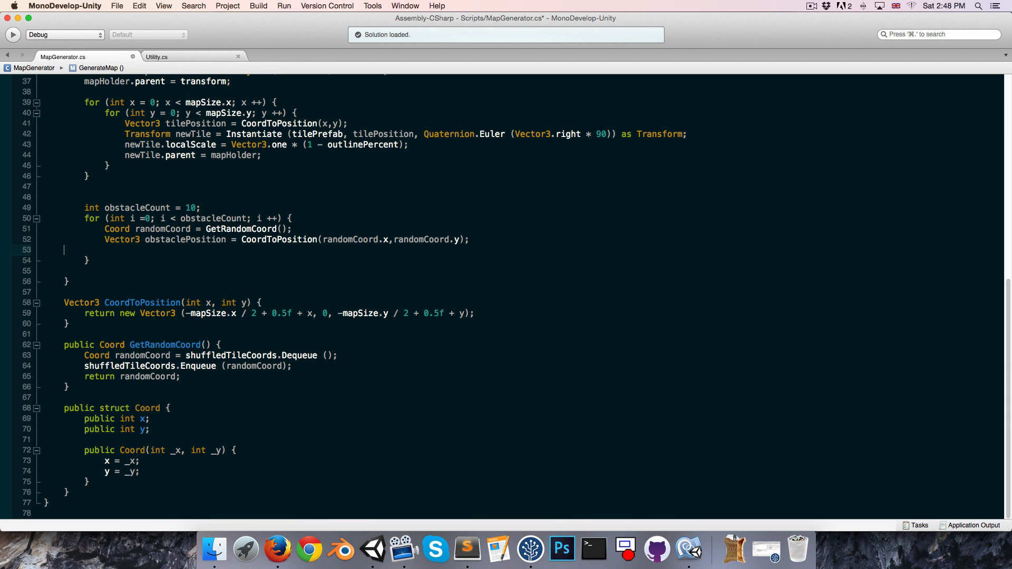
Instantiate obstaclePrefab at obstaclePosition with Quaternion.identity as Transform newObstacle
text(Transform new)
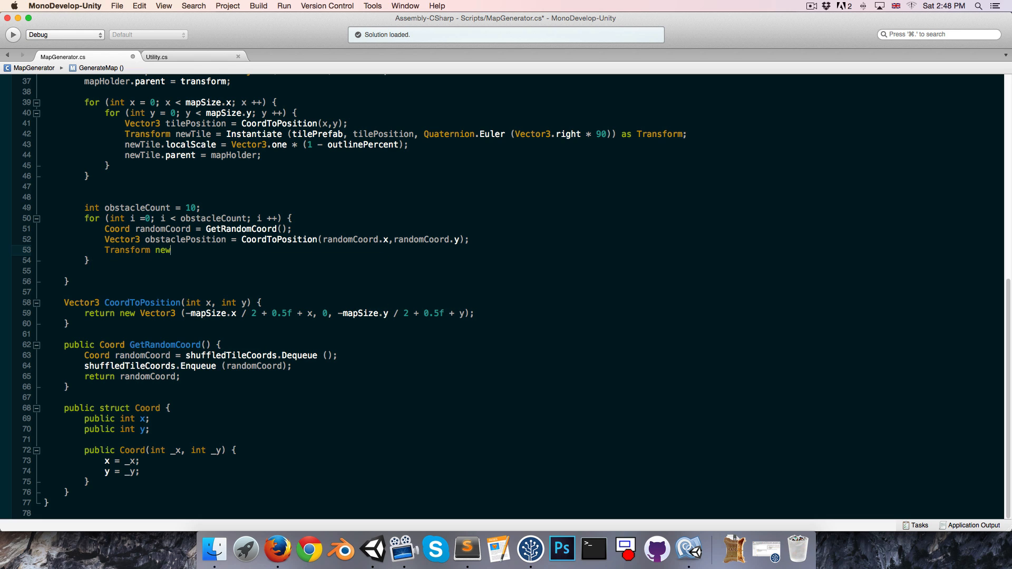
text(Obstacle = Instantiate()
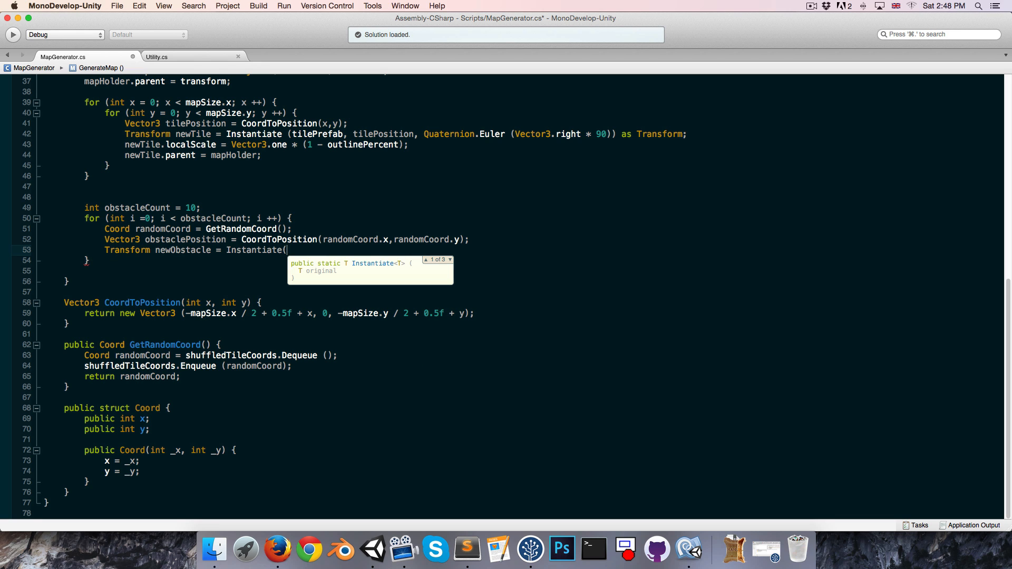
text(pref)
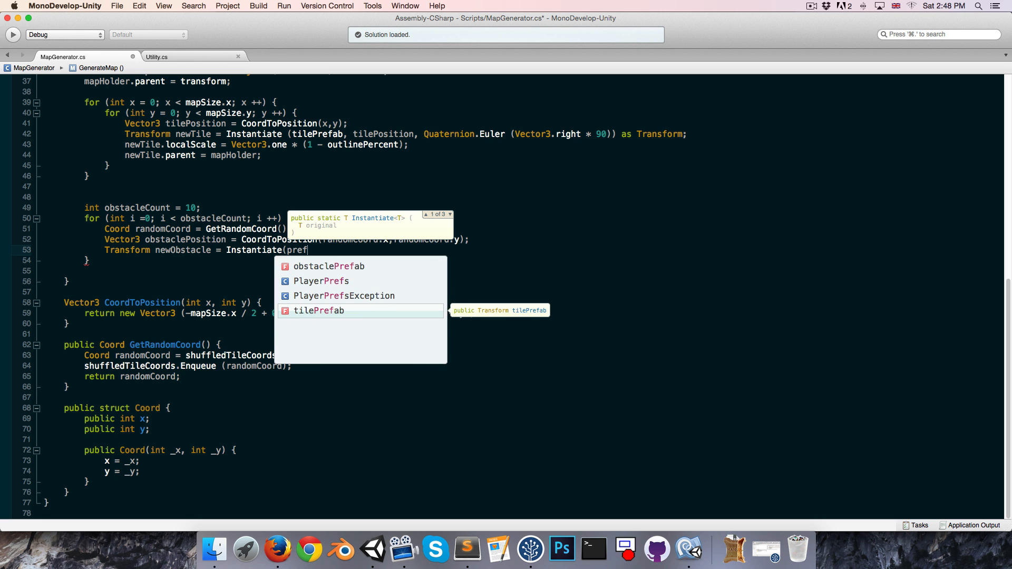
text(obstaclePrefab,)
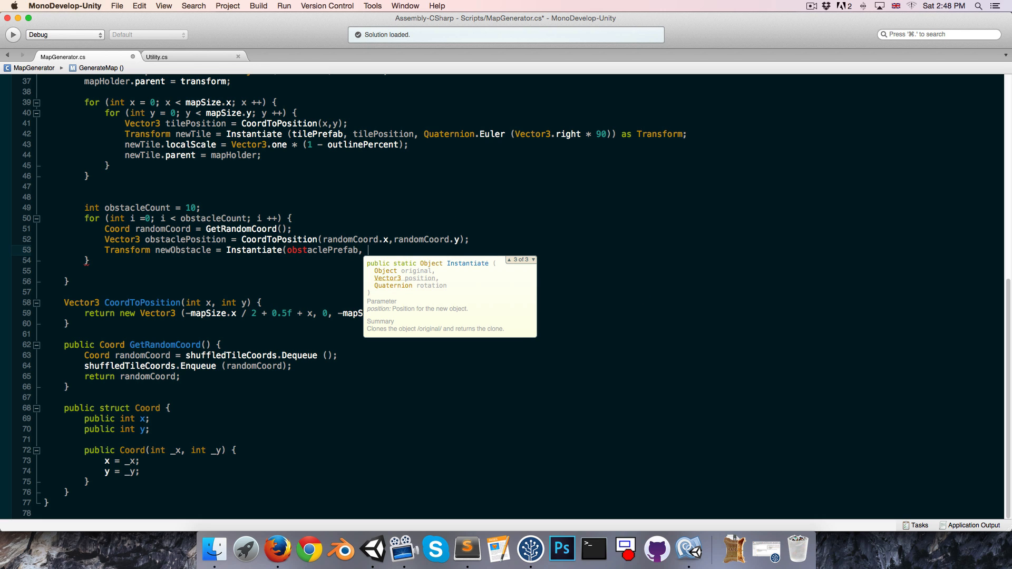
text(obs)
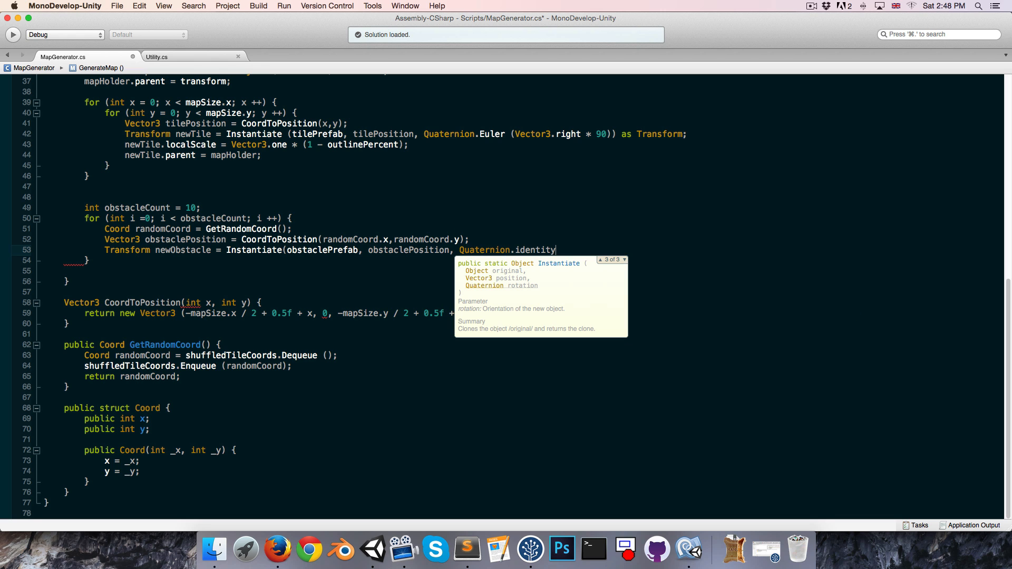
text() as Transform)
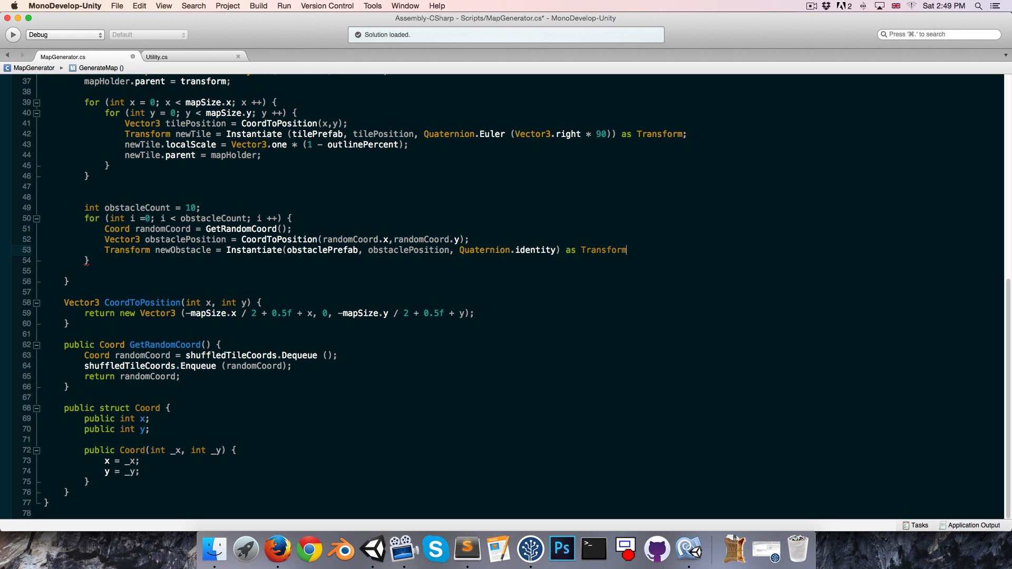
text(;)
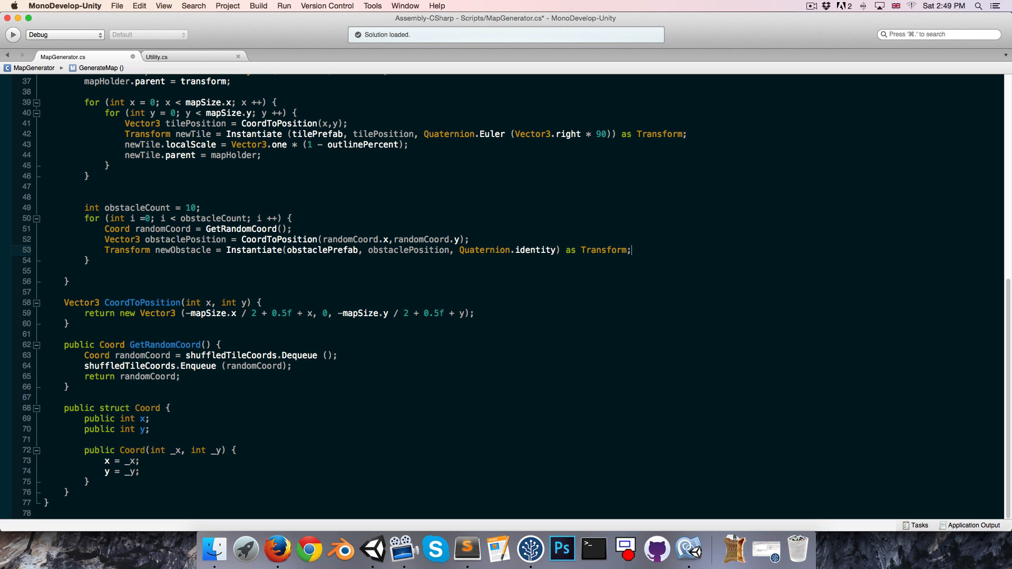
click(372, 550)
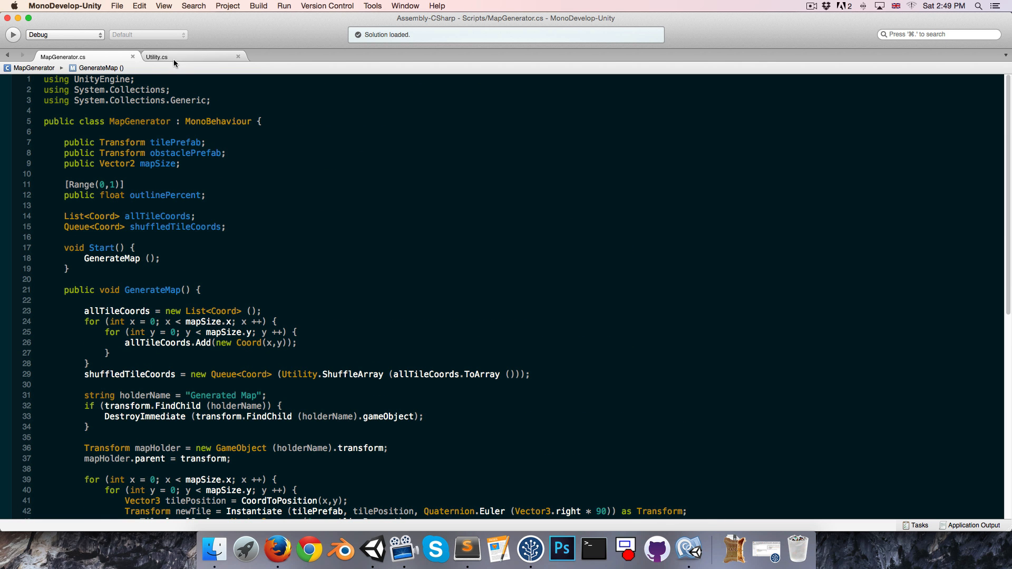
After checking Utility's seeded shuffle, add 'public int seed = 10' to MapGenerator's fields
click(156, 57)
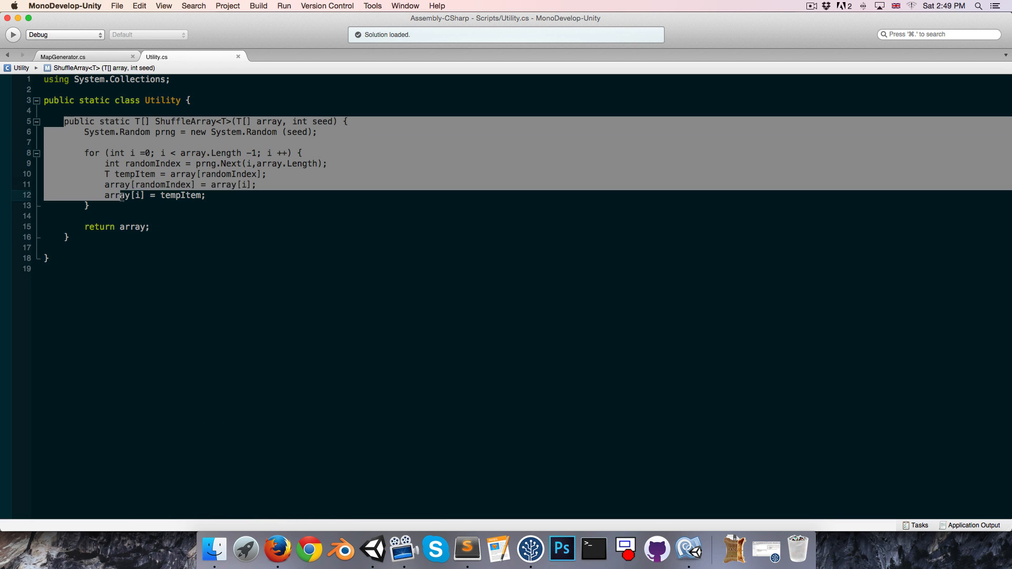
double_click(315, 121)
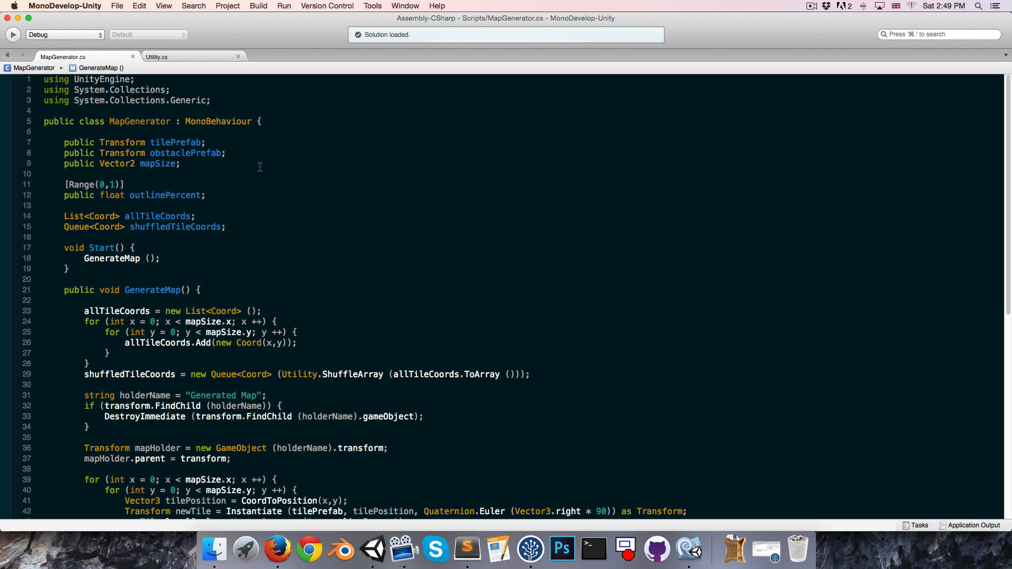
key(enter)
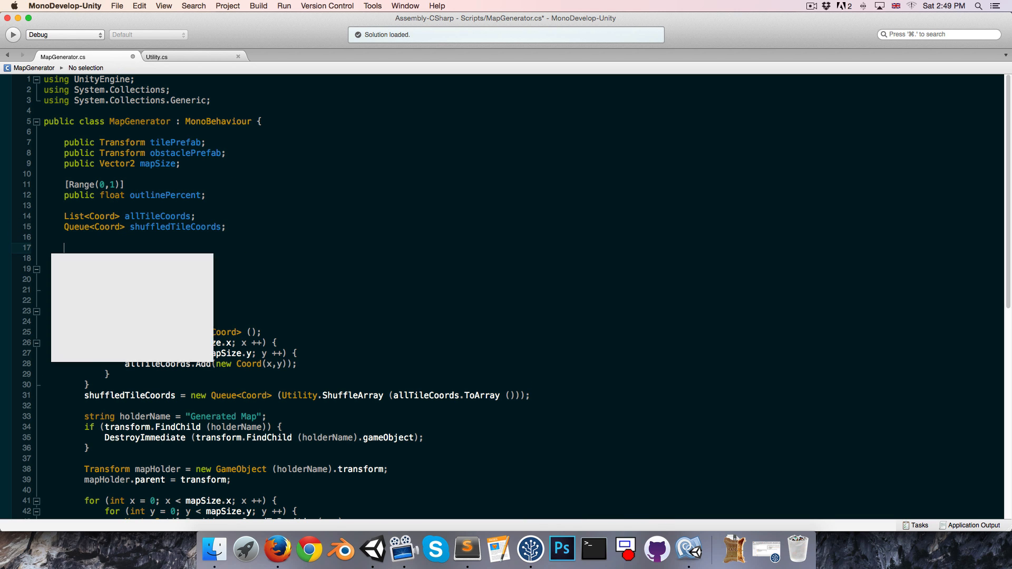
text(public int seed =)
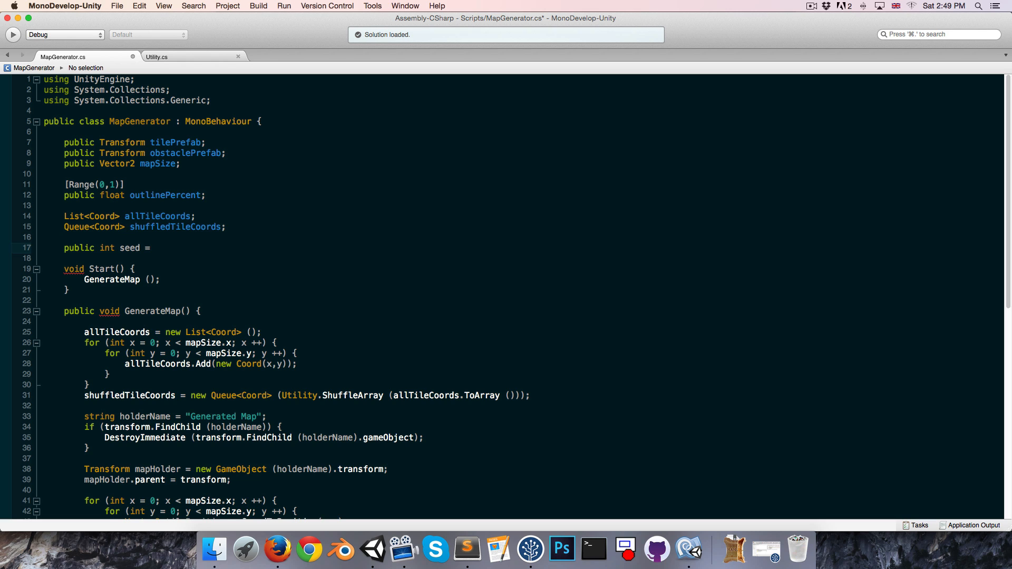
text(1)
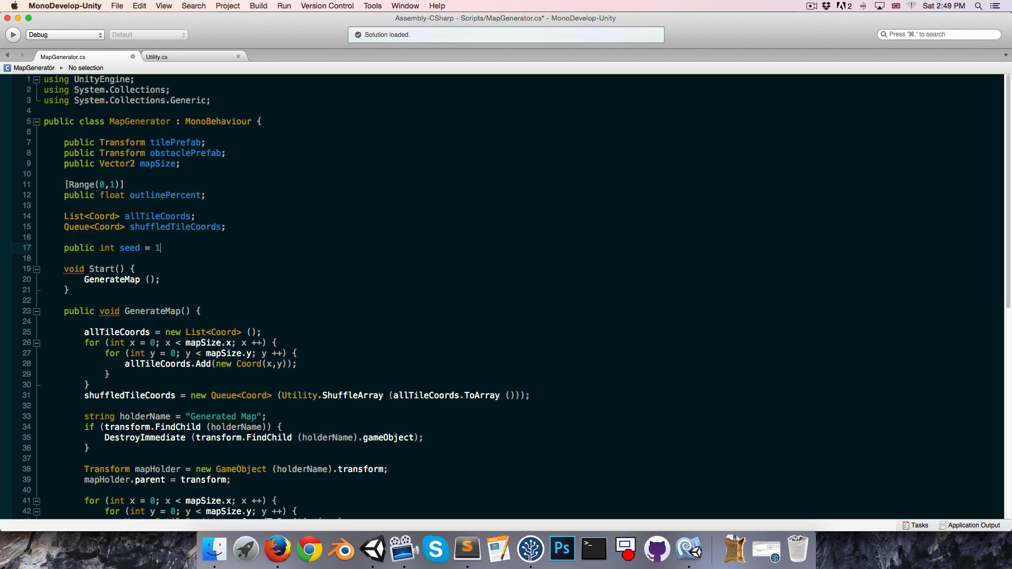
text(0;)
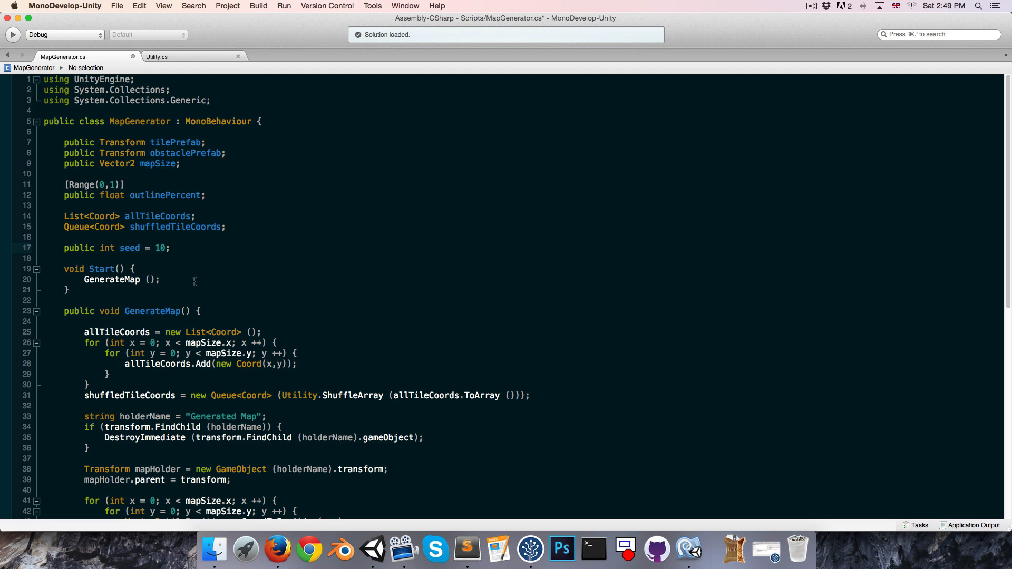
scroll(down, 3)
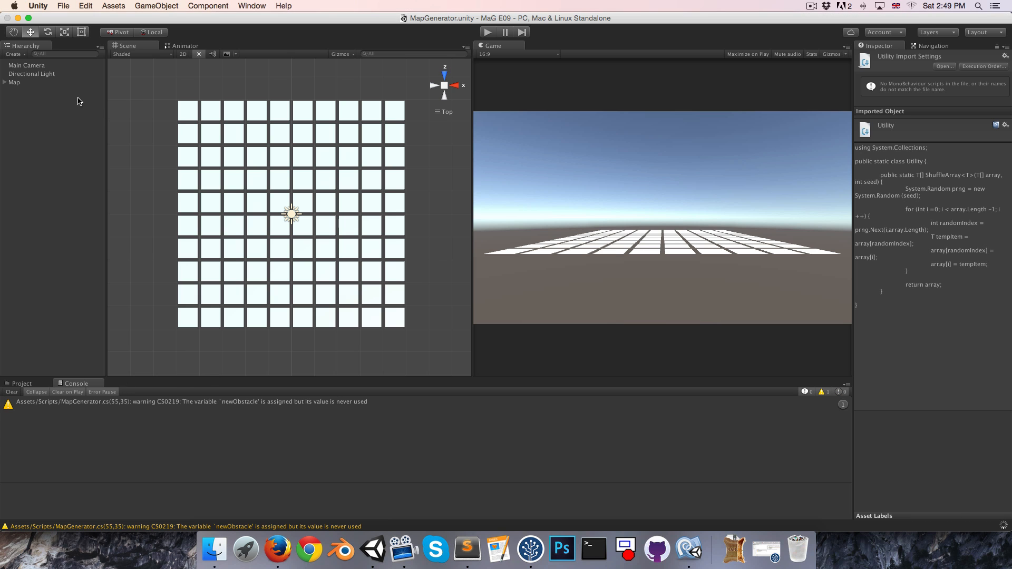
Create a cube with the Obstacle material and store it as an Obstacle prefab in Prefabs
click(156, 6)
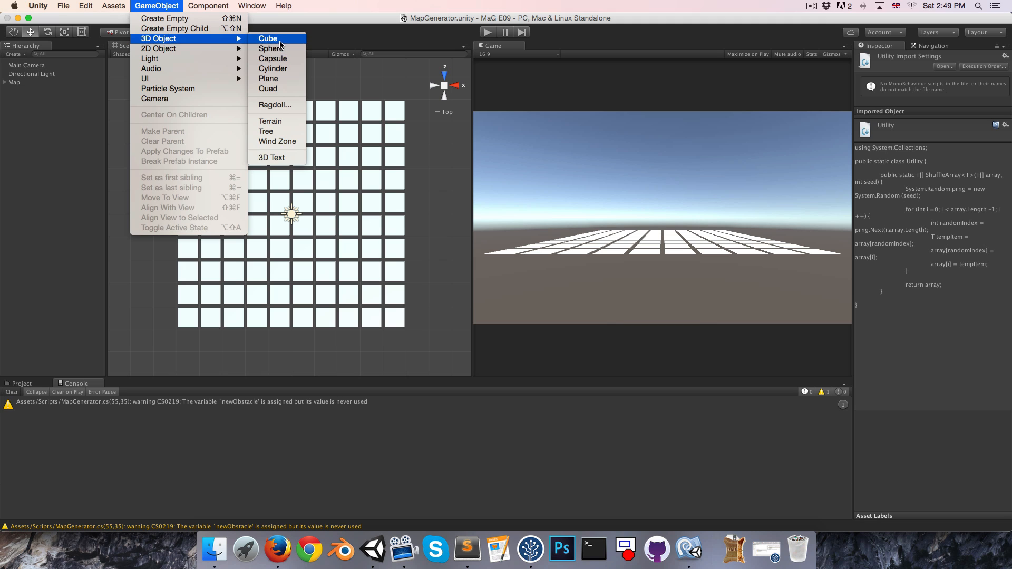
click(267, 38)
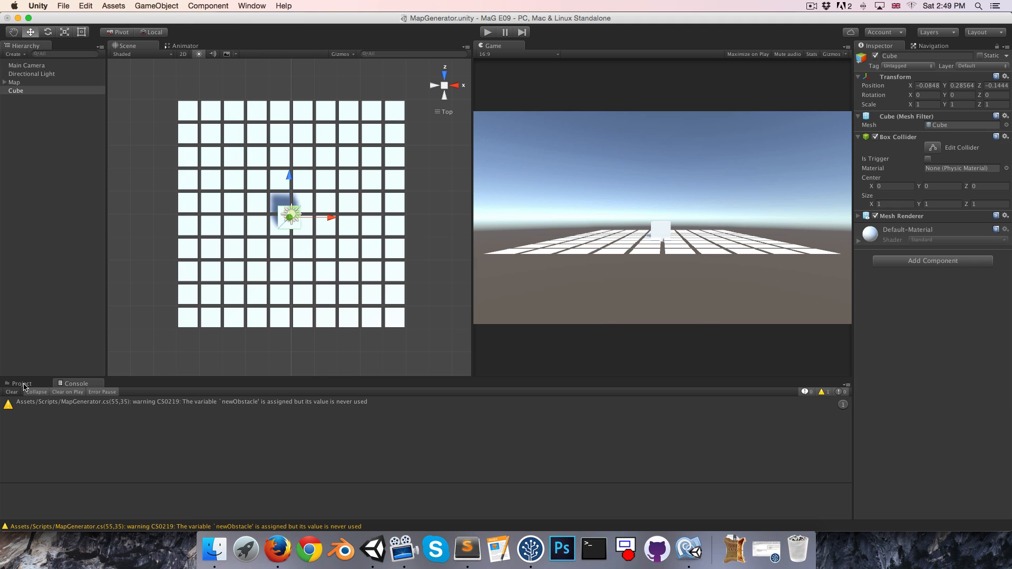
click(21, 383)
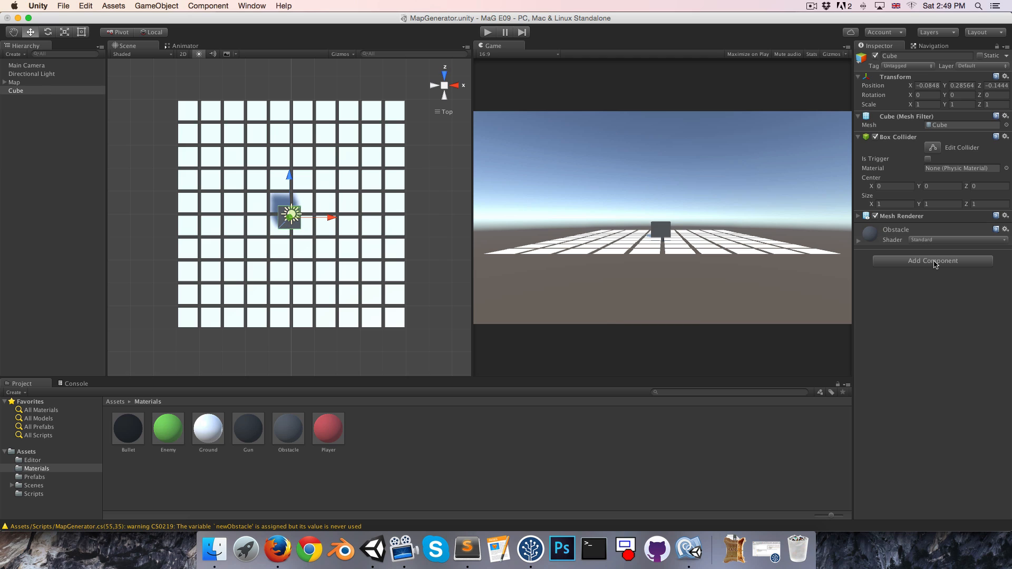
click(1004, 136)
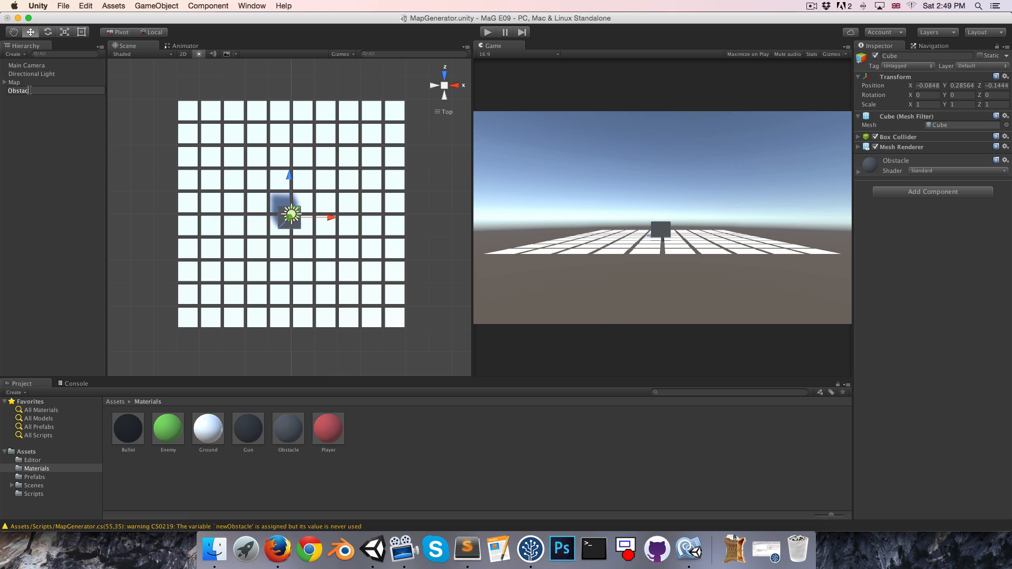
click(34, 476)
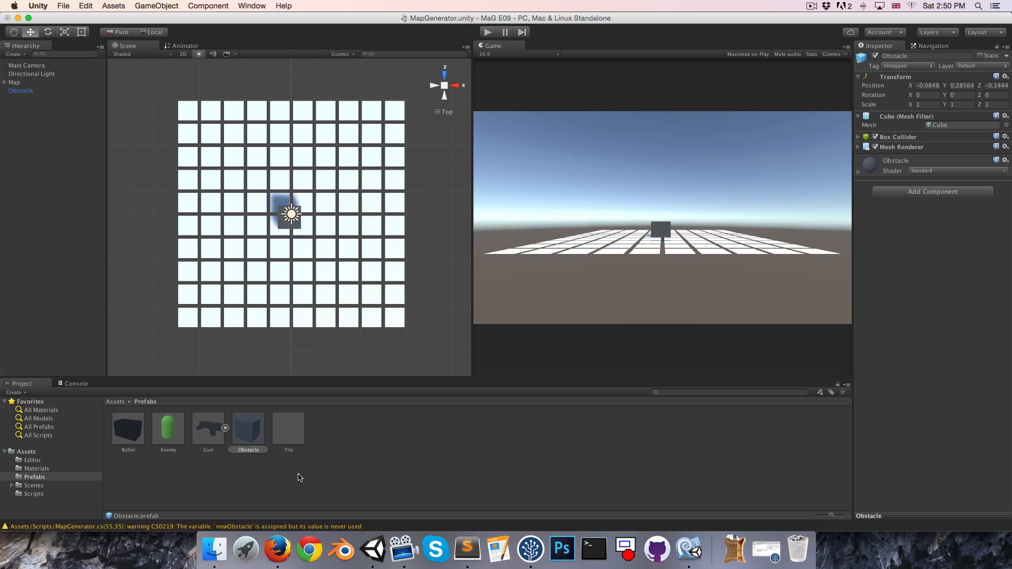
click(287, 429)
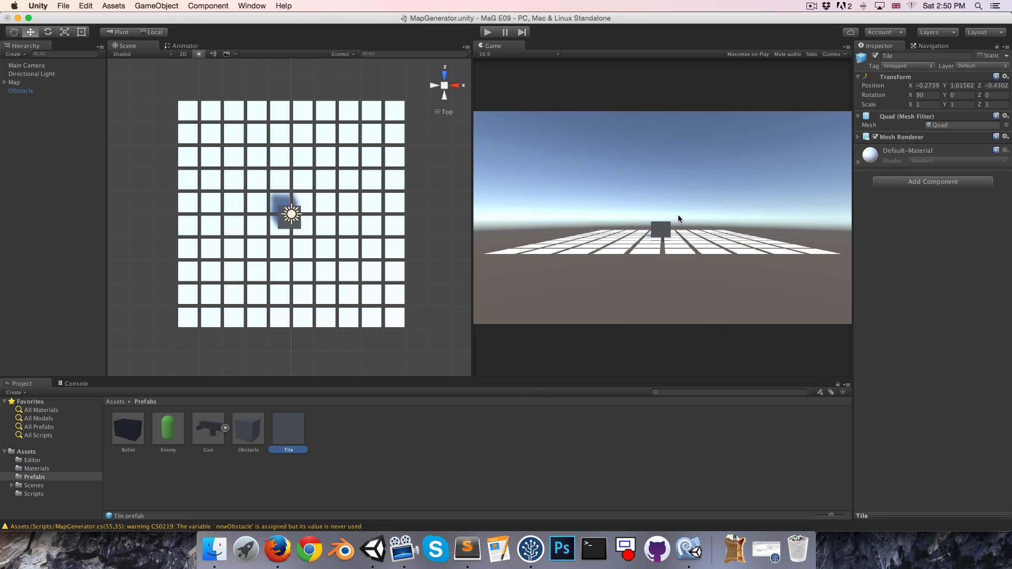
mouse_move(290, 282)
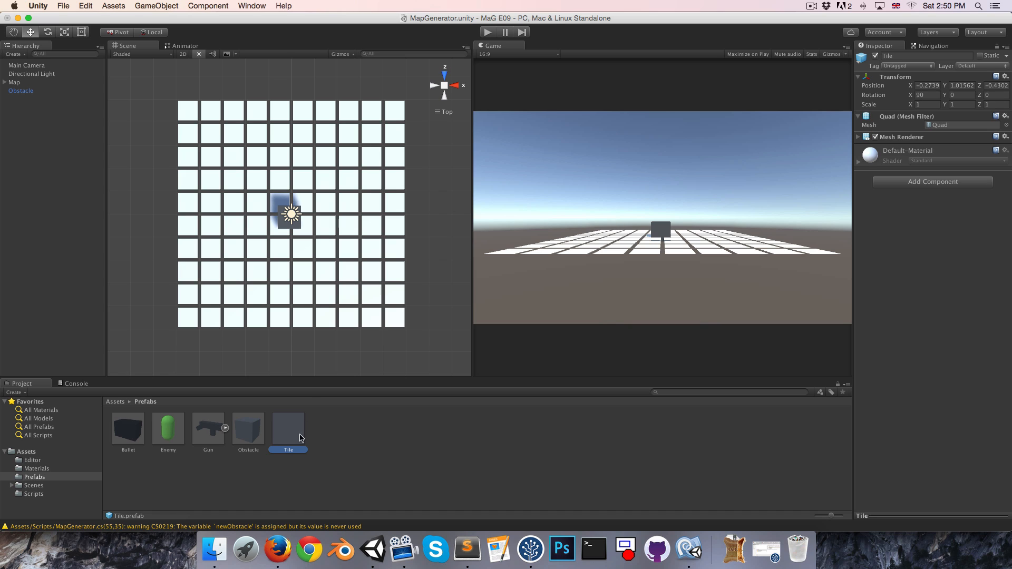
Give the Tile prefab the Ground material and tint that material's albedo red
click(859, 136)
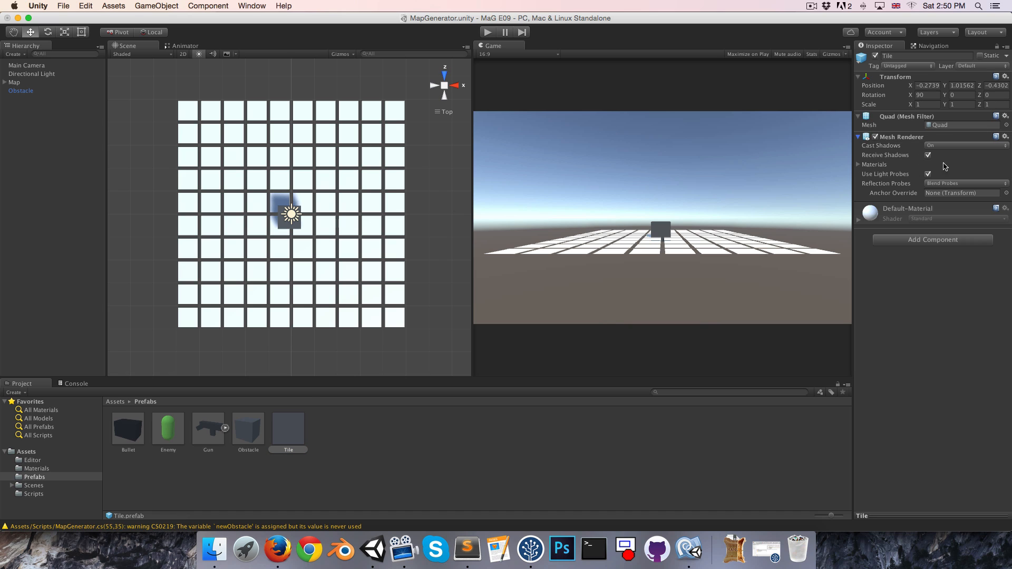
click(860, 164)
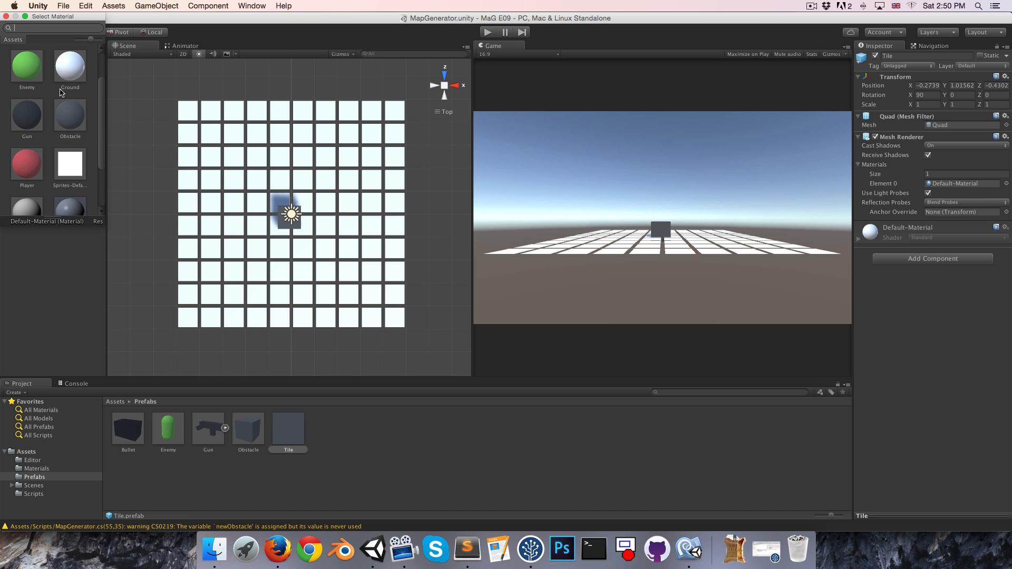
click(70, 72)
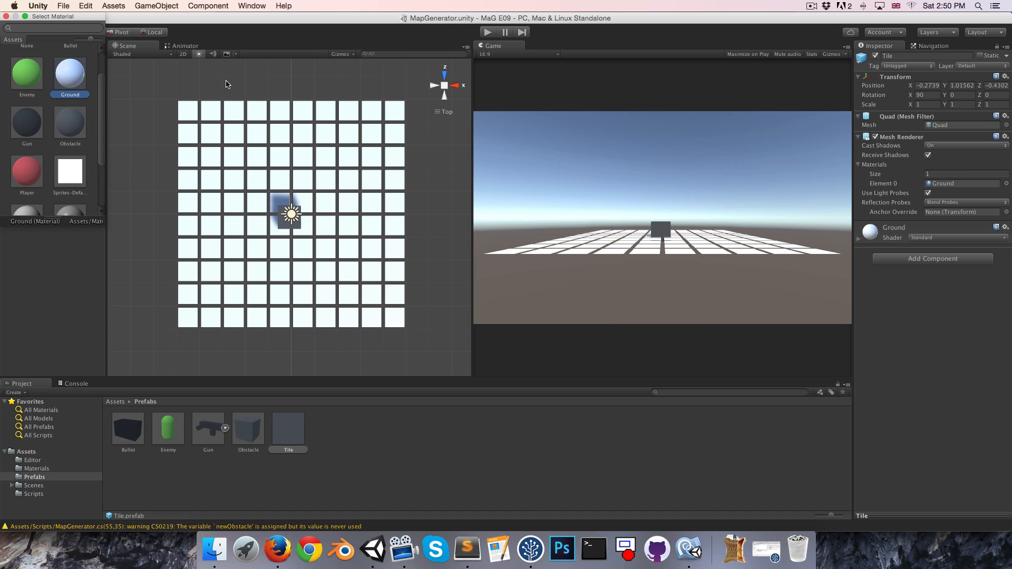
click(208, 427)
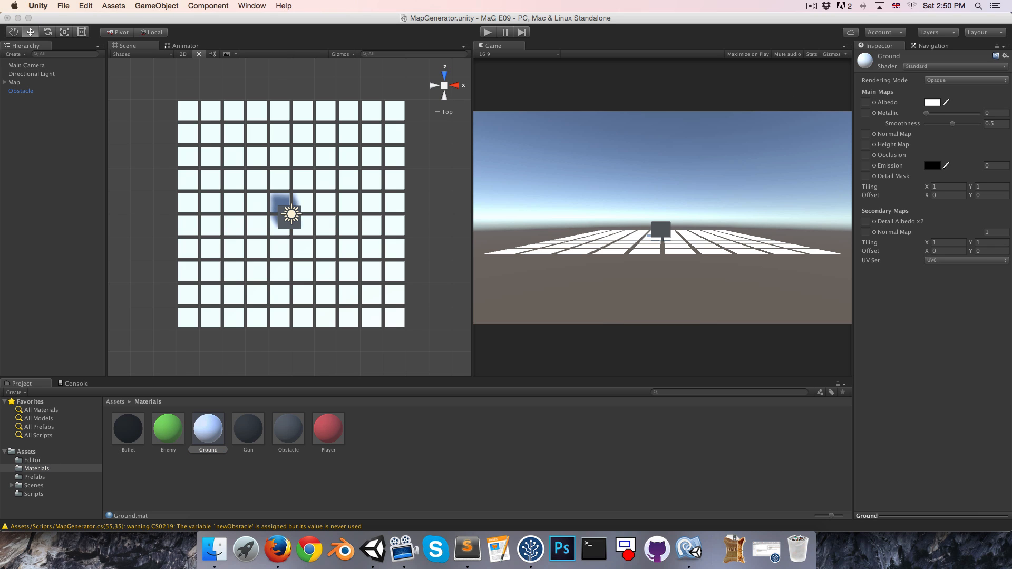
click(932, 102)
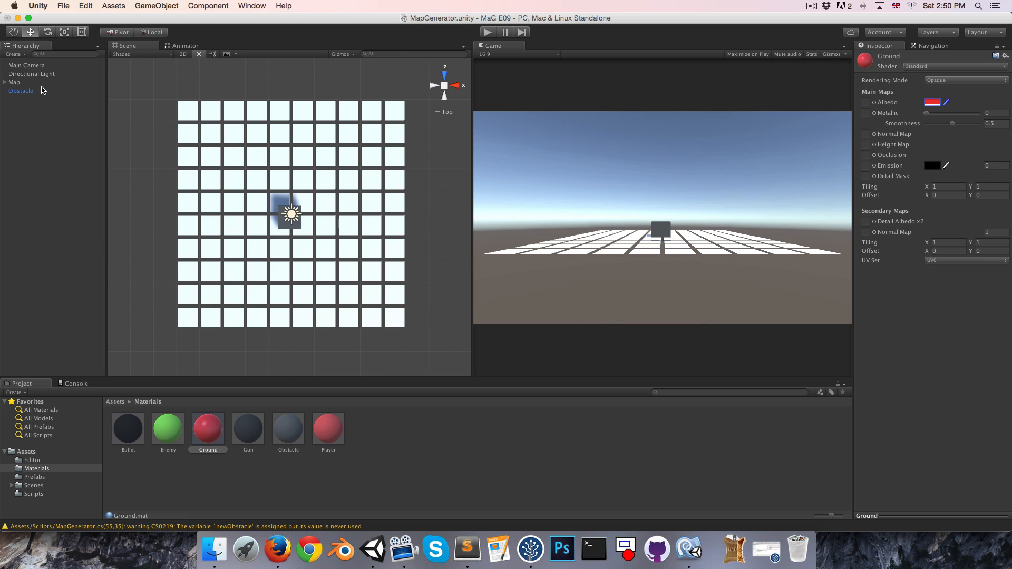
click(14, 82)
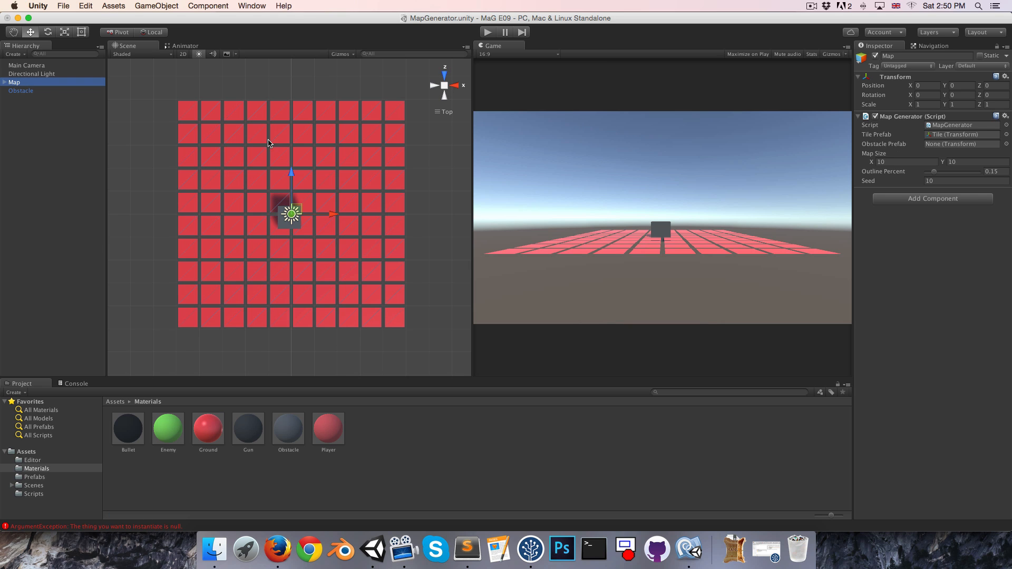
mouse_move(104, 505)
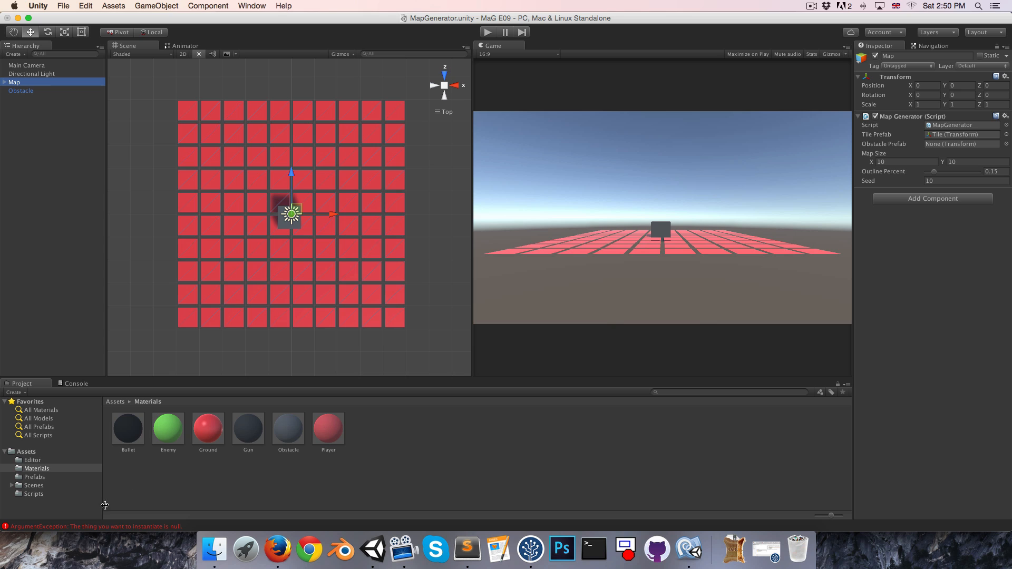
click(75, 383)
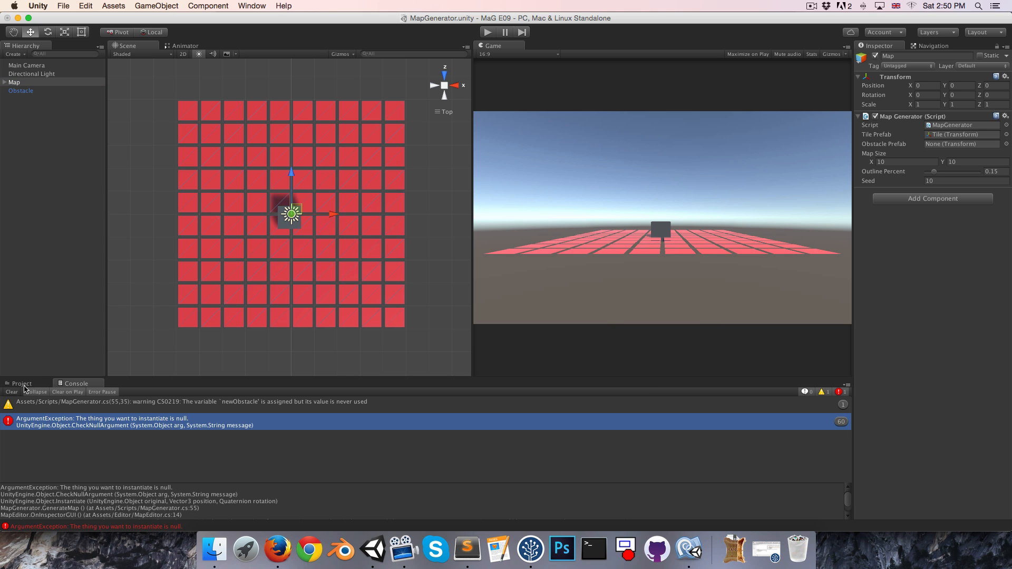
click(20, 90)
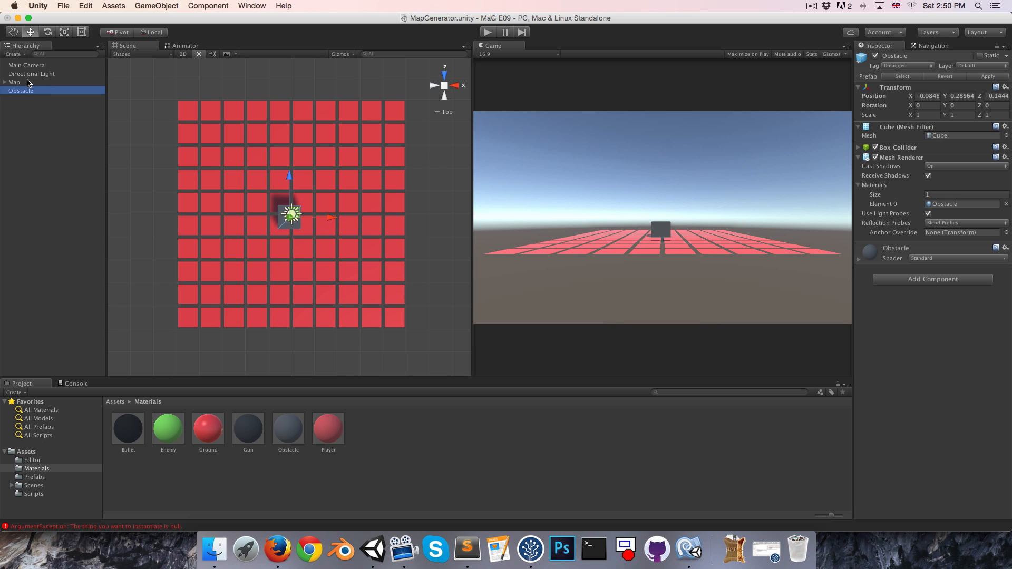
click(14, 82)
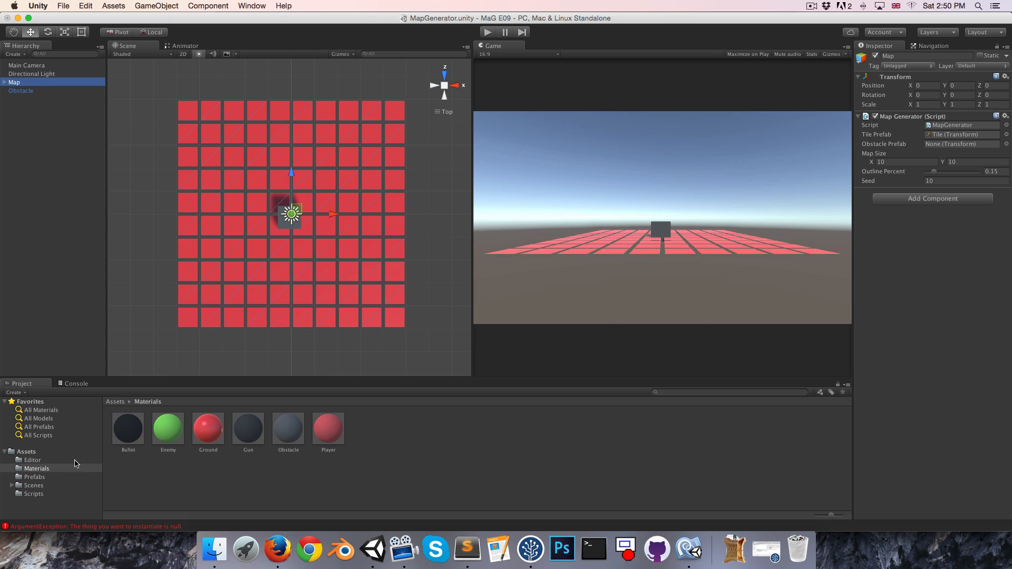
click(34, 476)
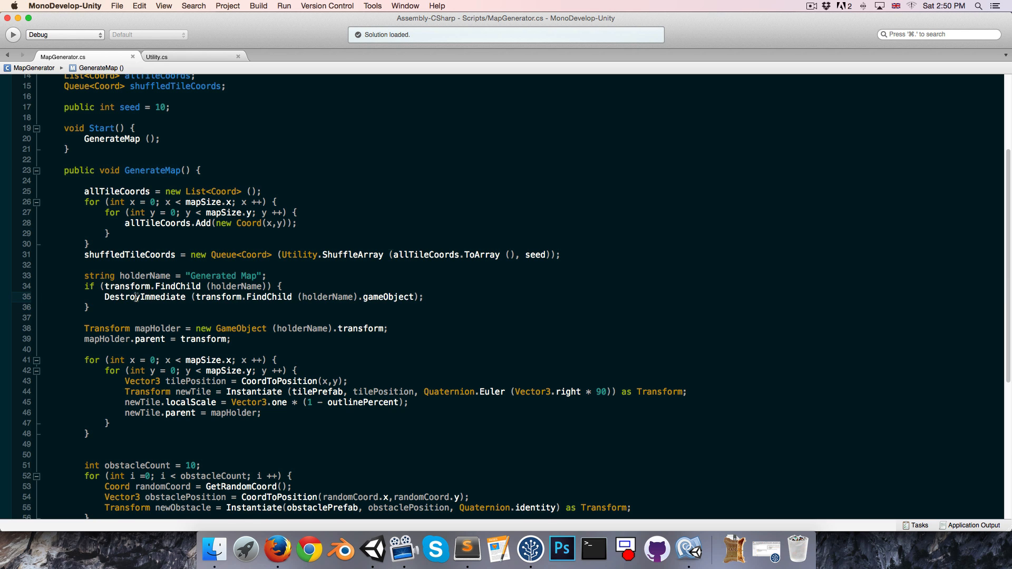
Add 'newObstacle.parent = mapHolder' after the Instantiate line, then return to Unity
scroll(down, 3)
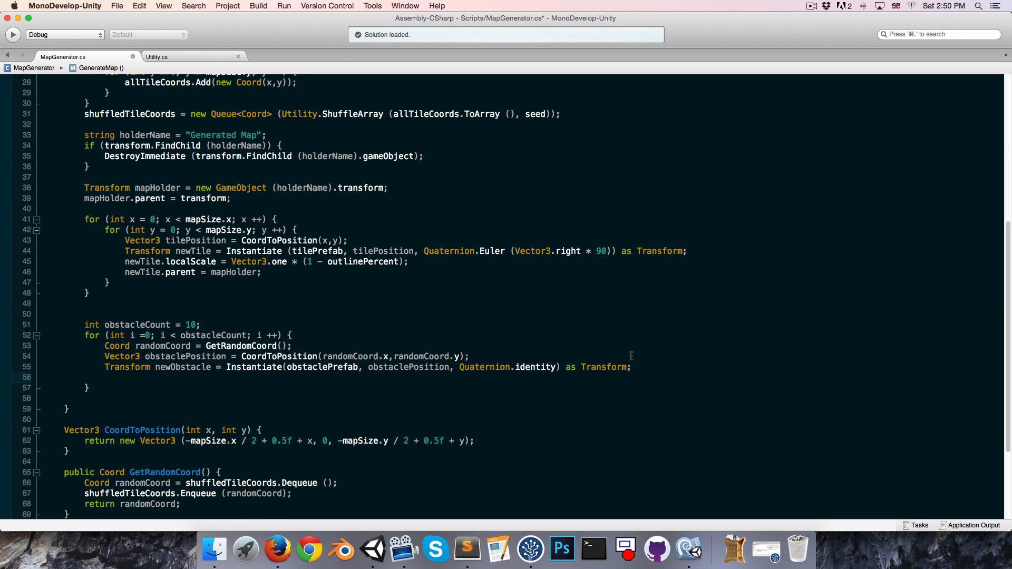
text(new)
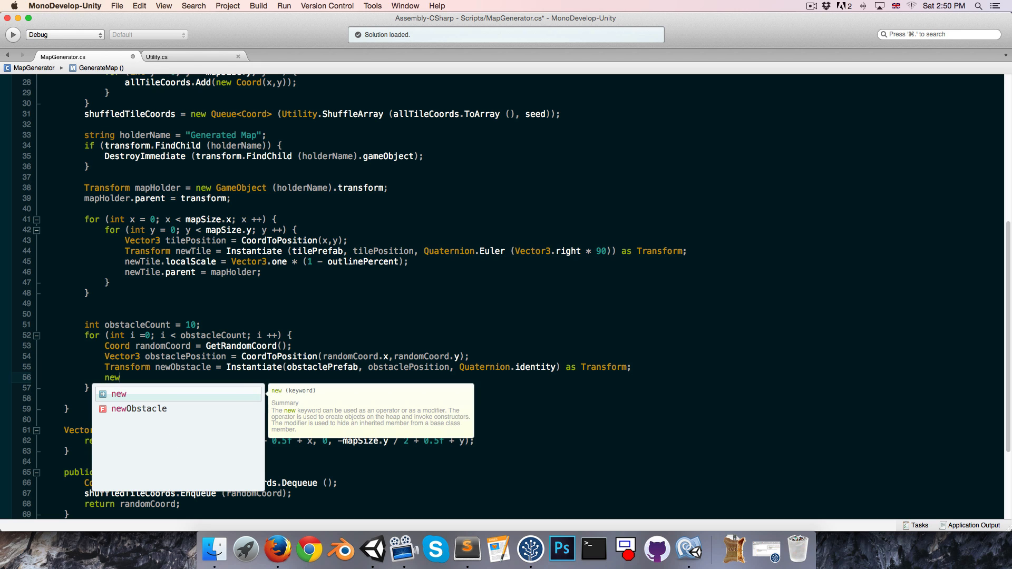
text(Obstacle.parent = mapHolder;)
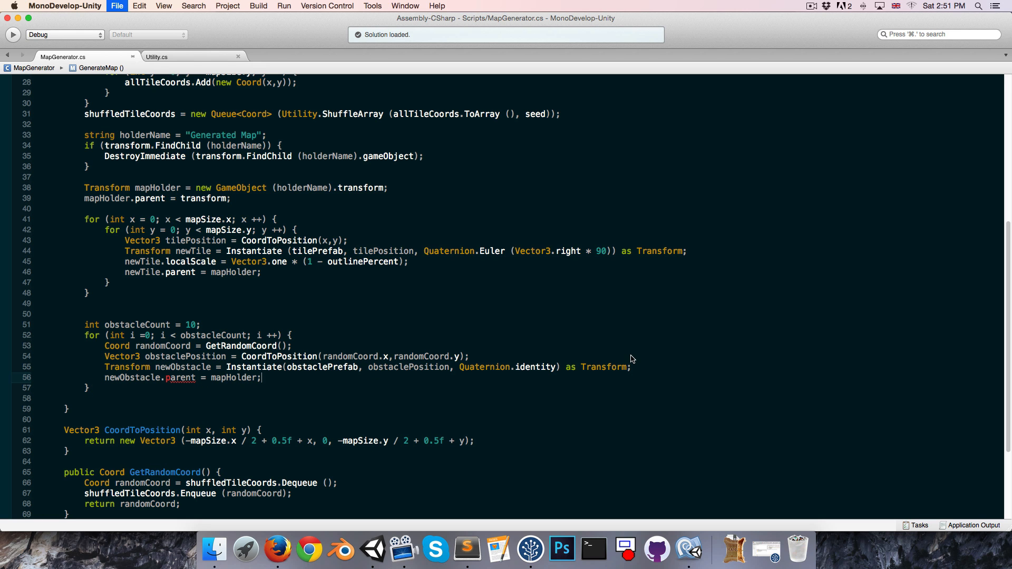
click(371, 550)
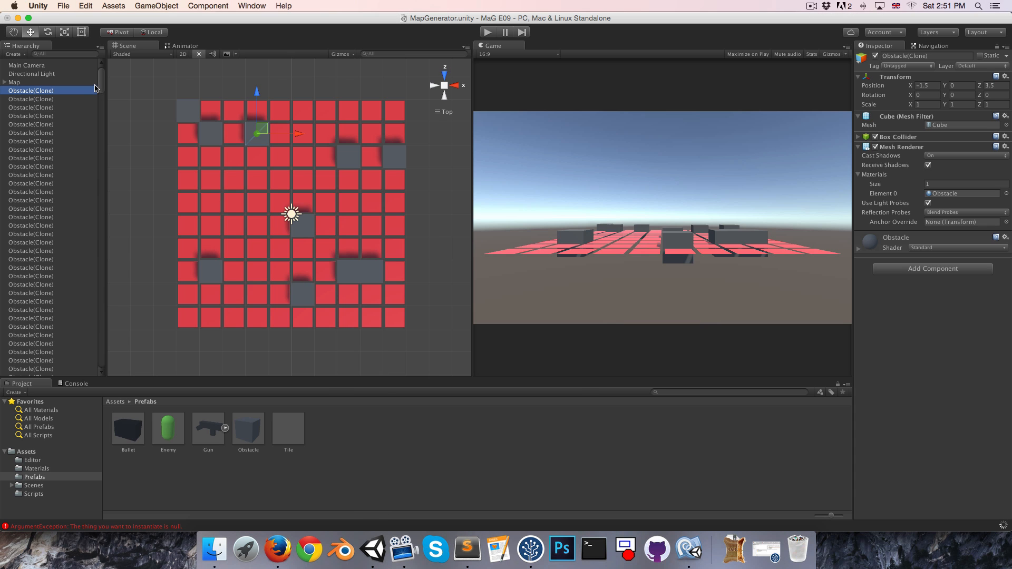
Delete the stray Obstacle(Clone) objects from the Hierarchy
scroll(down, 3)
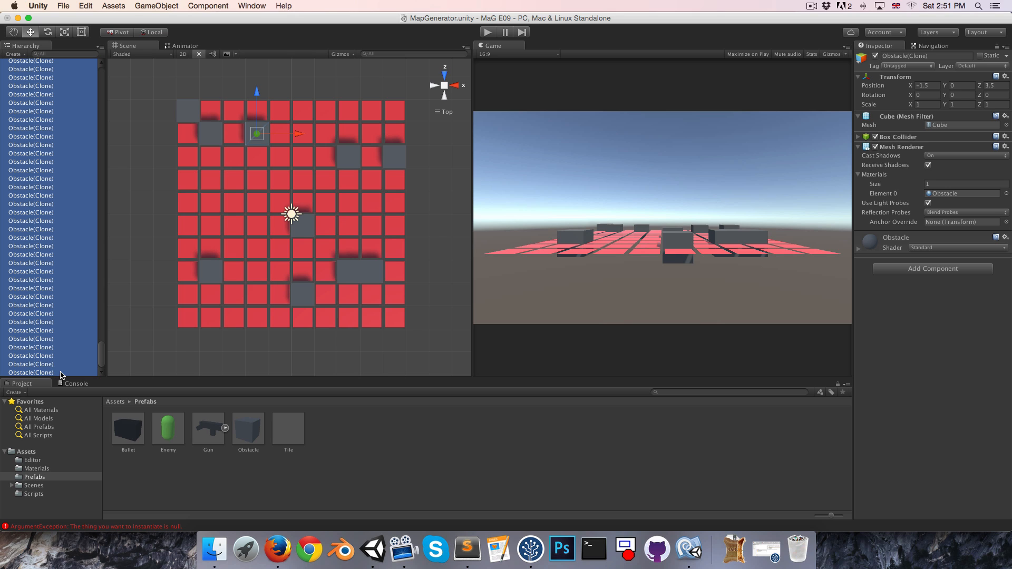
right_click(61, 374)
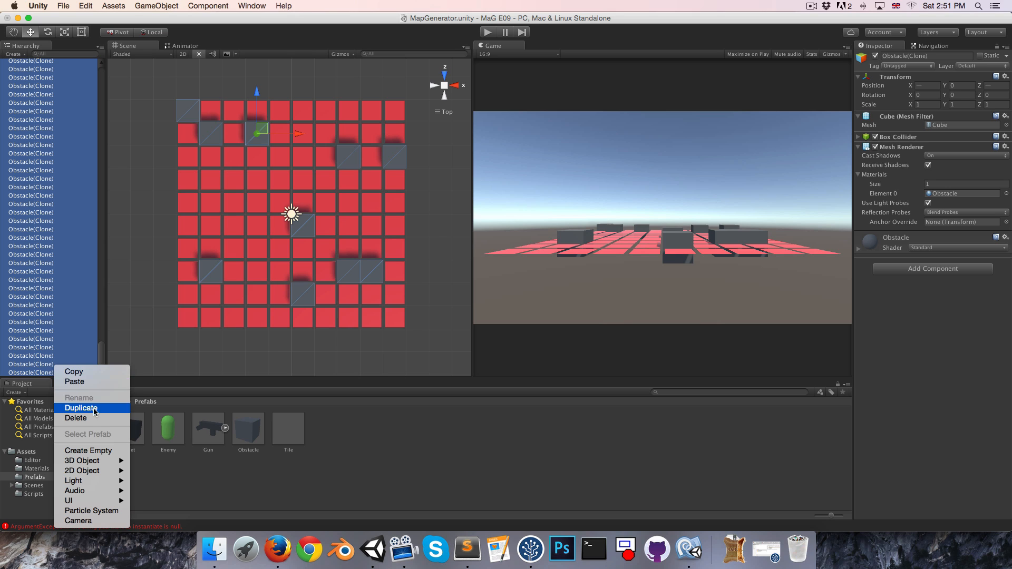
click(75, 418)
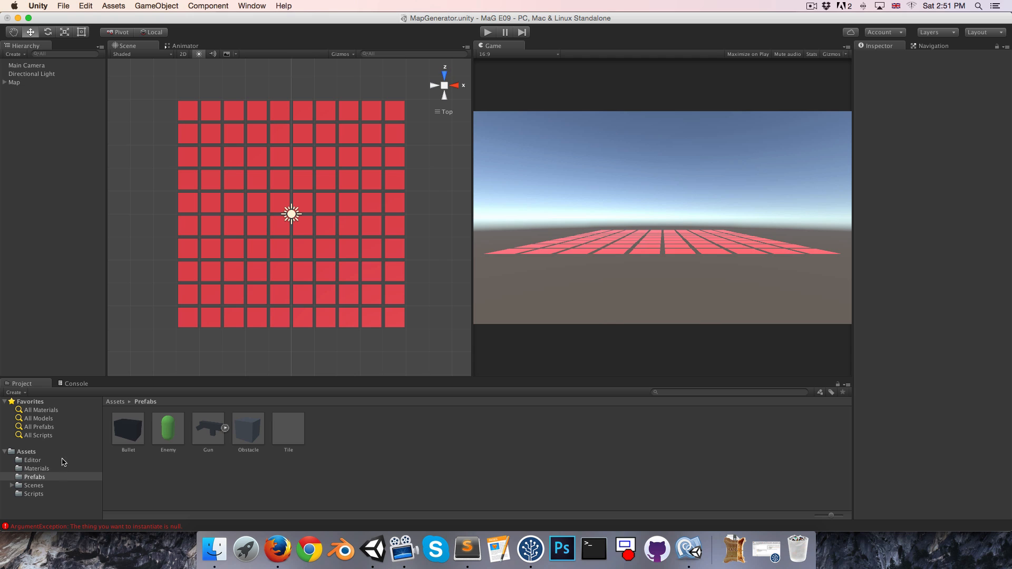
Set the Ground material's albedo back to white
click(37, 468)
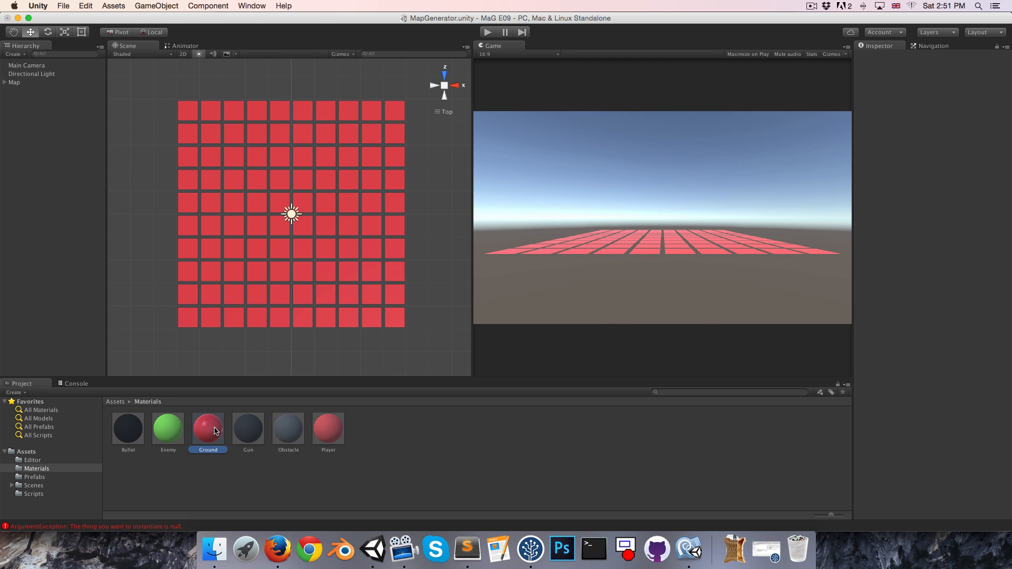
click(207, 428)
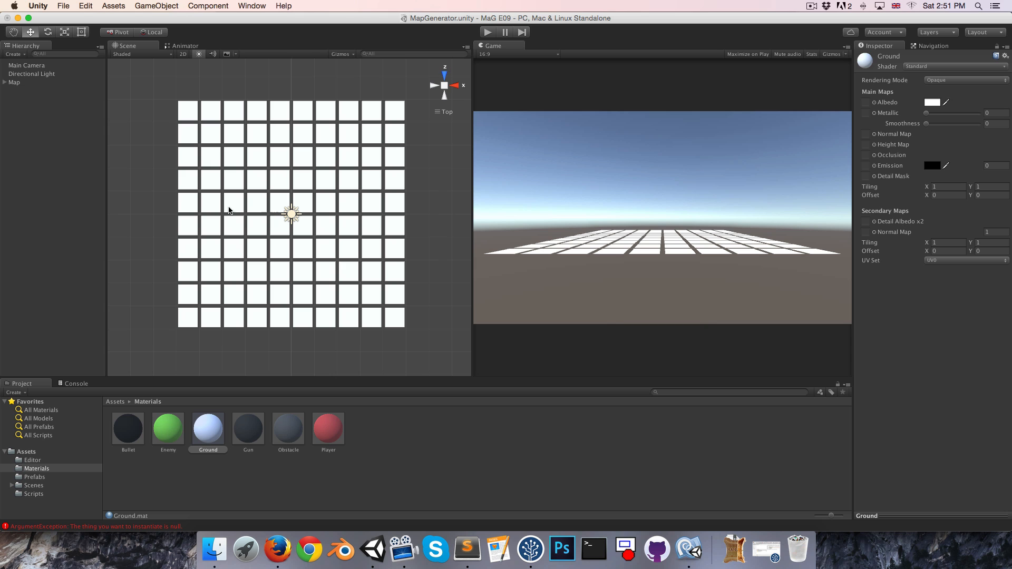
click(14, 82)
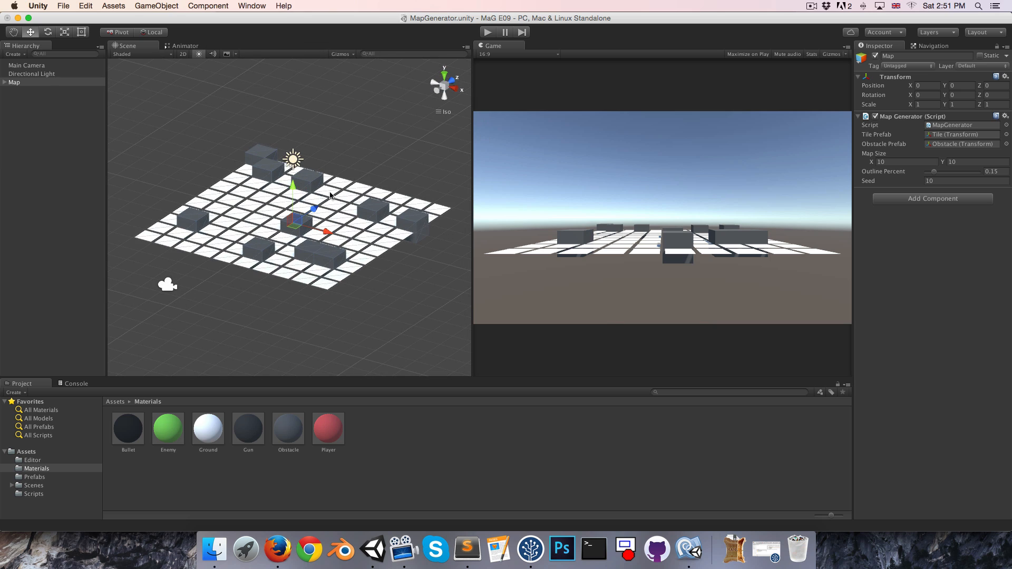
Type a new long number into the Map Generator's Seed field to reshuffle obstacles
click(955, 180)
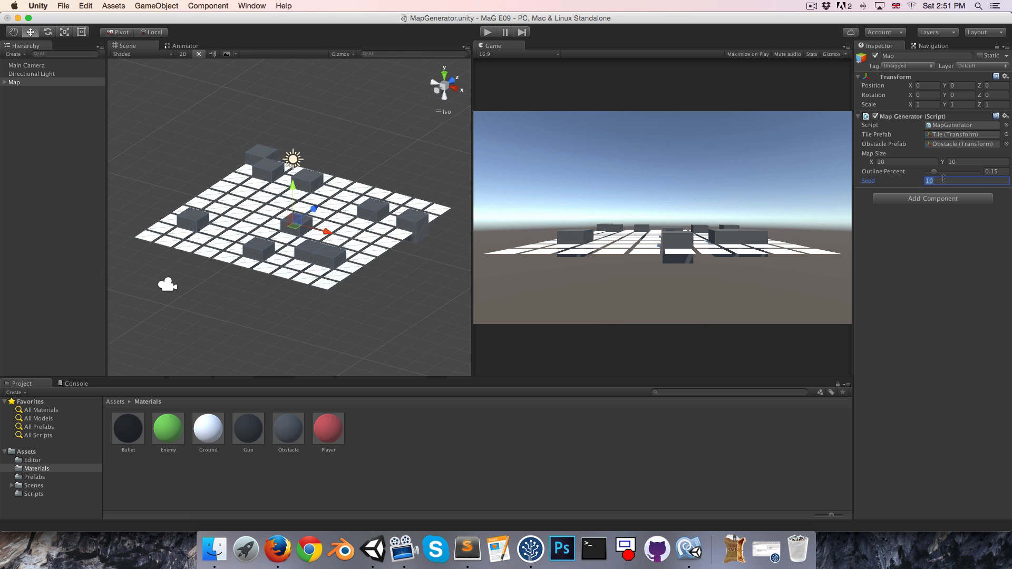
text(12423534634564563)
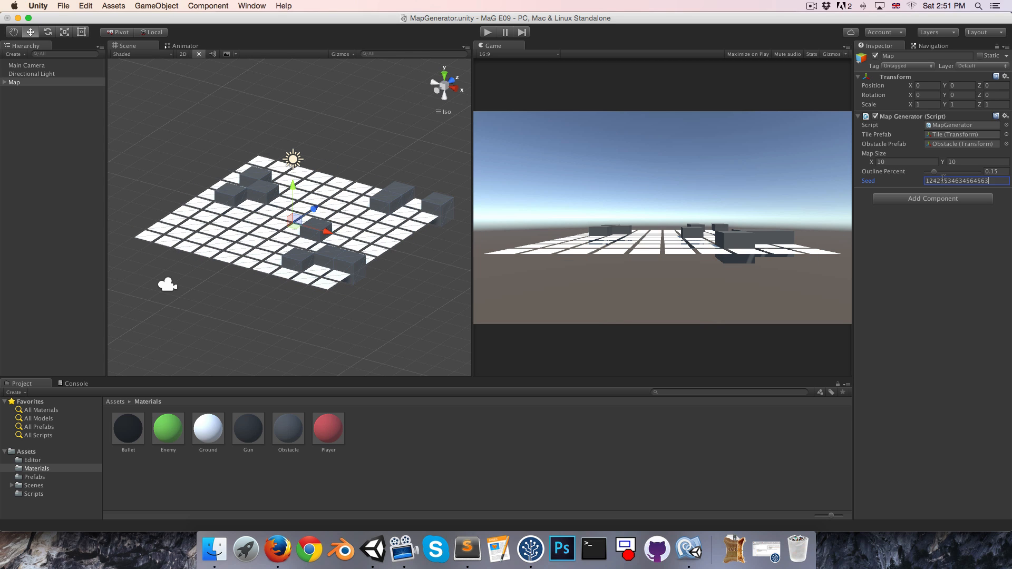
text(124)
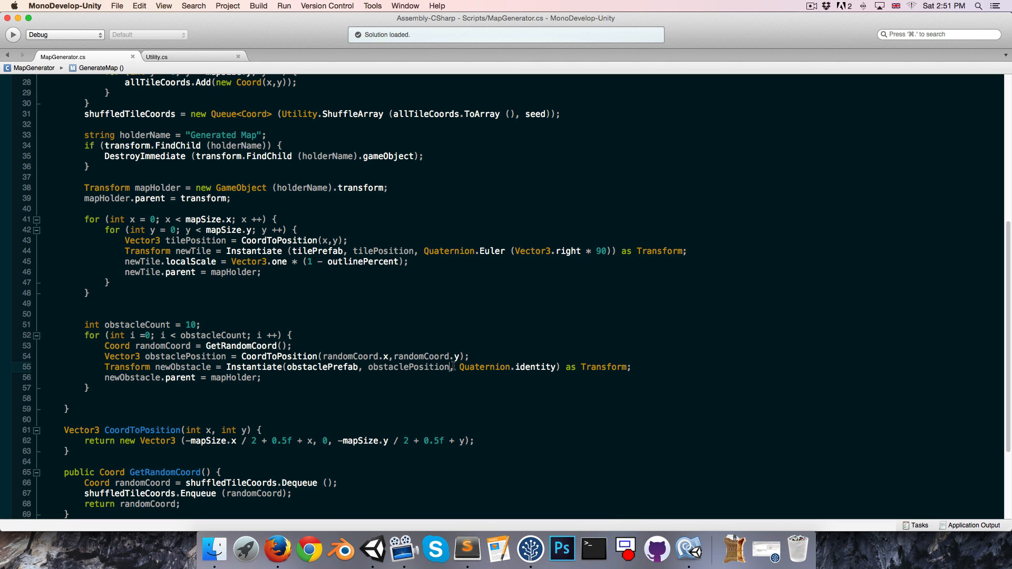
Change the Instantiate position argument to obstaclePosition + Vector3.up
text(+)
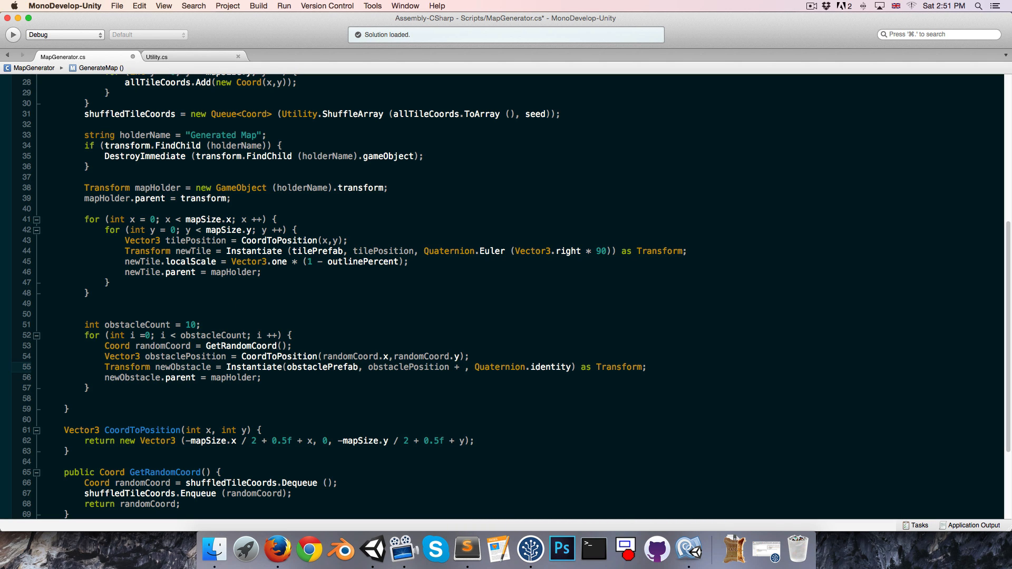
text(Vector3.up)
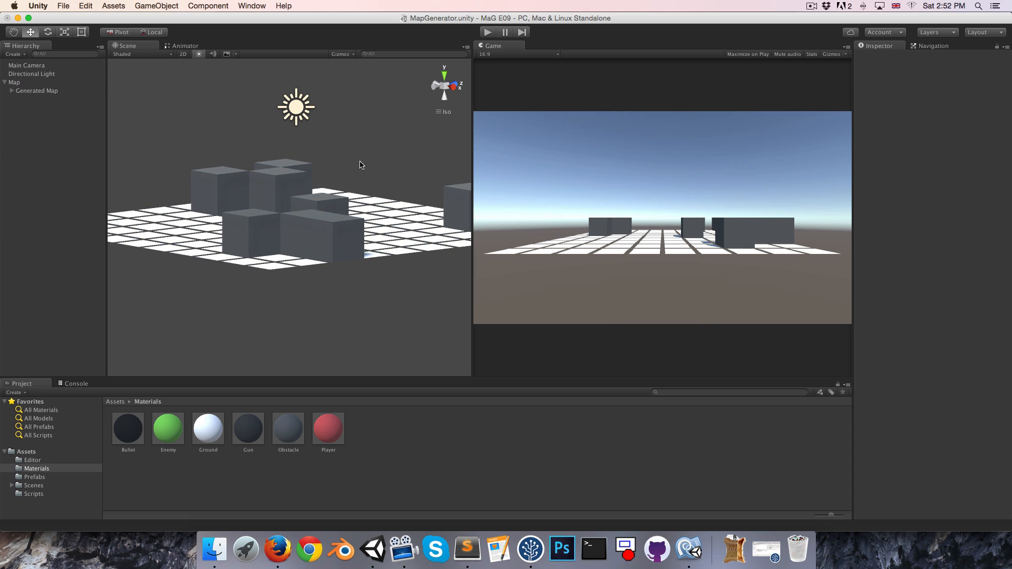
Set the Map generator's seed to -11 and view the new obstacle layout from the top
click(14, 83)
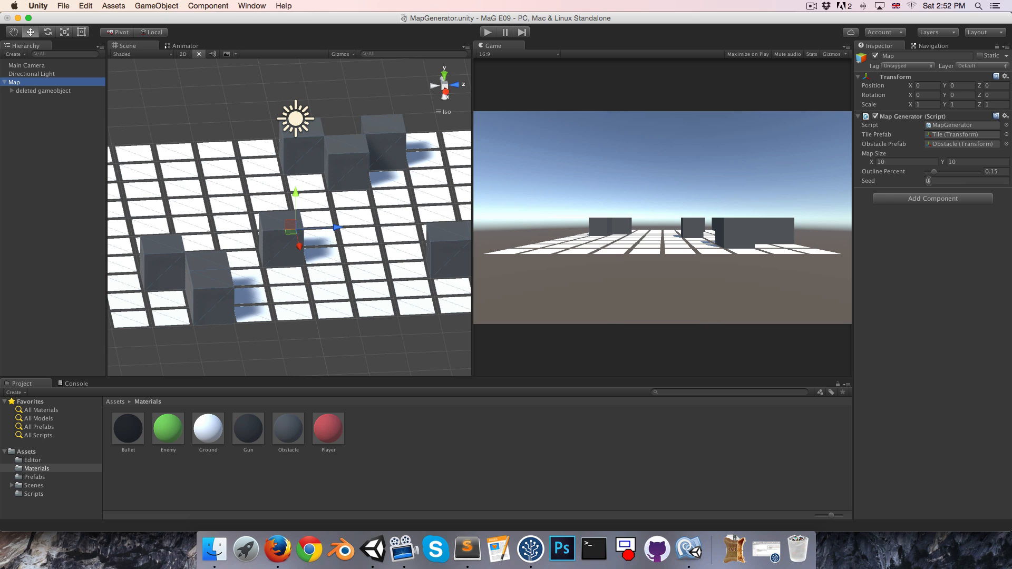
text(-11)
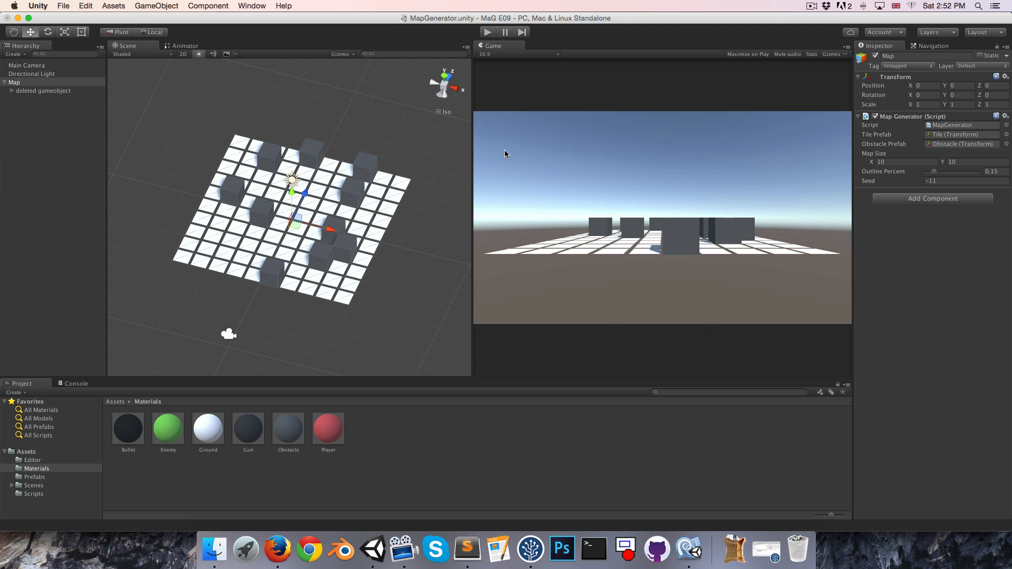
click(444, 69)
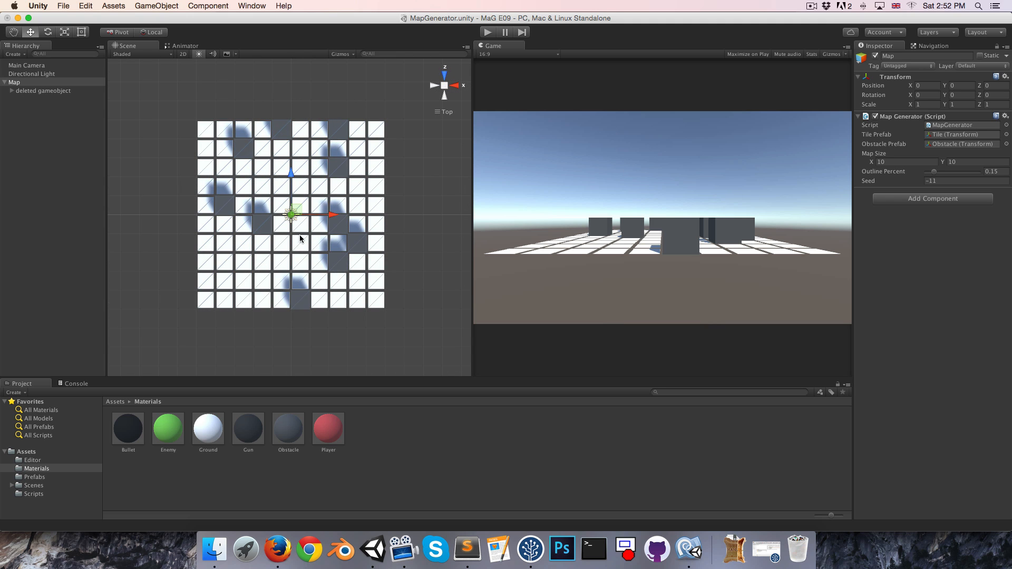
mouse_move(245, 145)
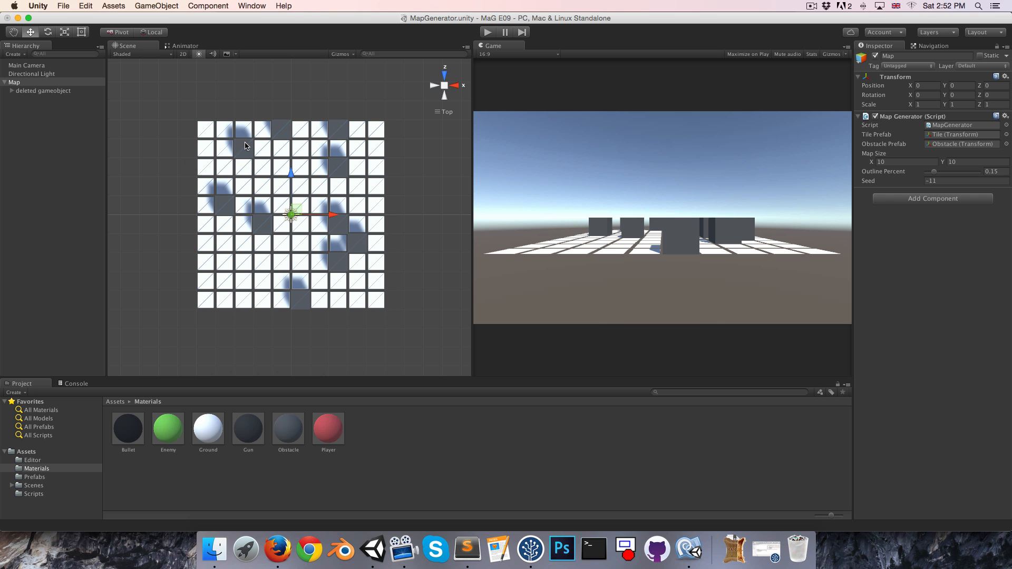
mouse_move(234, 148)
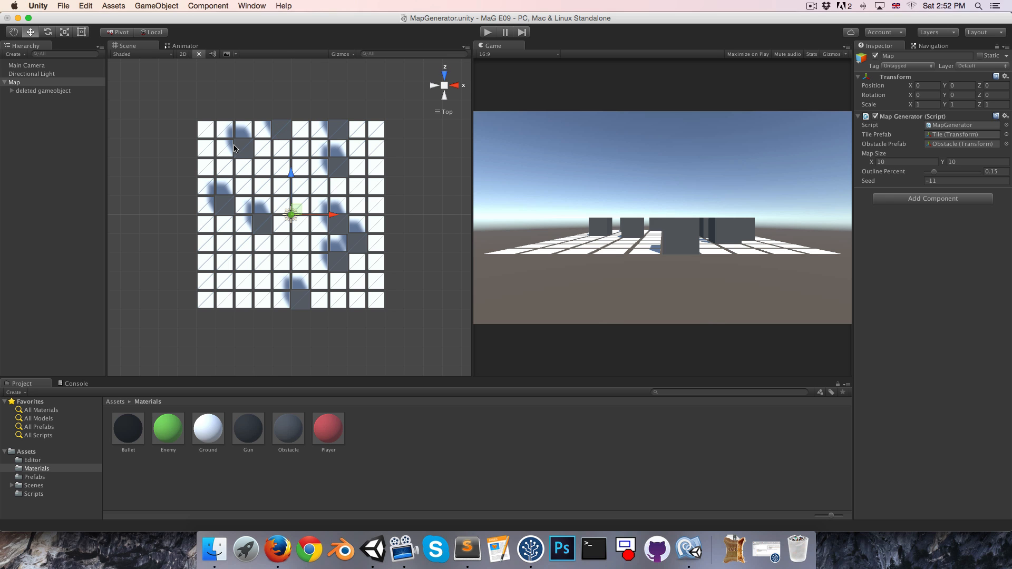